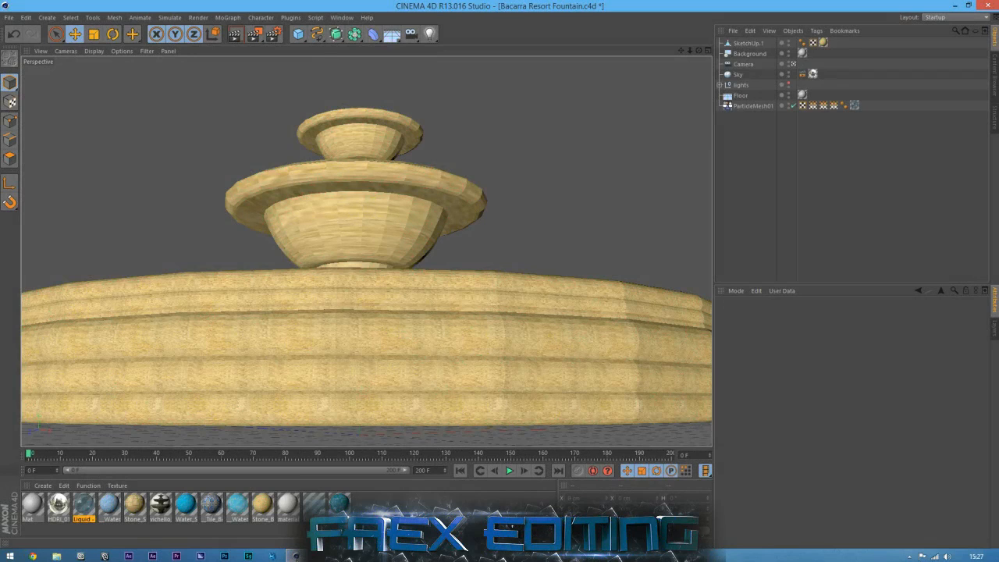
{"action": "mouse_move", "coordinate": [251, 357]}
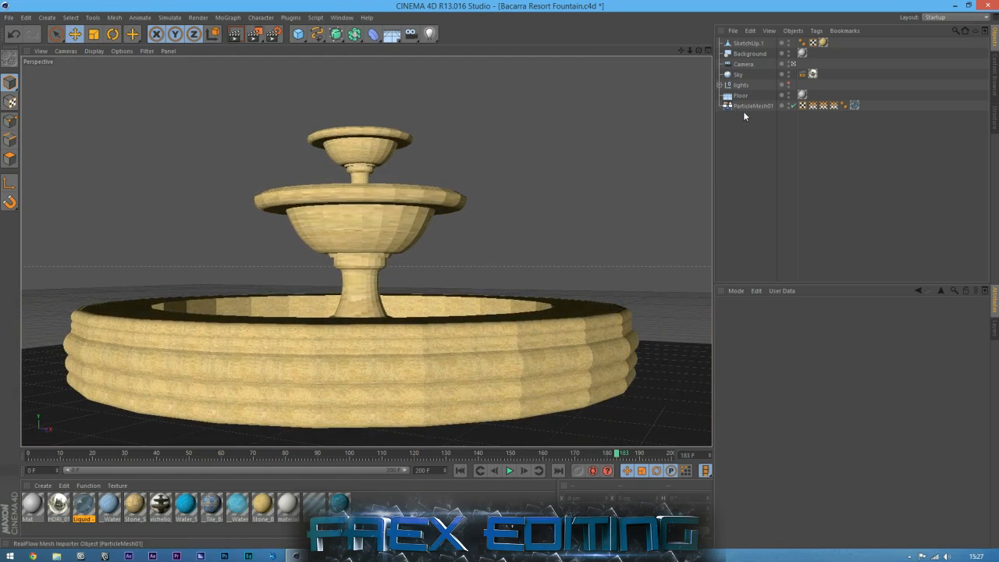
Step: Delete Background, Camera, Sky, lights, Floor and ParticleMesh01, keeping only SketchUp.1
{"action": "left_click", "coordinate": [754, 106]}
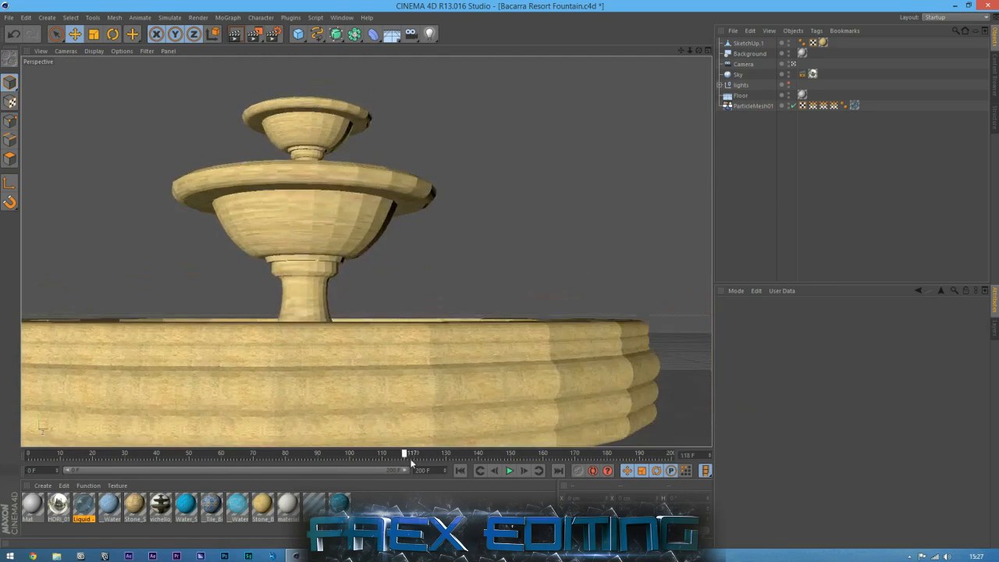
{"action": "left_click_drag", "start_coordinate": [403, 453], "coordinate": [492, 453]}
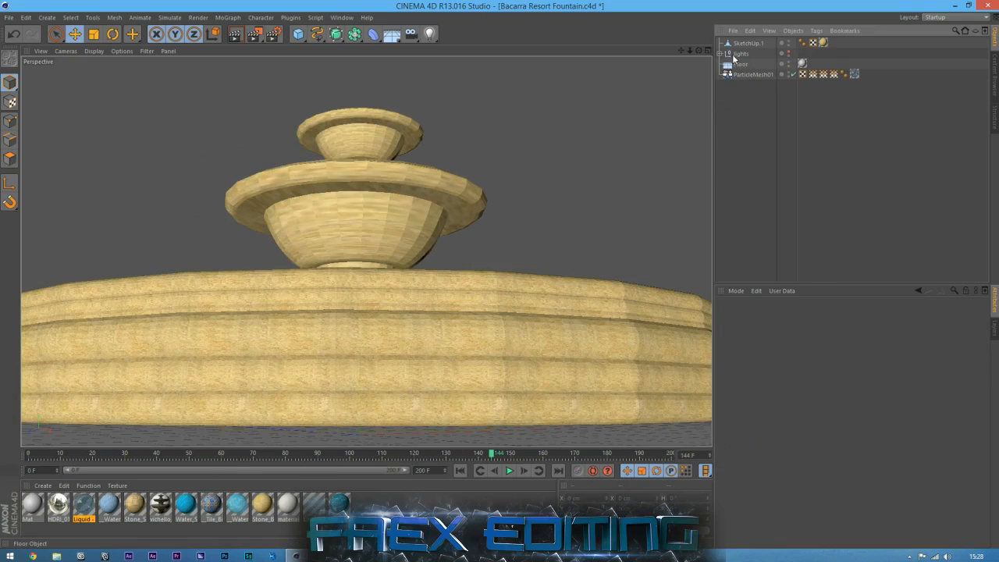
{"action": "left_click", "coordinate": [746, 64]}
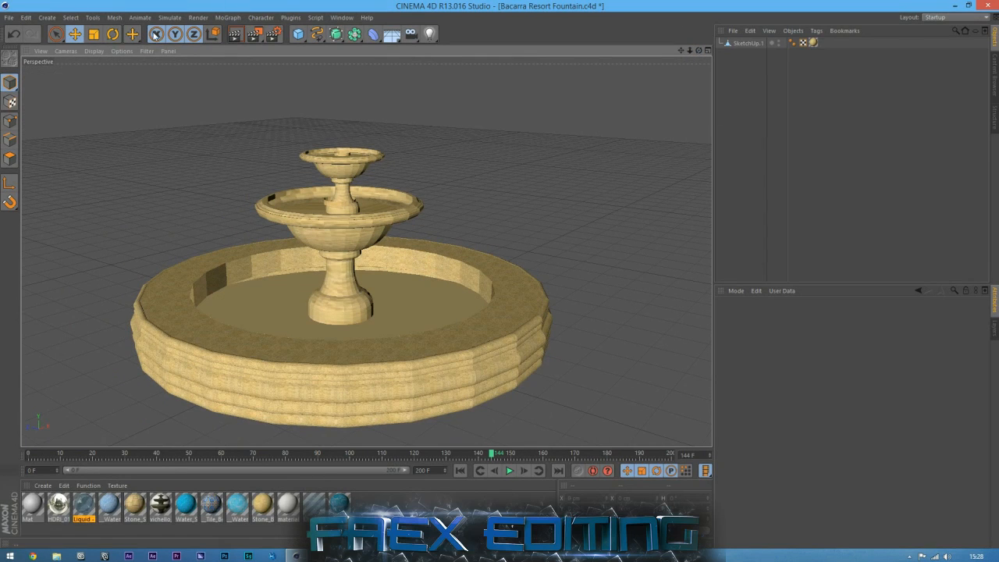
Step: Launch the RealFlow SD Exporter and set its save path to the Desktop
{"action": "left_click", "coordinate": [301, 18]}
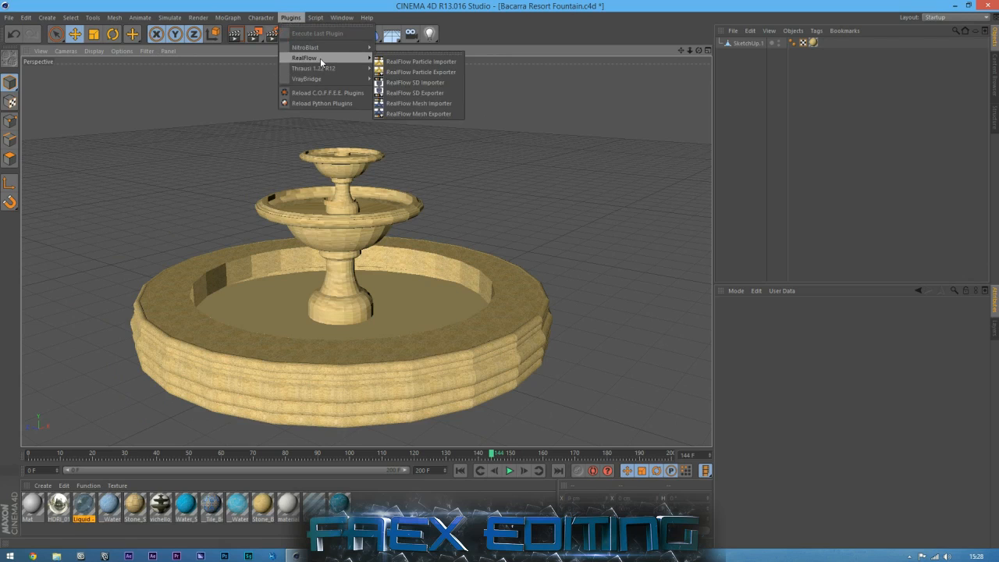
{"action": "mouse_move", "coordinate": [421, 97]}
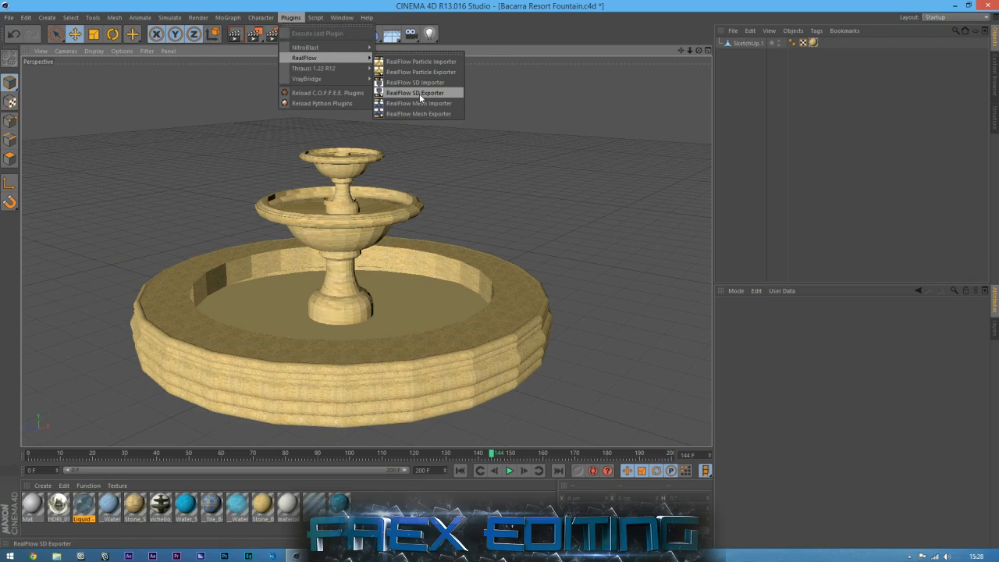
{"action": "left_click", "coordinate": [414, 92]}
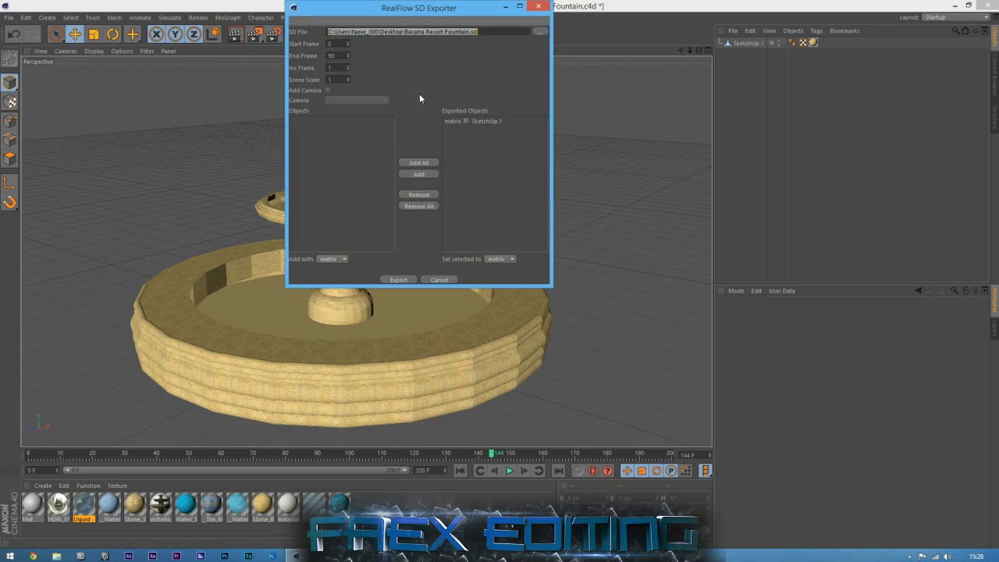
{"action": "left_click", "coordinate": [539, 30]}
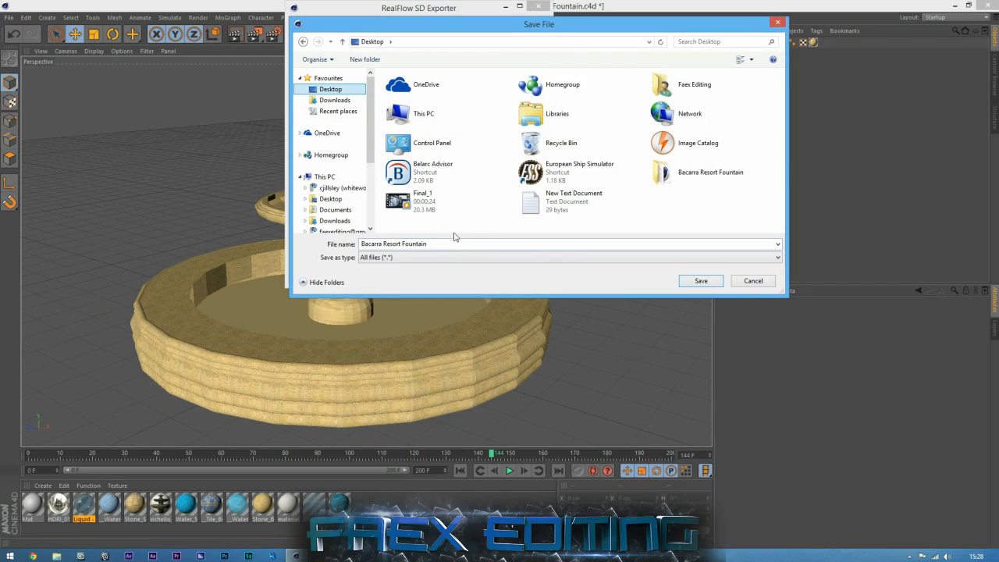
{"action": "left_click", "coordinate": [700, 281]}
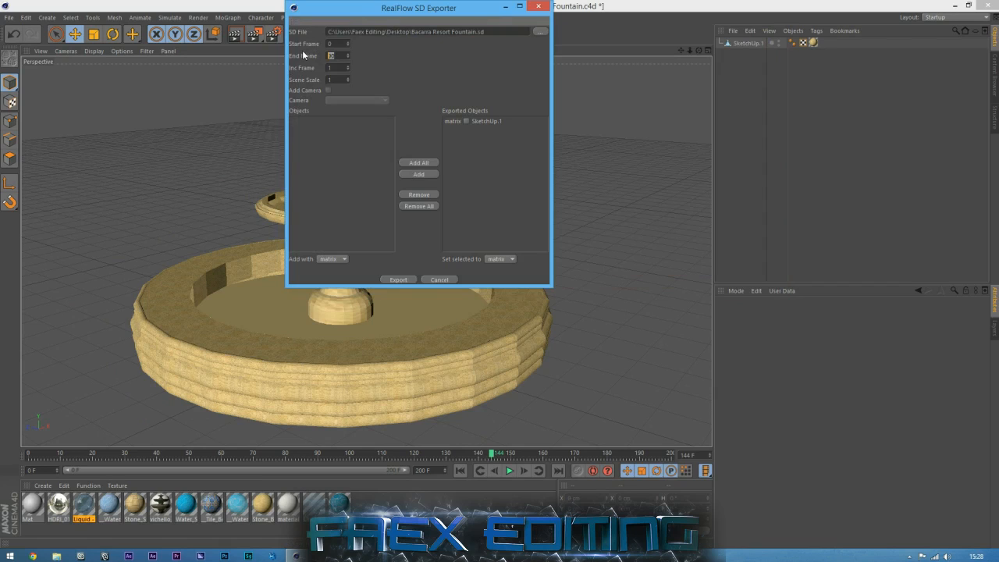
Step: Set the export End Frame to 200 and bring up Revert to Saved
{"action": "type", "text": "200"}
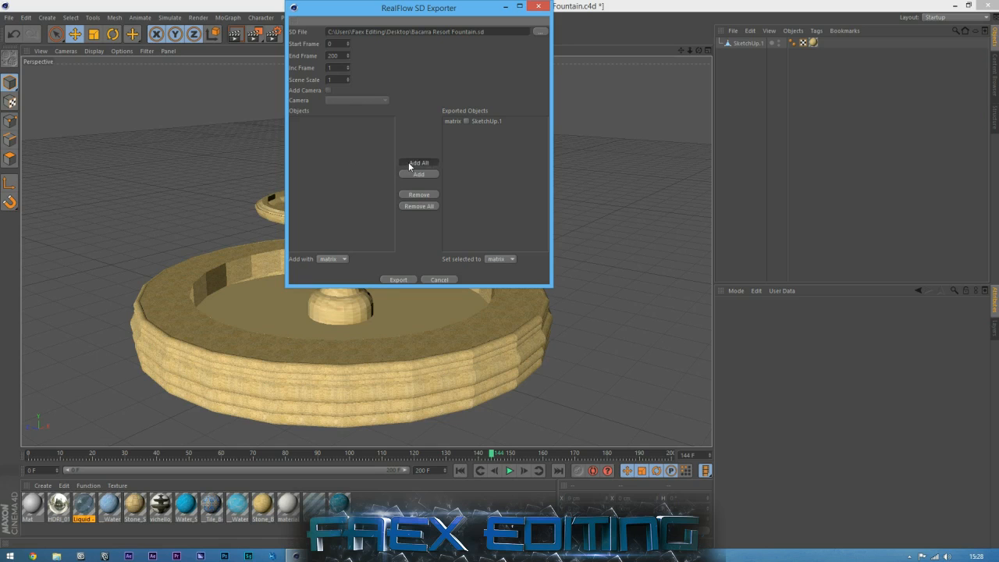
{"action": "left_click_drag", "start_coordinate": [419, 8], "coordinate": [587, 248]}
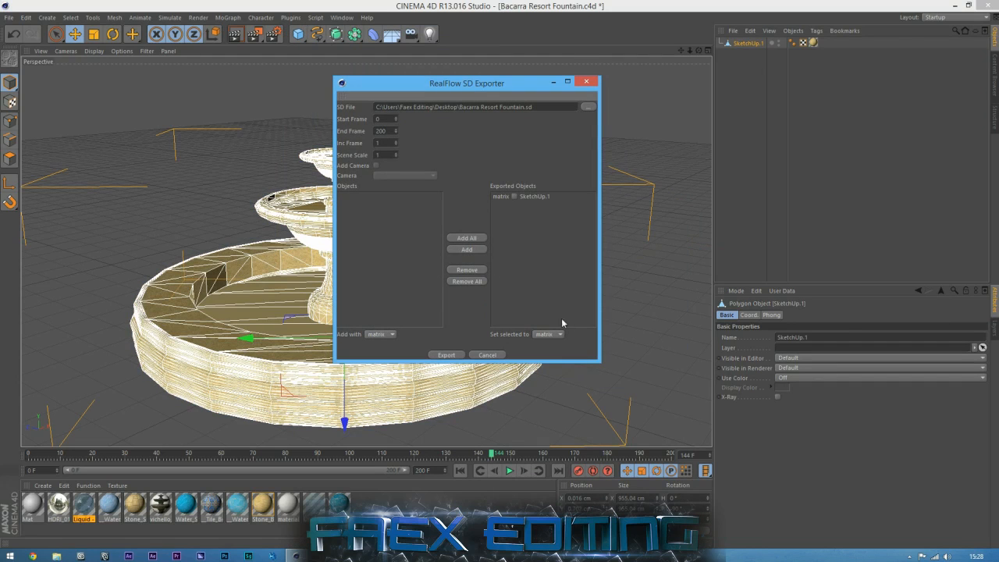
{"action": "left_click", "coordinate": [487, 354]}
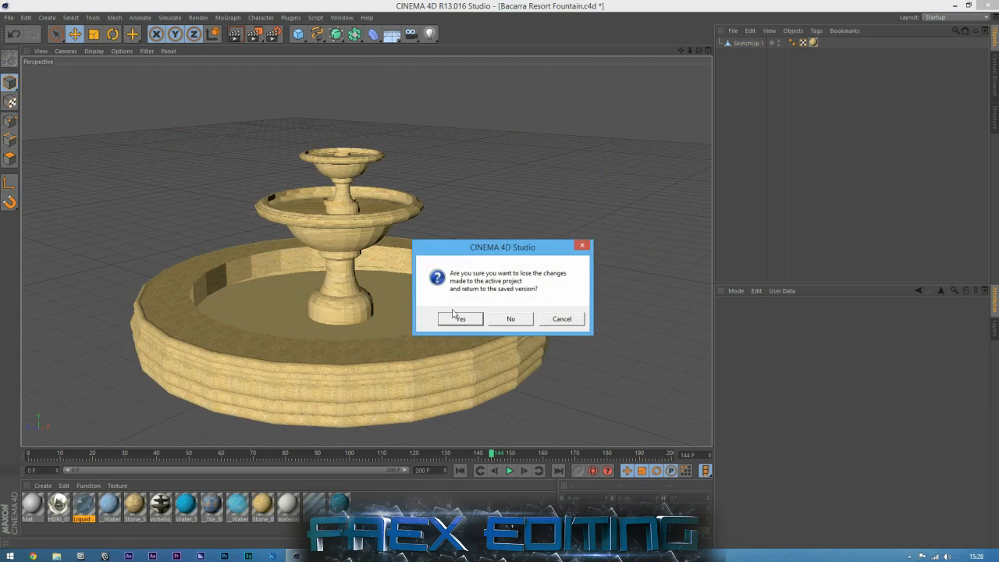
Step: Revert the project and attempt the SD export, dismissing the write error
{"action": "left_click", "coordinate": [461, 318]}
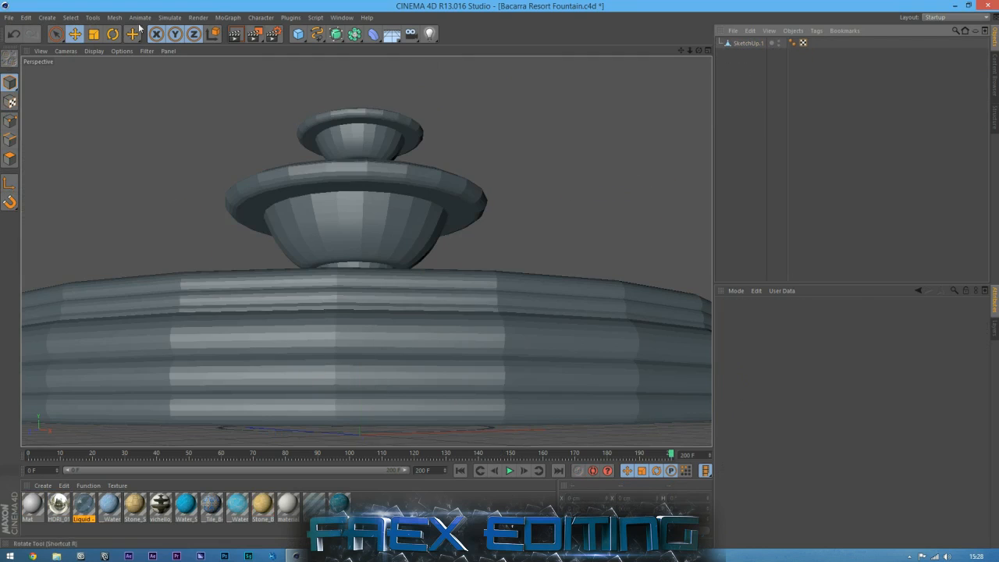
{"action": "left_click", "coordinate": [293, 18]}
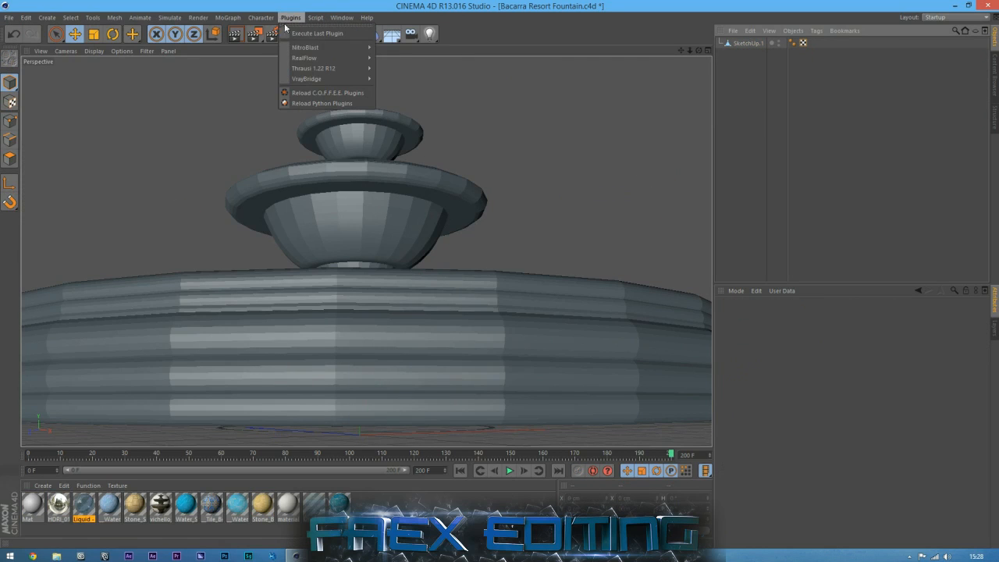
{"action": "left_click", "coordinate": [301, 57]}
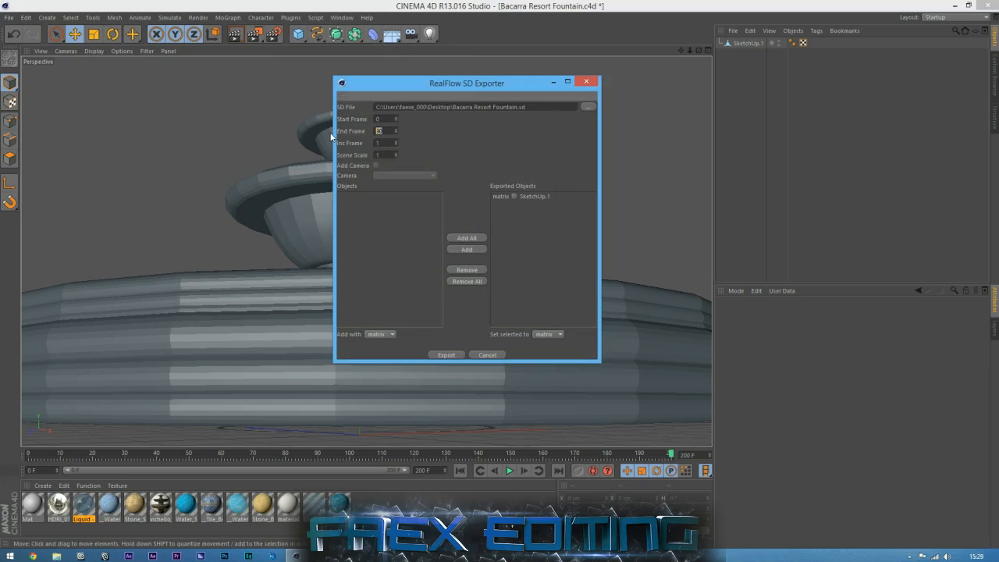
{"action": "left_click", "coordinate": [447, 354]}
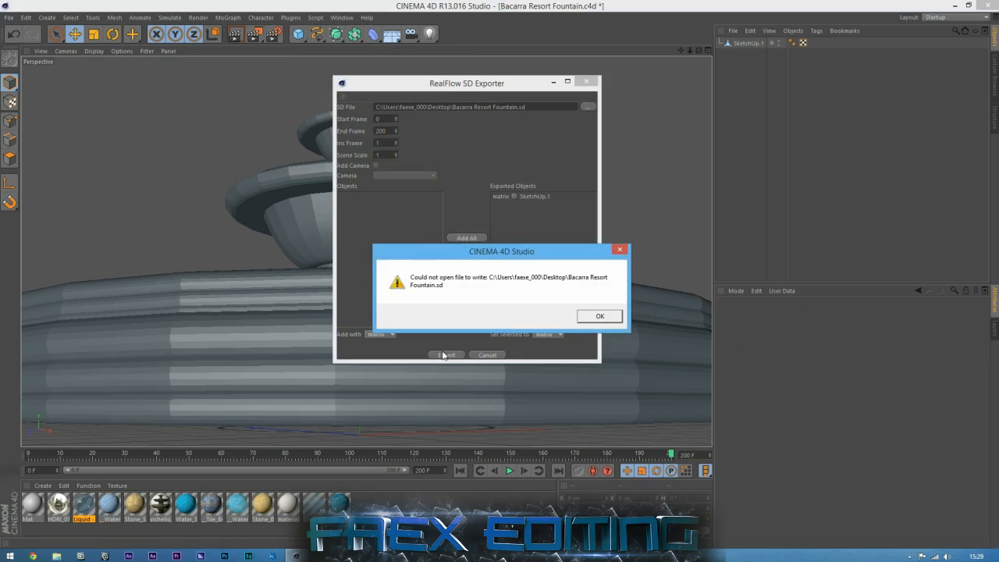
{"action": "left_click", "coordinate": [600, 316]}
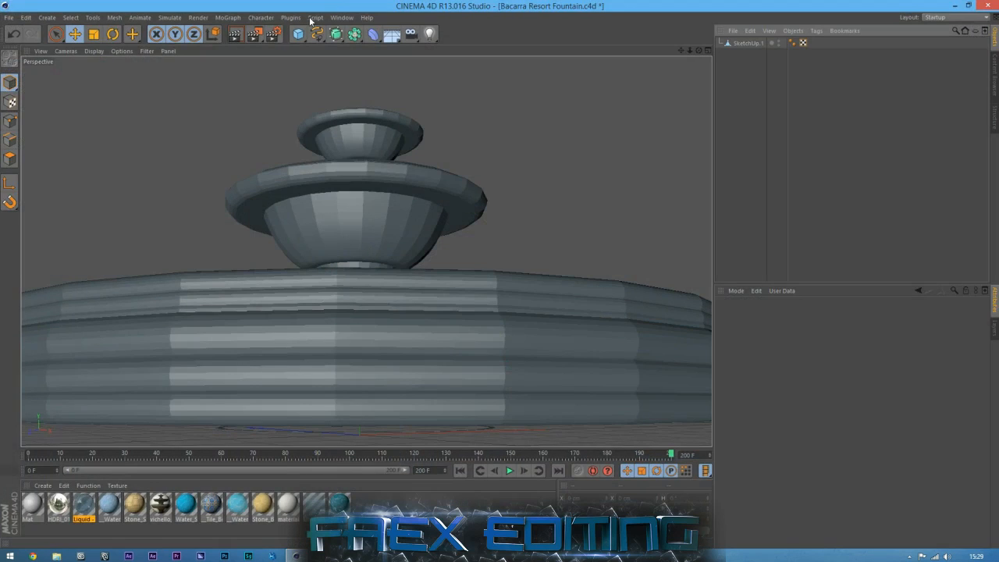
Step: Relaunch the RealFlow SD Exporter and choose the Desktop as save location
{"action": "left_click", "coordinate": [292, 18]}
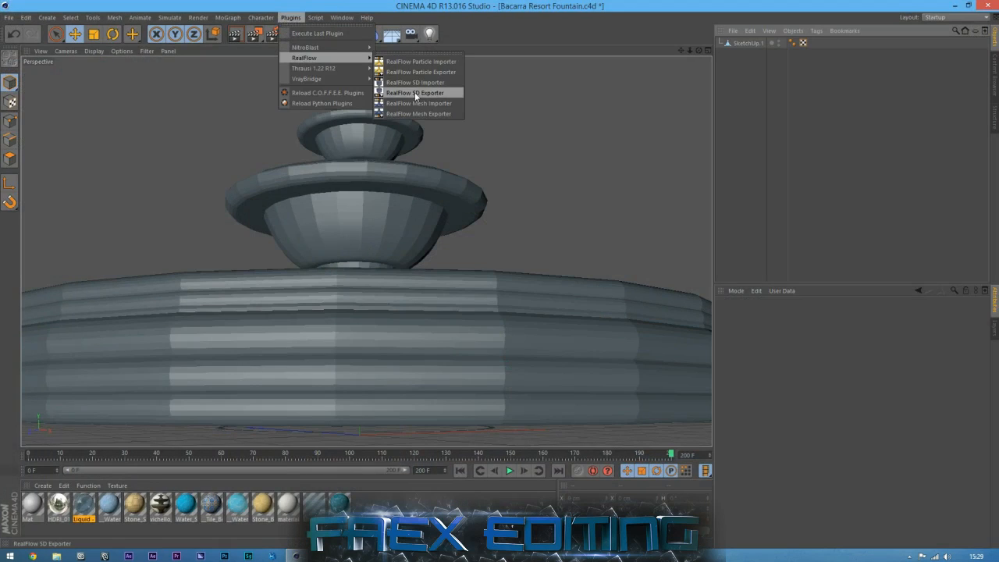
{"action": "left_click", "coordinate": [420, 92]}
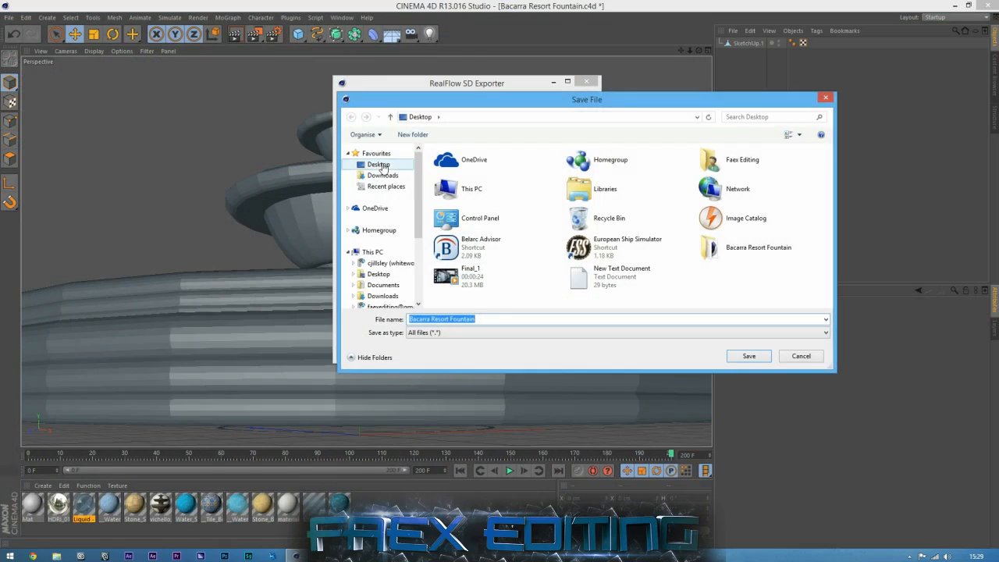
{"action": "left_click", "coordinate": [748, 356]}
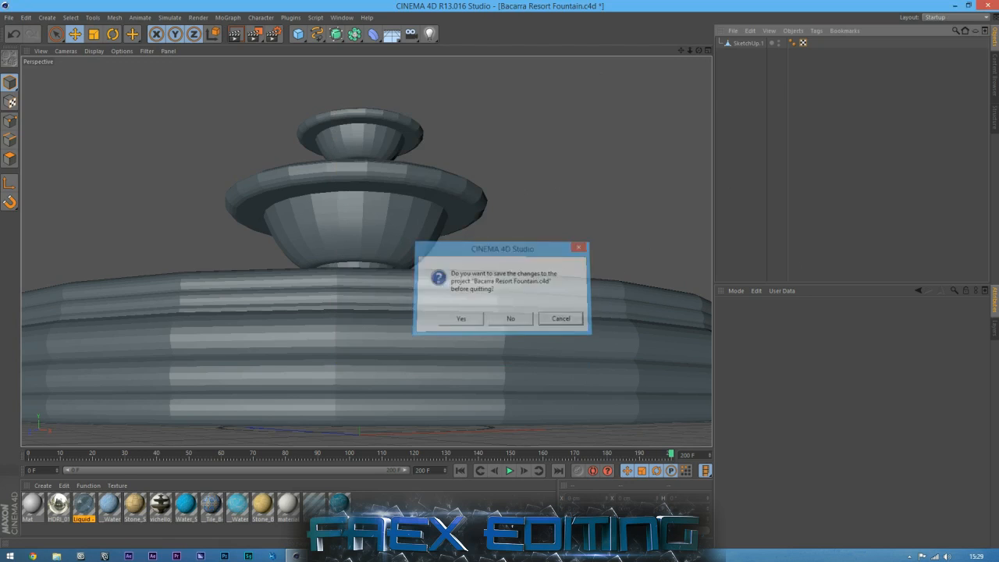
Step: Quit Cinema 4D and move the exported Bacarra Resort Fountain.sd icon
{"action": "left_click", "coordinate": [510, 318]}
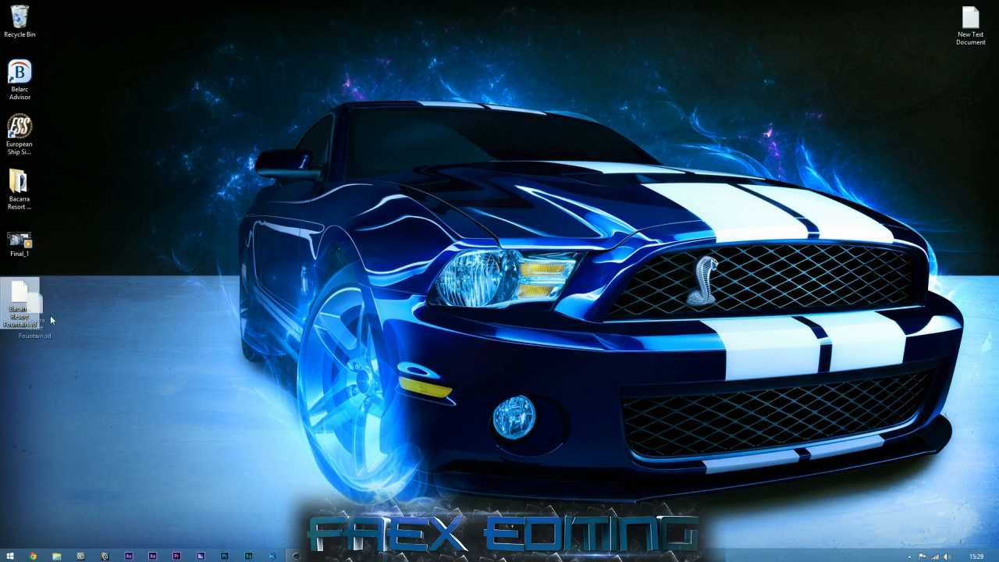
{"action": "left_click_drag", "start_coordinate": [20, 317], "coordinate": [337, 238]}
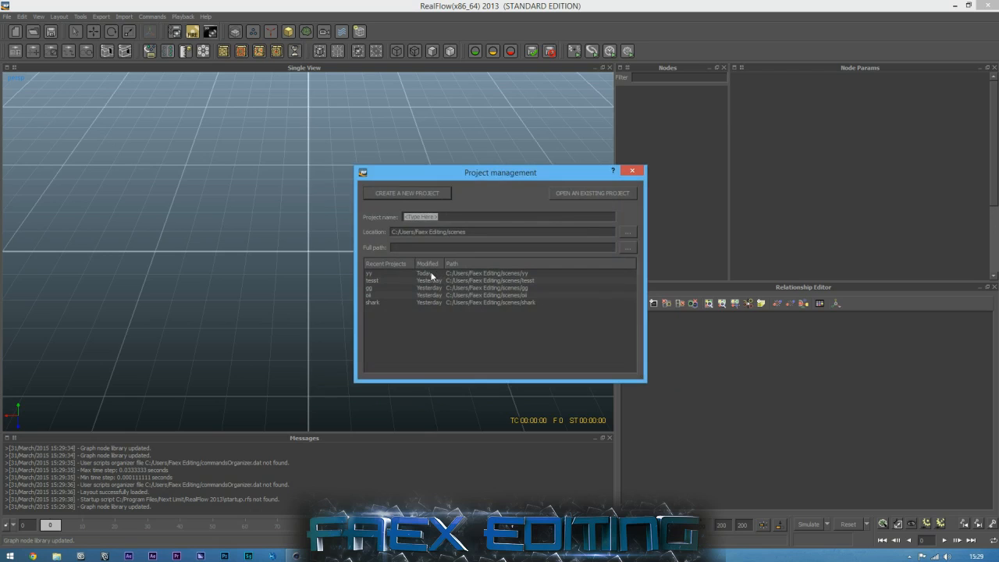
Step: Create a RealFlow project named 'water' and orbit the empty viewport
{"action": "type", "text": "water"}
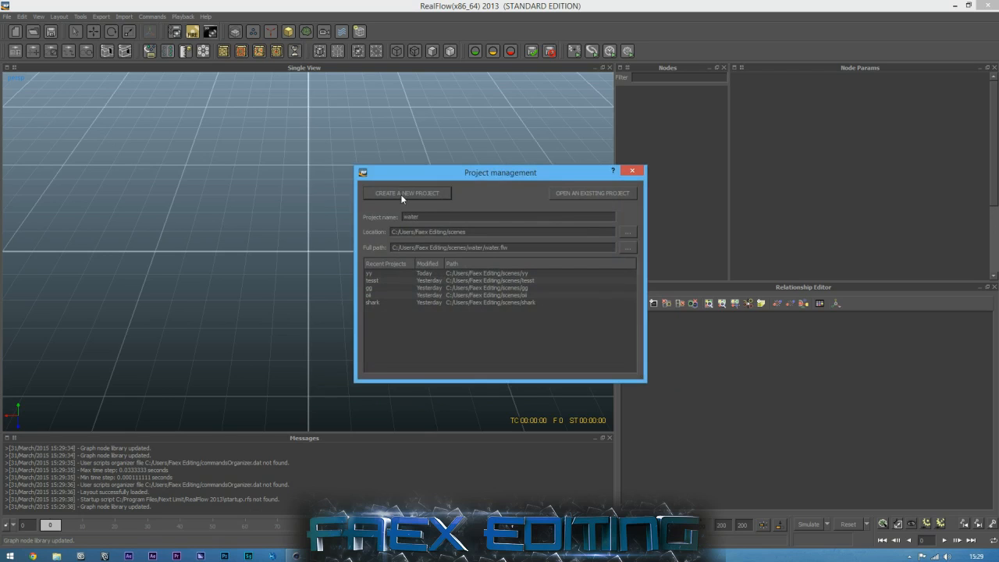
{"action": "left_click", "coordinate": [404, 193]}
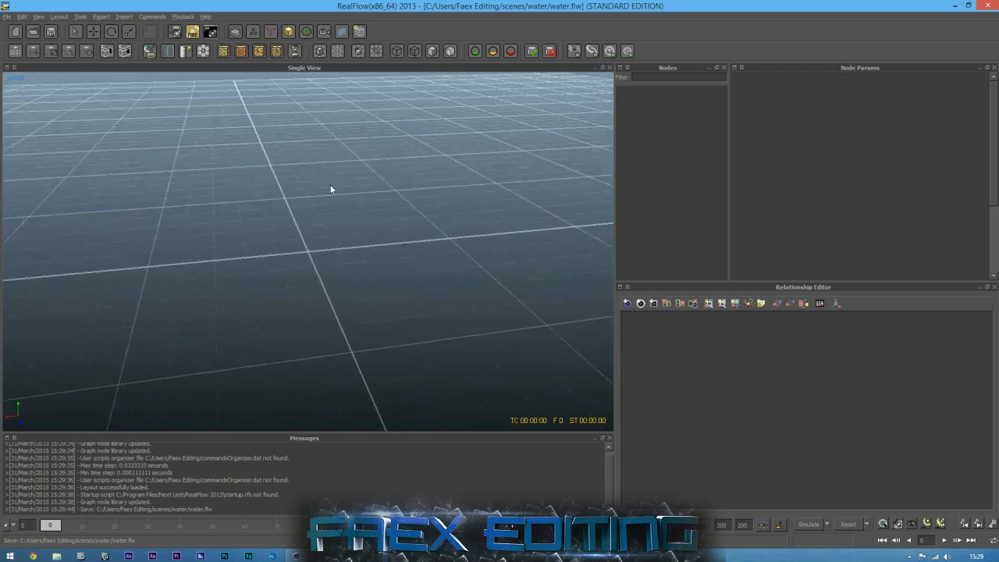
{"action": "left_click_drag", "start_coordinate": [331, 189], "coordinate": [250, 236]}
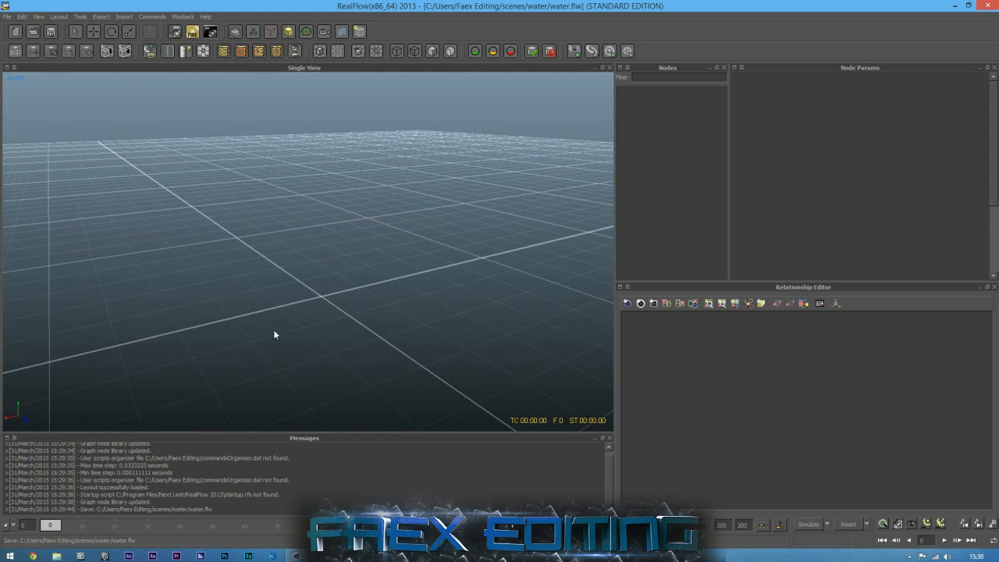
{"action": "mouse_move", "coordinate": [267, 313]}
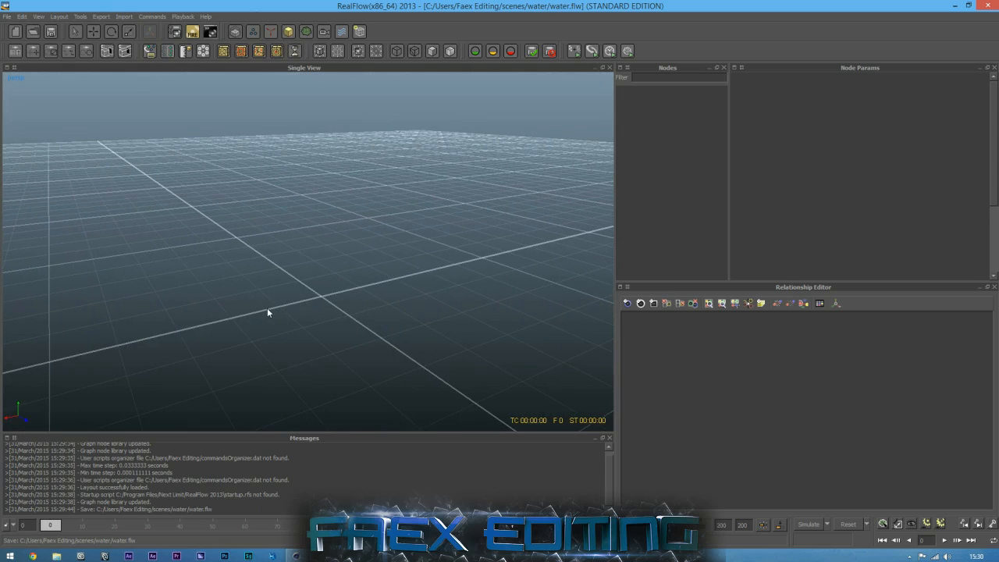
Step: Import the fountain SD file from the desktop and display it flat-shaded
{"action": "left_click", "coordinate": [285, 34]}
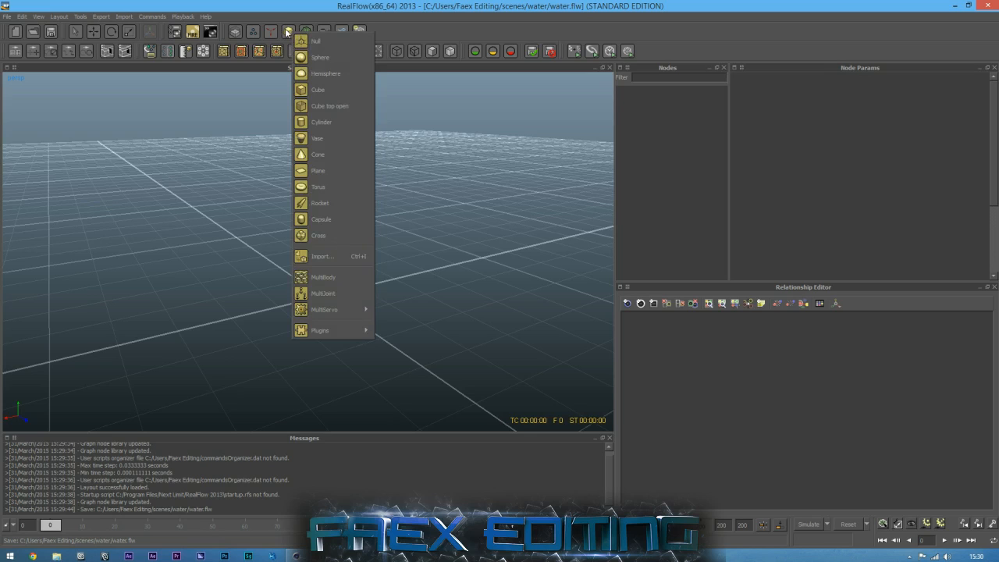
{"action": "left_click", "coordinate": [323, 256]}
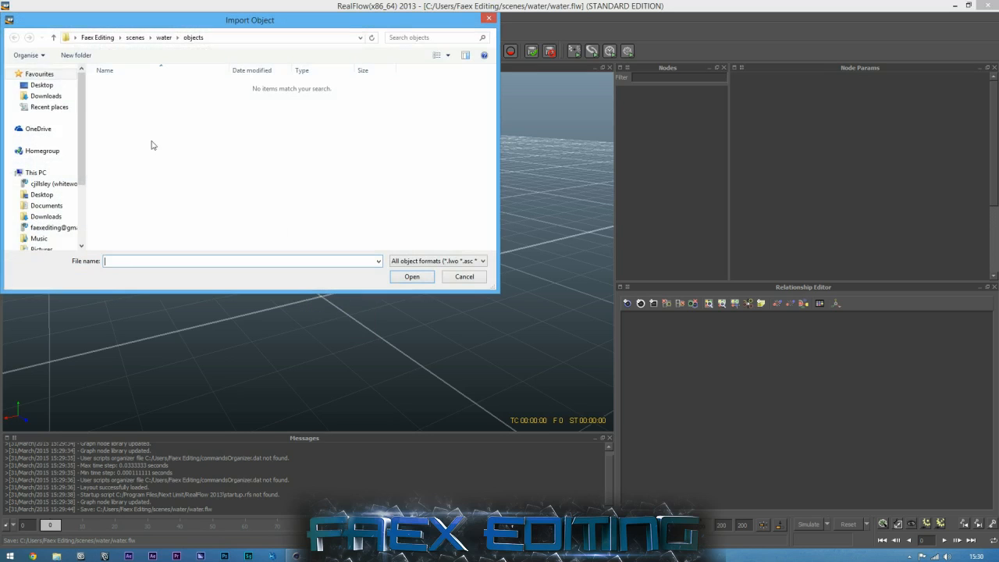
{"action": "left_click", "coordinate": [40, 84]}
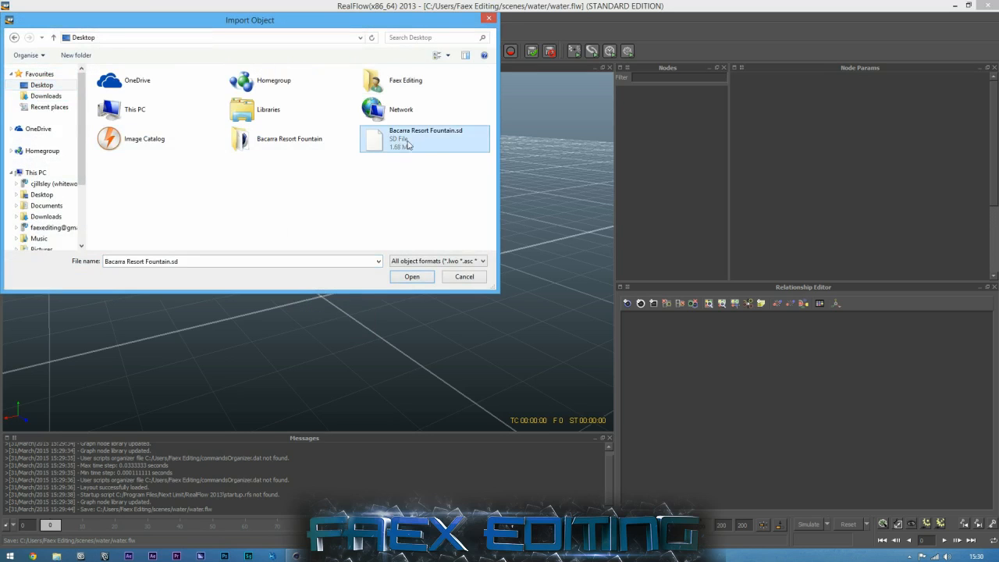
{"action": "left_click", "coordinate": [412, 276]}
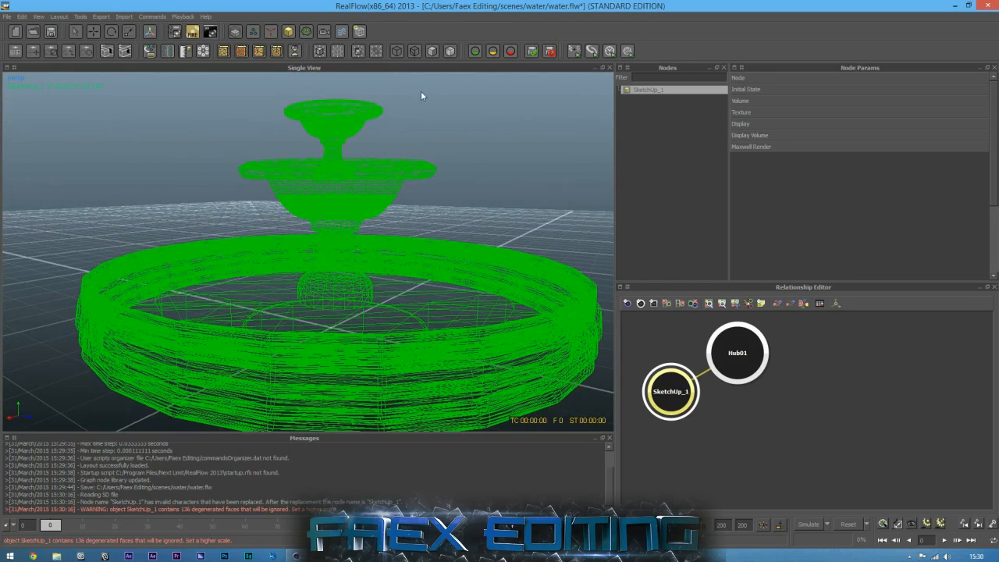
{"action": "mouse_move", "coordinate": [430, 52]}
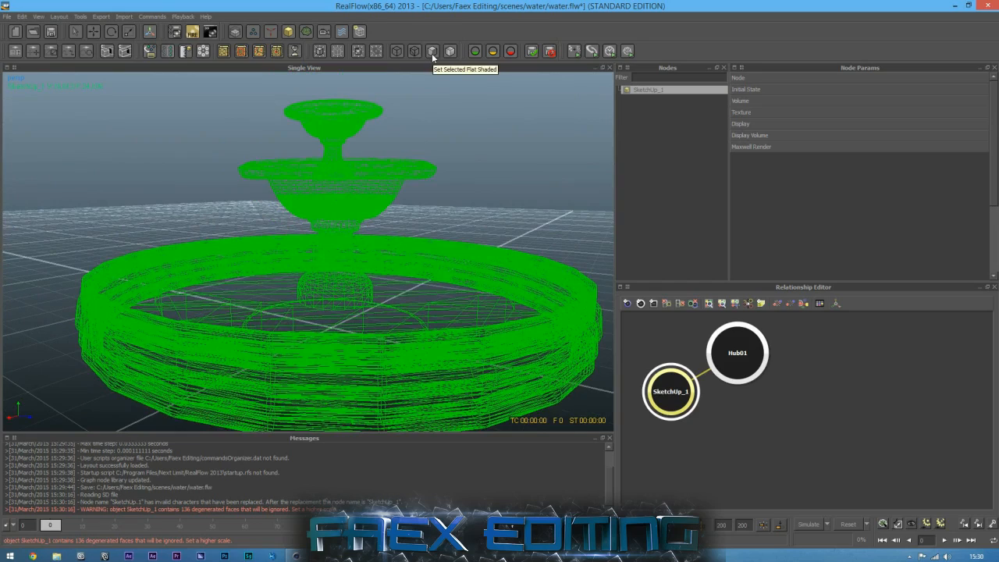
{"action": "left_click", "coordinate": [430, 51]}
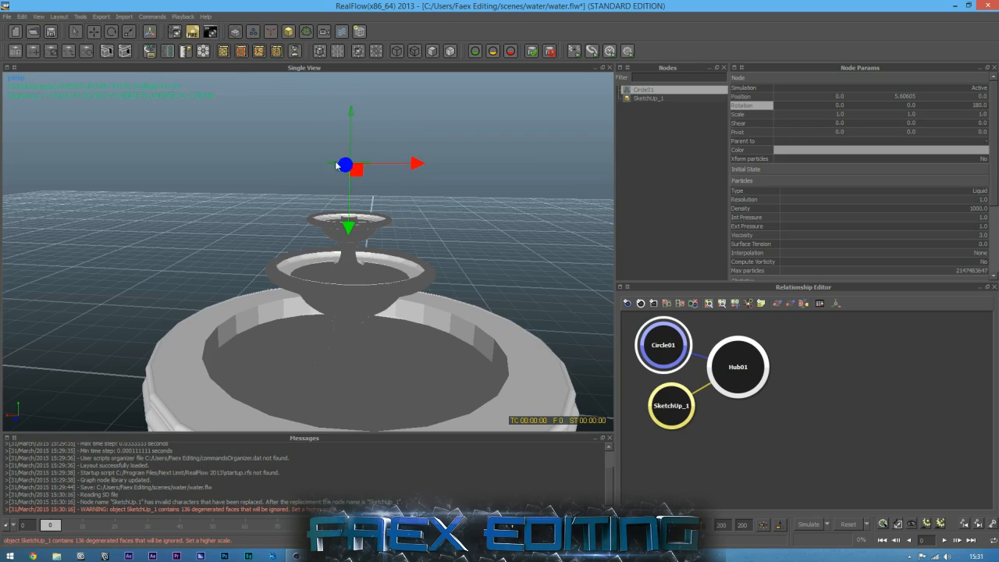
{"action": "mouse_move", "coordinate": [342, 140]}
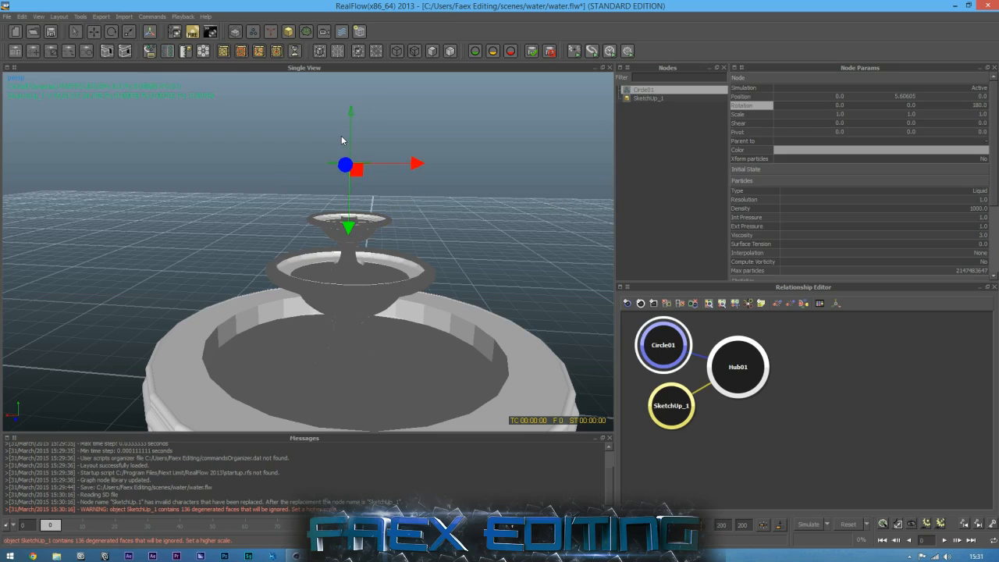
{"action": "mouse_move", "coordinate": [338, 140]}
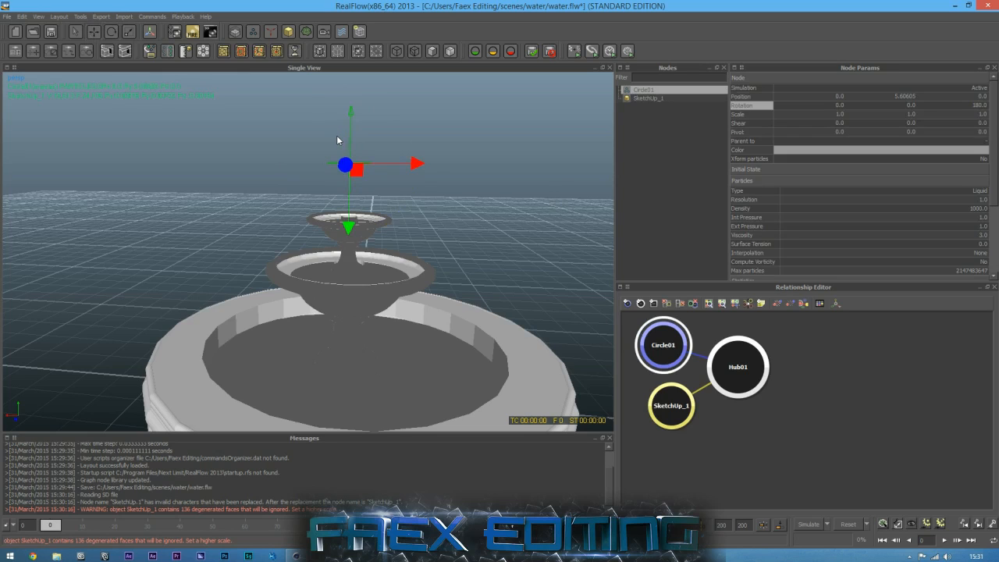
{"action": "mouse_move", "coordinate": [353, 193]}
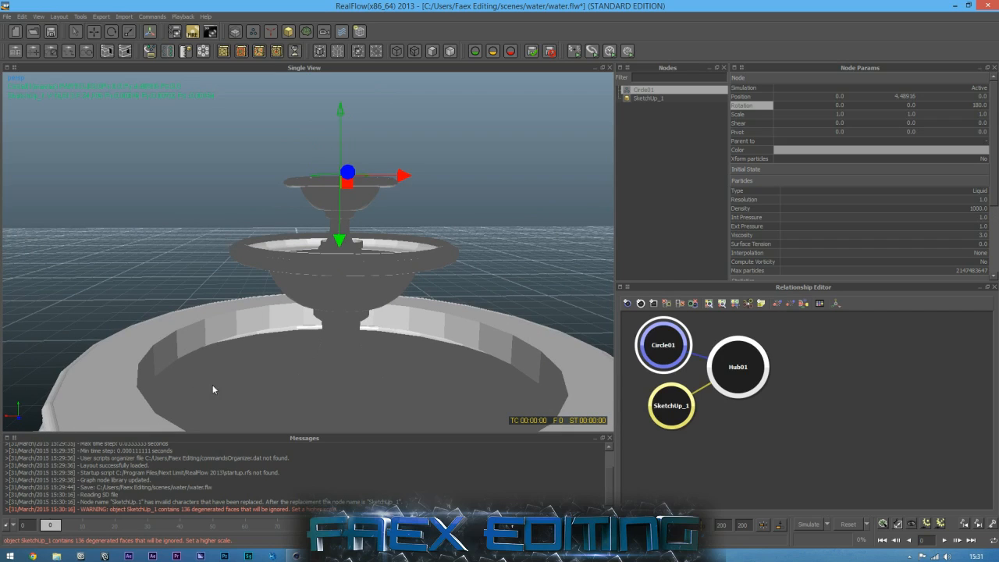
{"action": "mouse_move", "coordinate": [387, 189]}
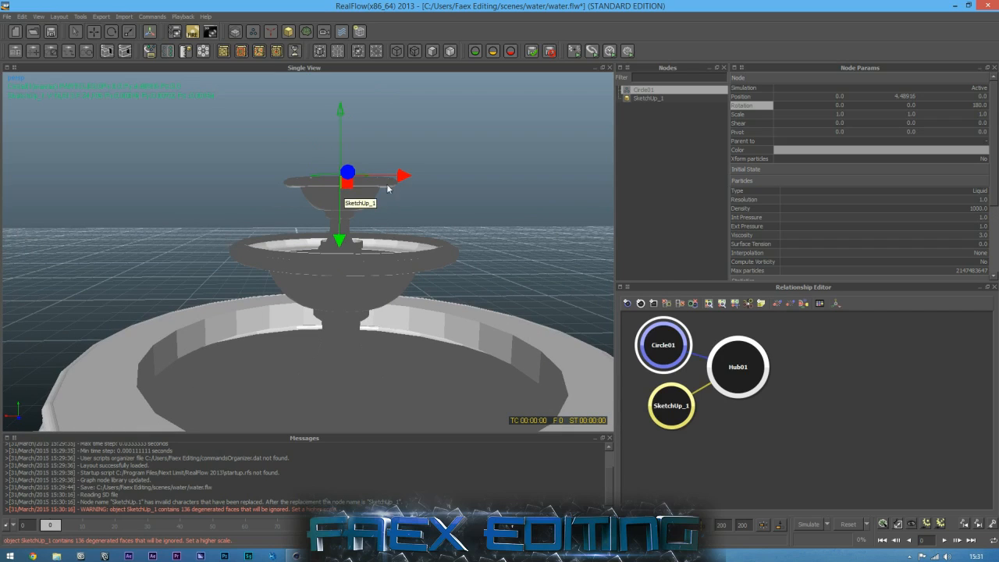
{"action": "mouse_move", "coordinate": [436, 214]}
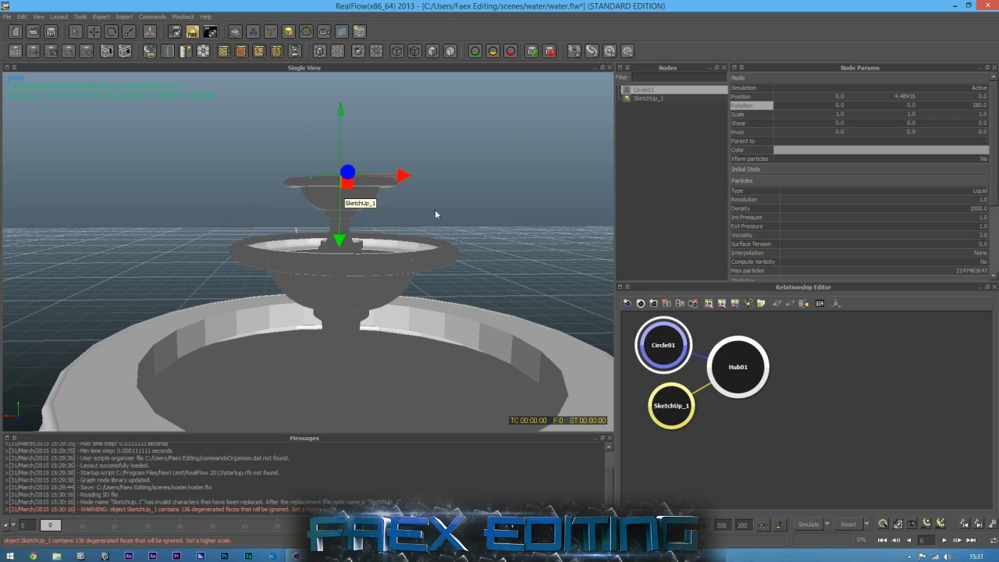
{"action": "mouse_move", "coordinate": [451, 379]}
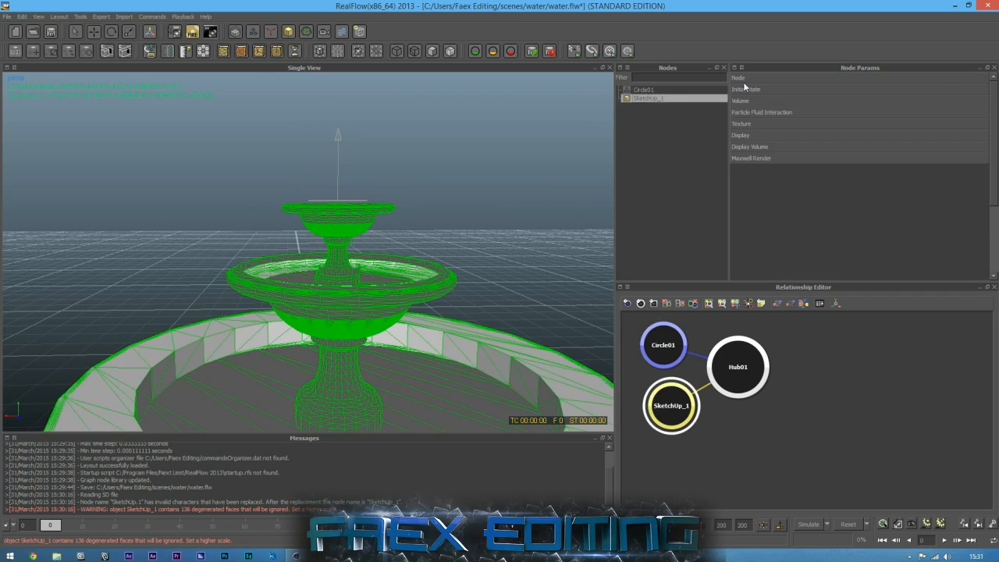
Step: Expand SketchUp_1's Volume, Texture and Display parameter groups
{"action": "left_click", "coordinate": [739, 100]}
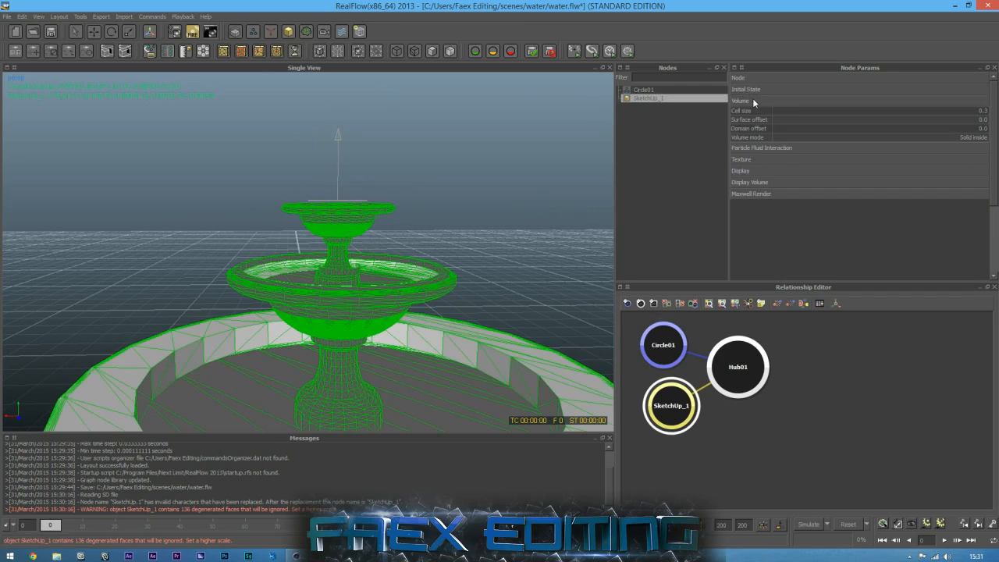
{"action": "left_click", "coordinate": [741, 123]}
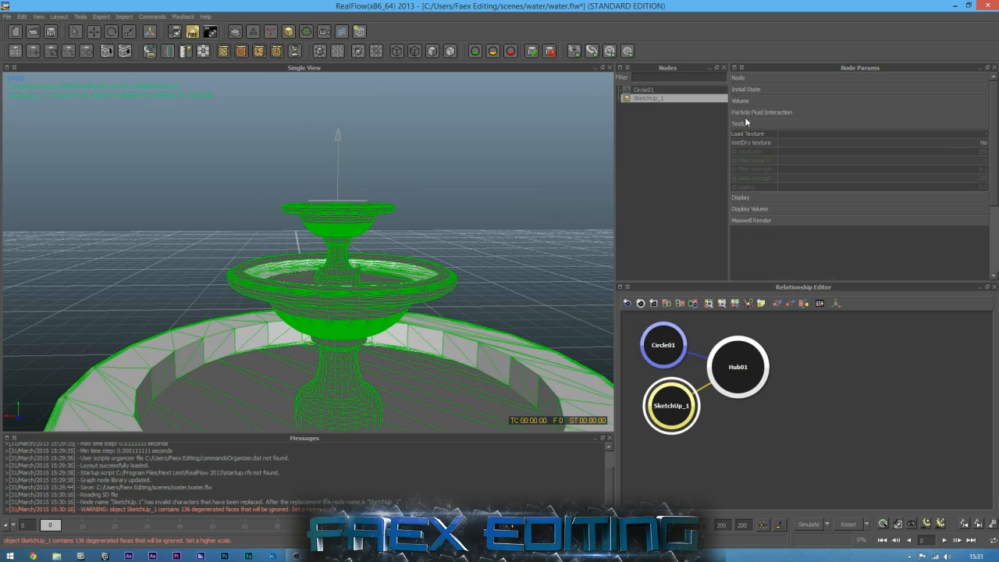
{"action": "left_click", "coordinate": [740, 135]}
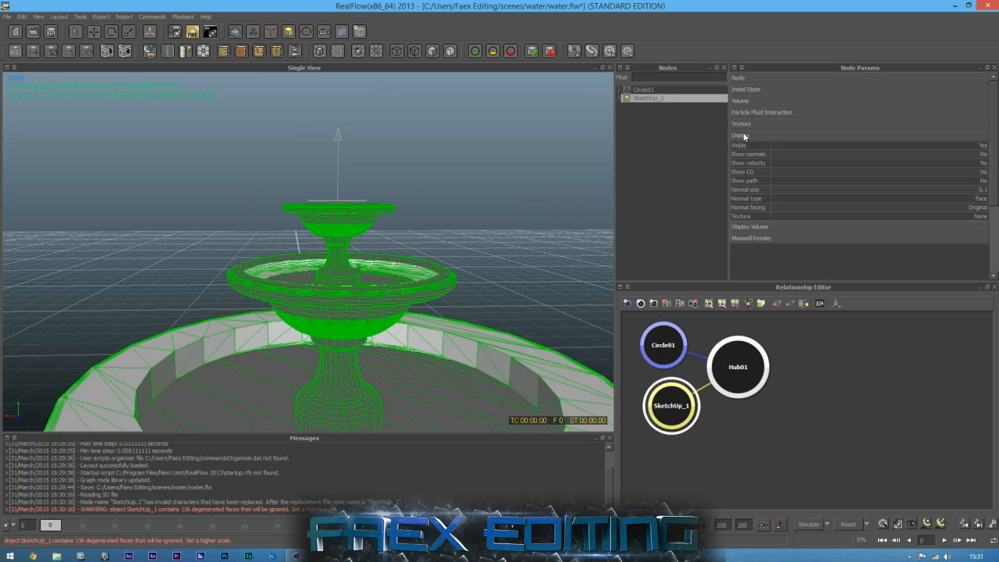
{"action": "left_click", "coordinate": [736, 77]}
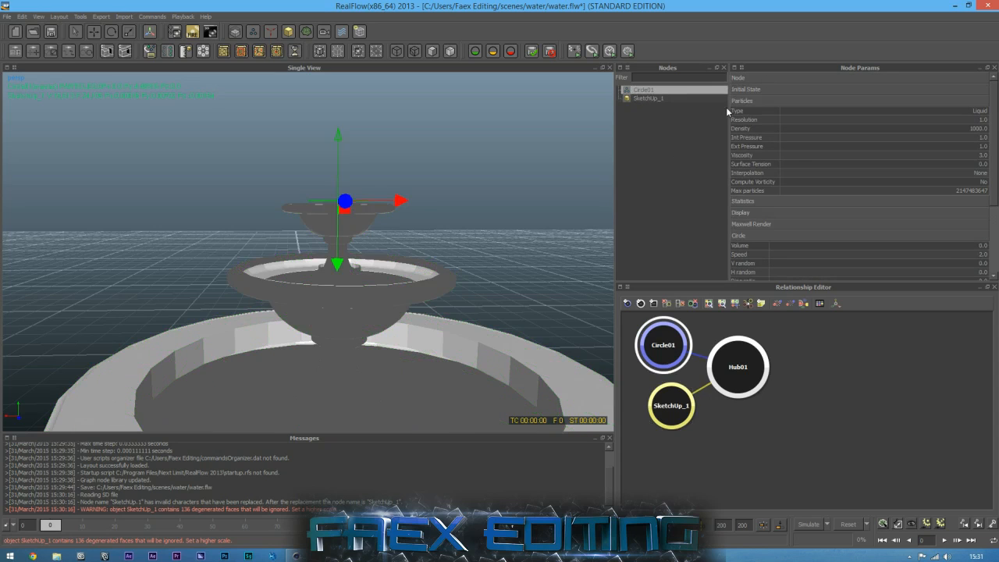
{"action": "mouse_move", "coordinate": [854, 175]}
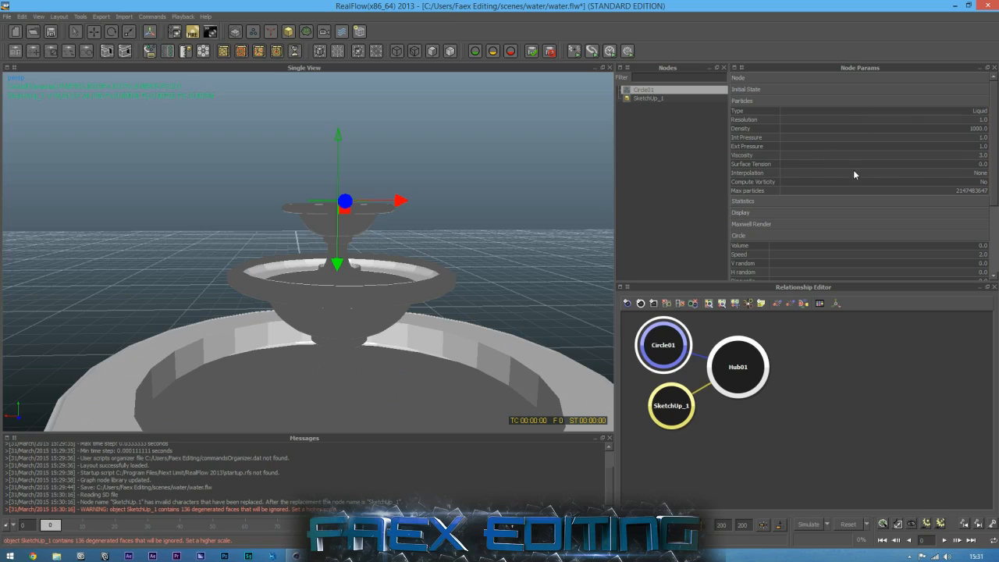
{"action": "mouse_move", "coordinate": [917, 172]}
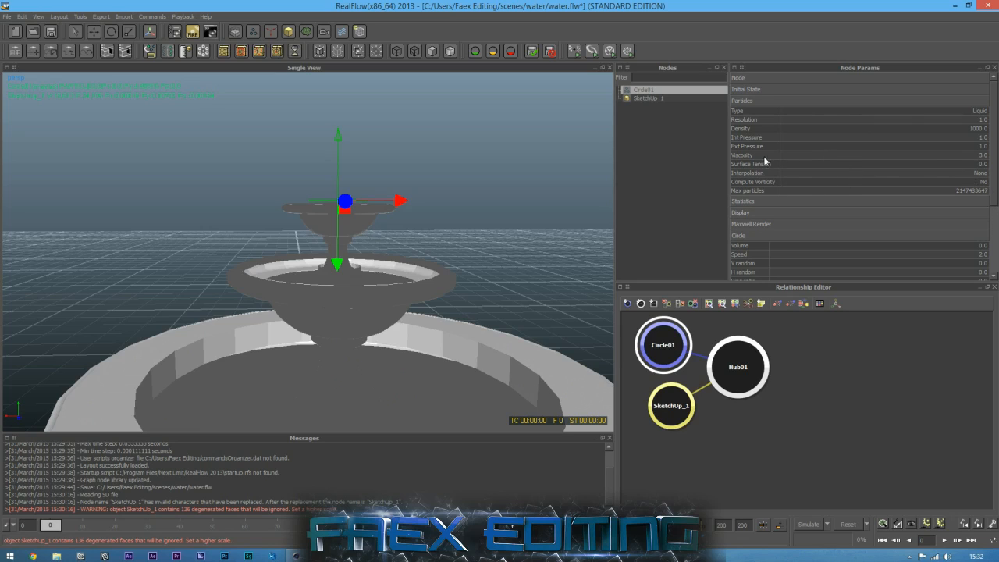
{"action": "mouse_move", "coordinate": [344, 235]}
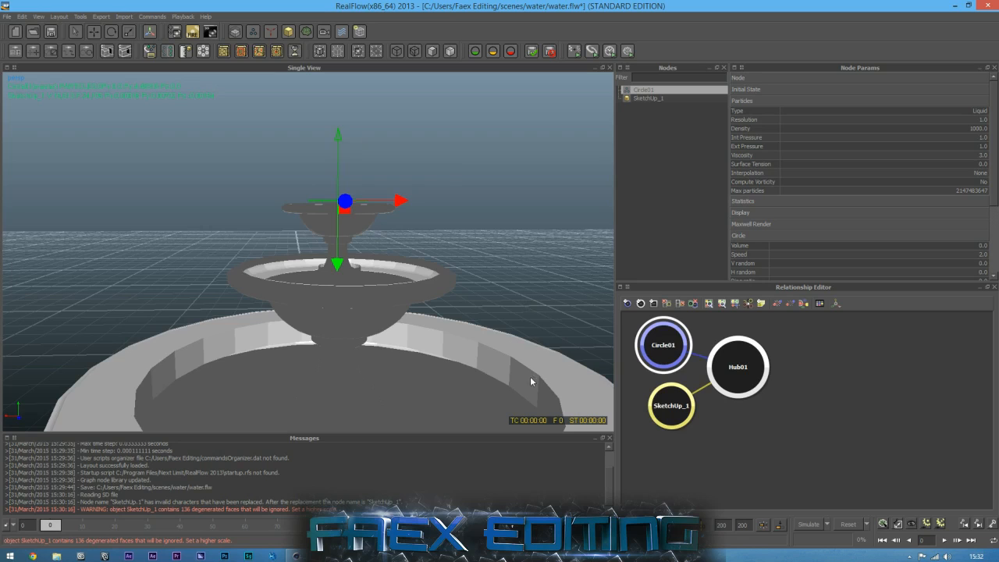
{"action": "mouse_move", "coordinate": [761, 245]}
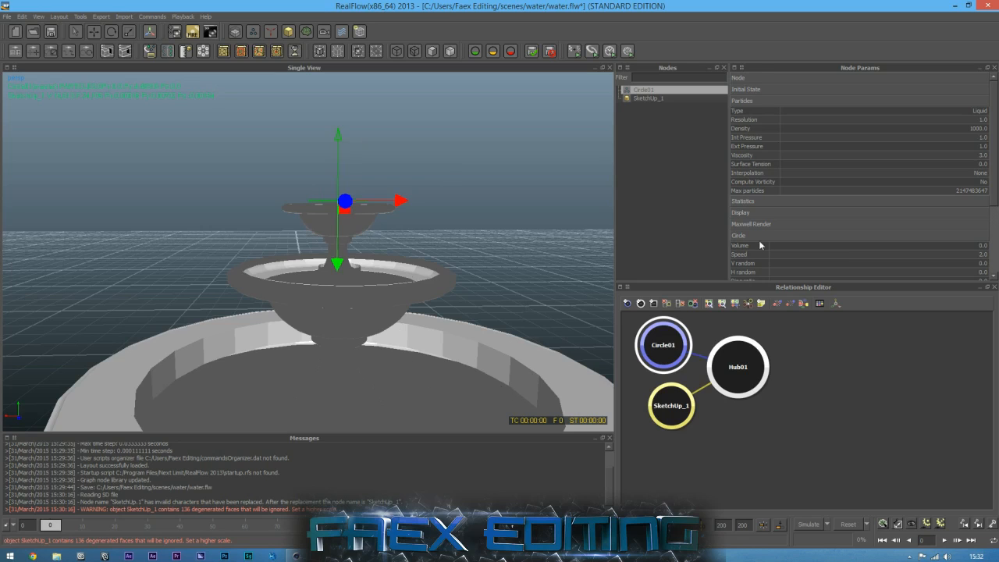
{"action": "mouse_move", "coordinate": [739, 254]}
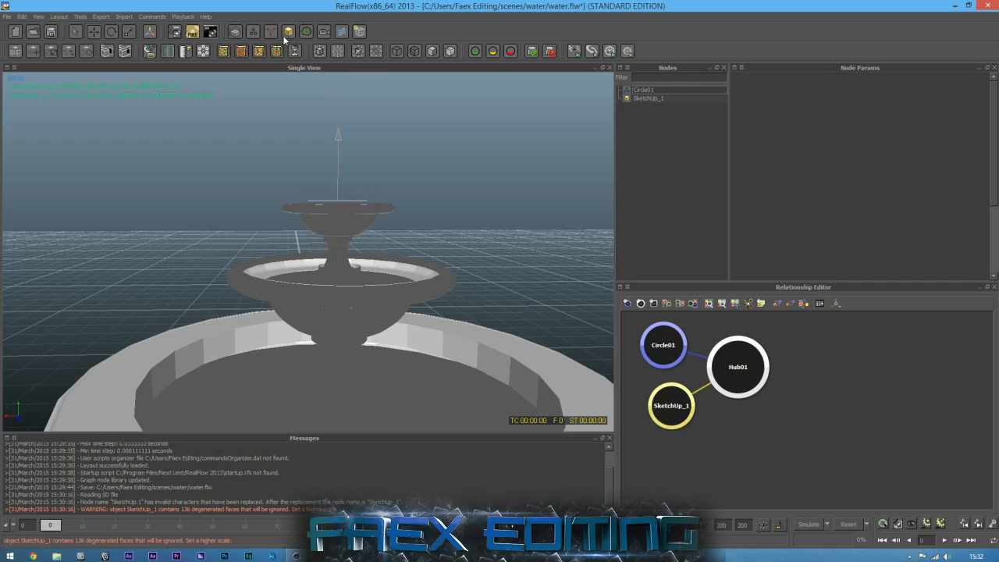
Step: Select Circle01 and set resolution 3, viscosity 5, local interpolation, speed 1.5
{"action": "left_click", "coordinate": [642, 89]}
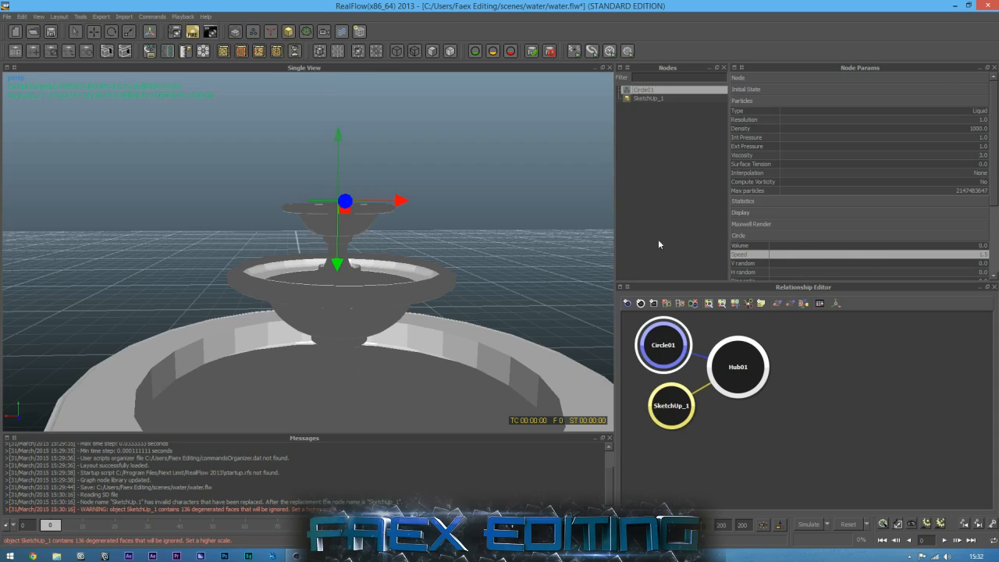
{"action": "mouse_move", "coordinate": [716, 215]}
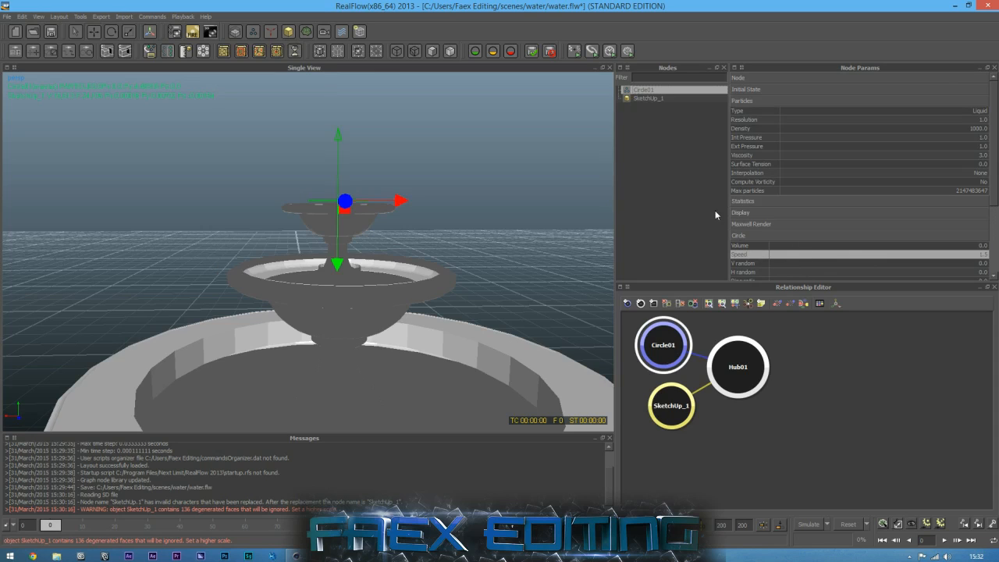
{"action": "mouse_move", "coordinate": [753, 122]}
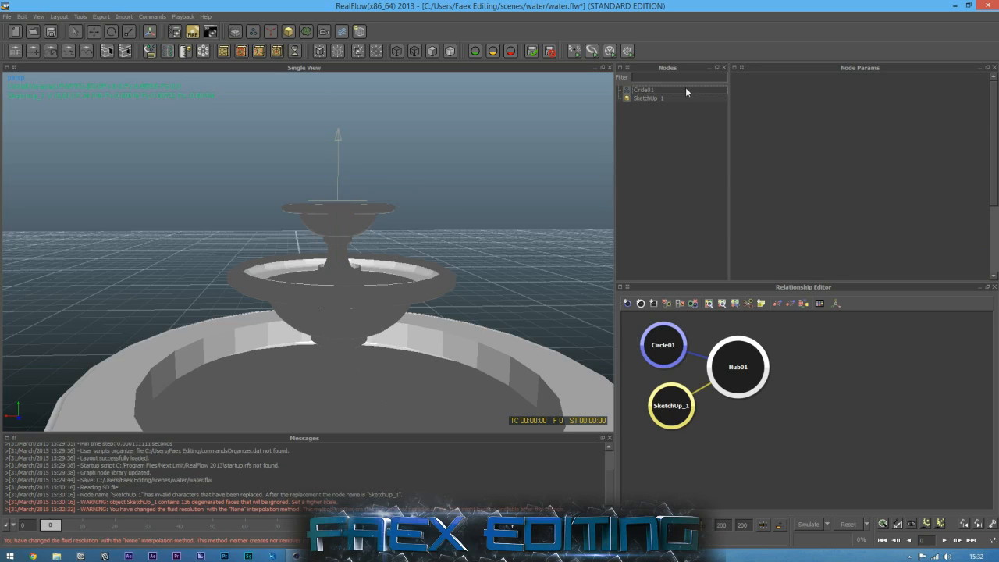
{"action": "left_click", "coordinate": [644, 89]}
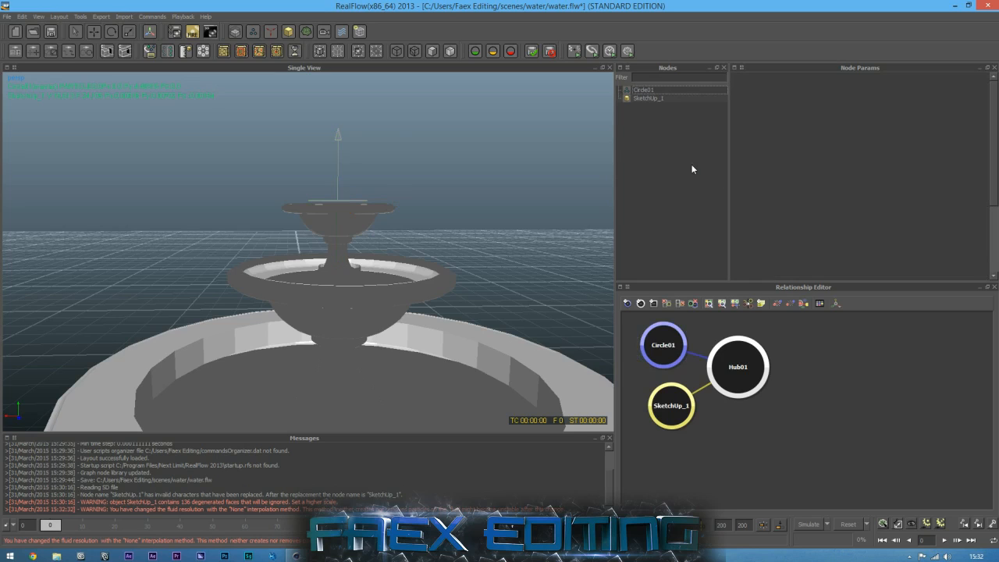
{"action": "left_click", "coordinate": [644, 89]}
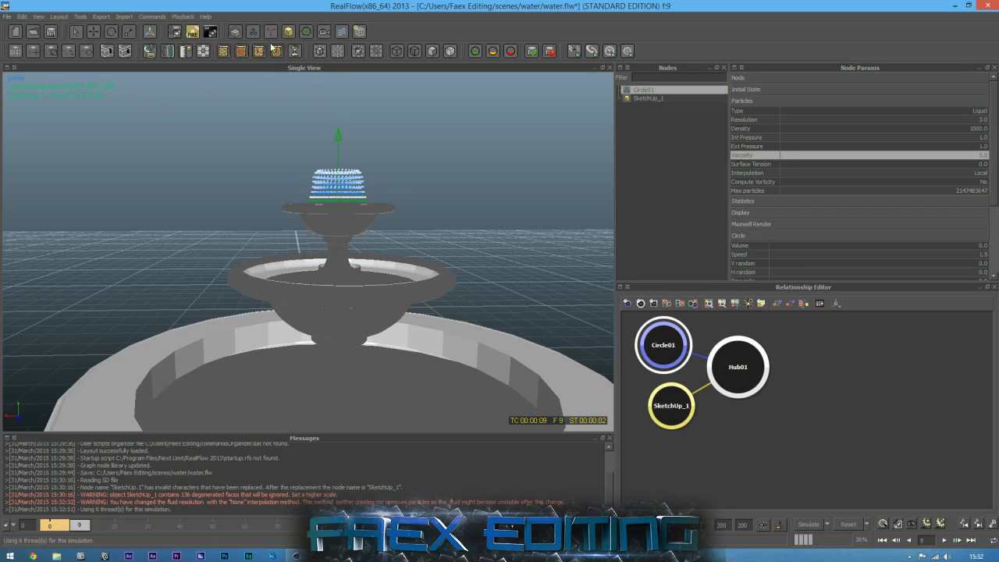
Step: Add a Gravity daemon and reset all simulation data
{"action": "left_click", "coordinate": [270, 35]}
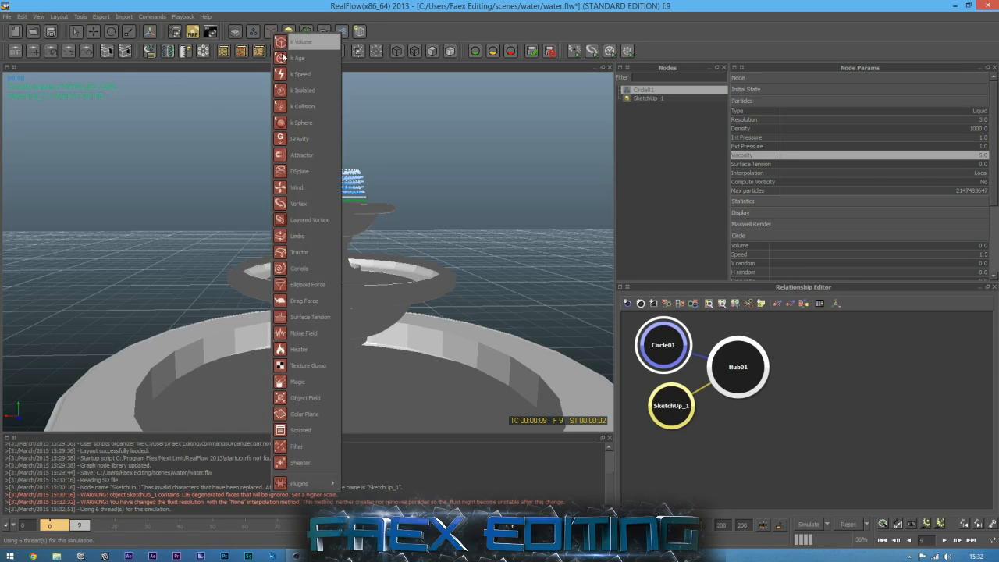
{"action": "left_click", "coordinate": [298, 138]}
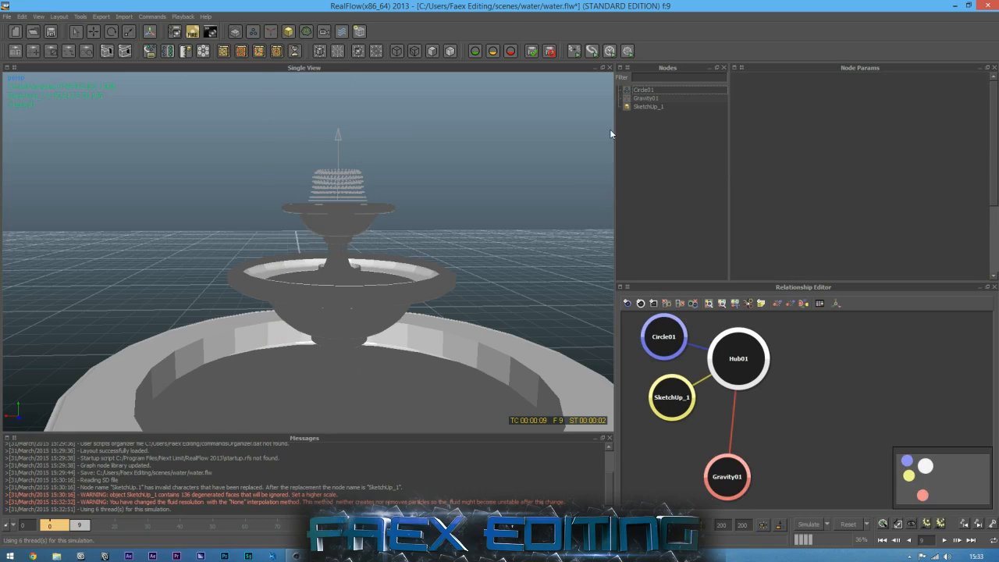
{"action": "left_click", "coordinate": [848, 523]}
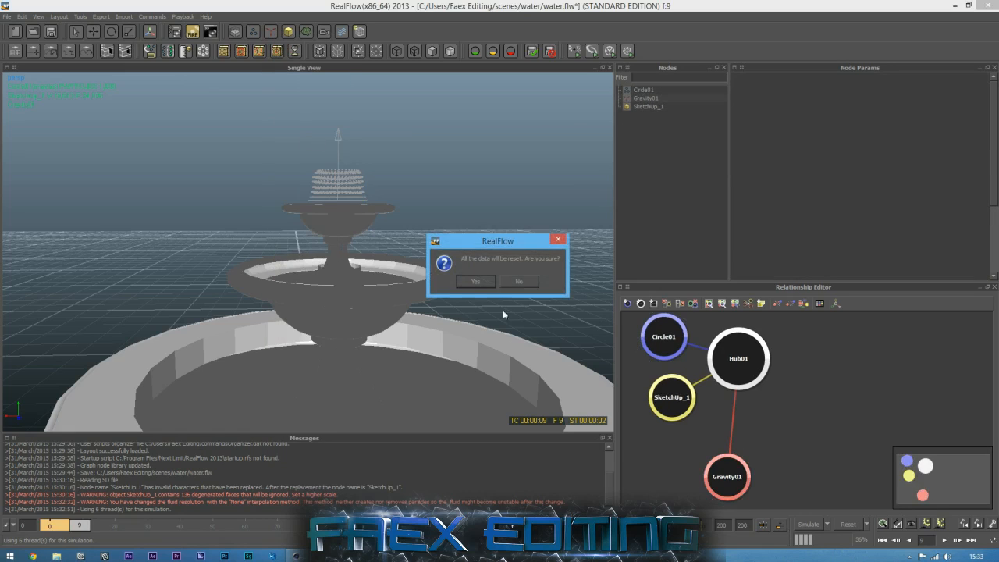
{"action": "left_click", "coordinate": [475, 281]}
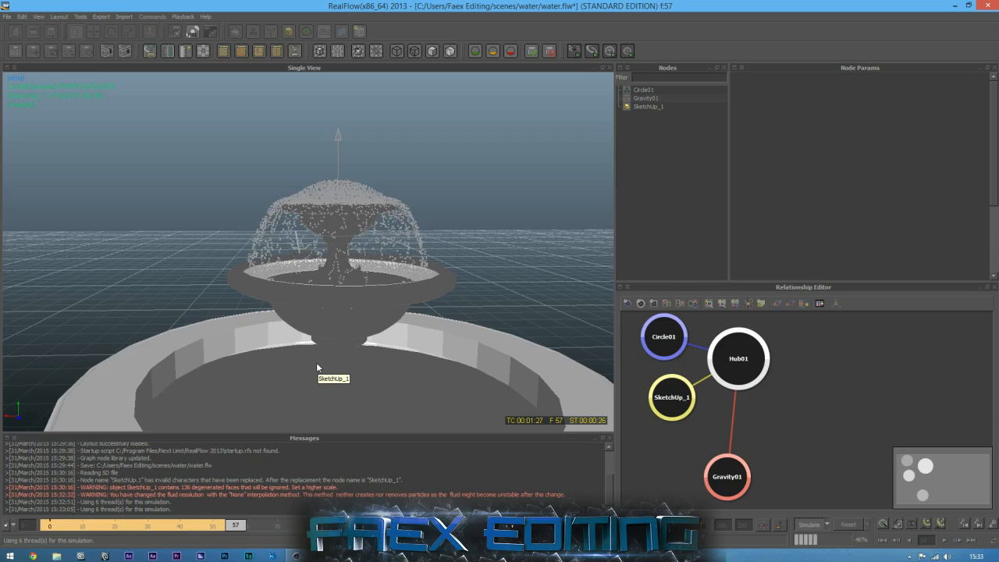
Step: Stop the simulation near frame 59, scrub back and select Gravity01
{"action": "left_click", "coordinate": [814, 526]}
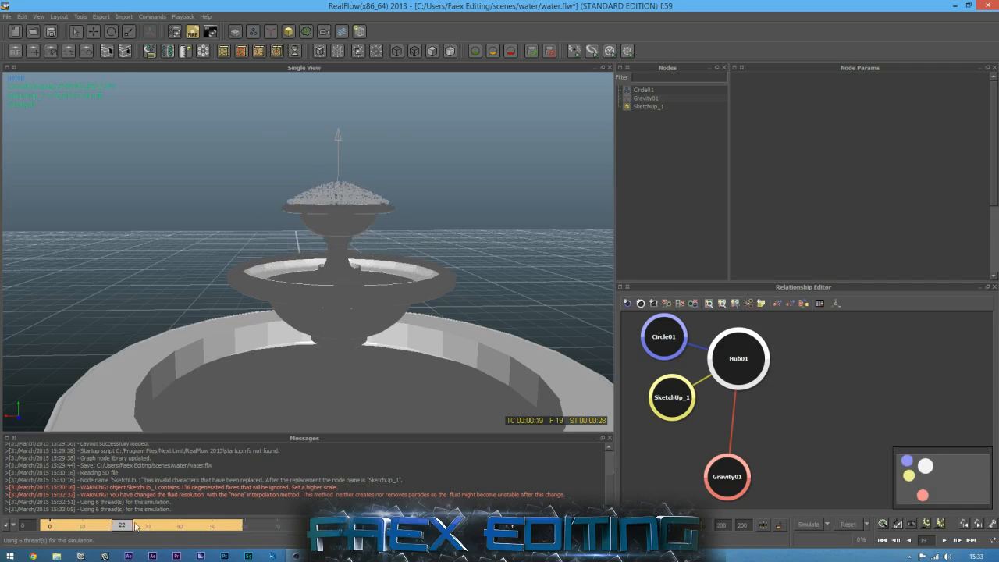
{"action": "left_click_drag", "start_coordinate": [121, 524], "coordinate": [238, 524]}
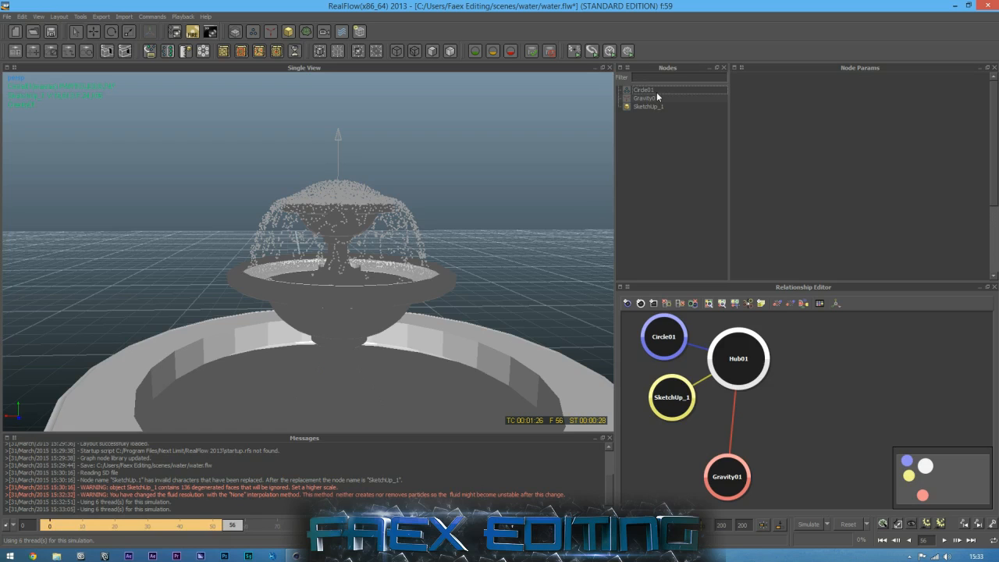
{"action": "left_click", "coordinate": [647, 89]}
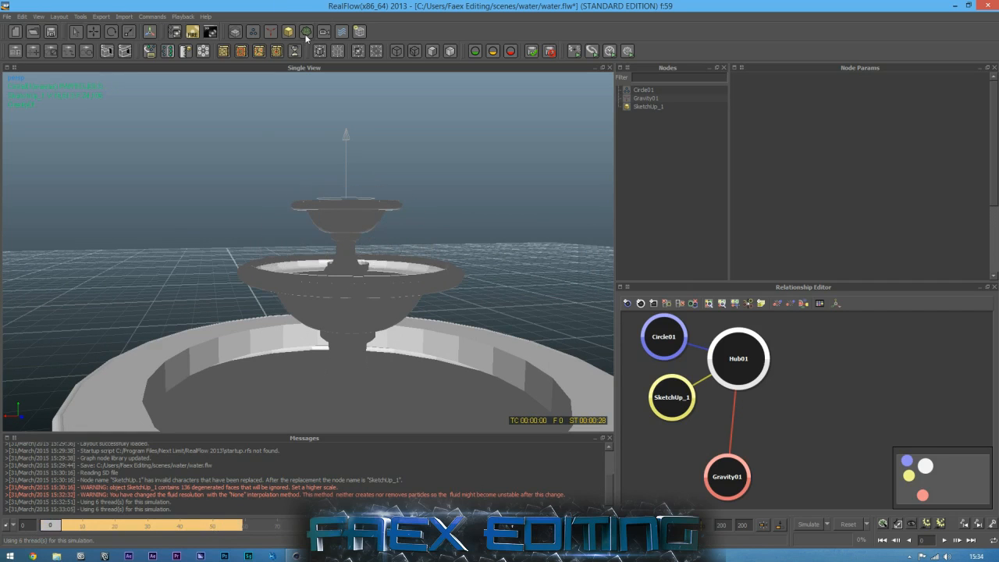
Step: Add a particle mesh and select the Circle01 emitter inside it
{"action": "left_click", "coordinate": [314, 33]}
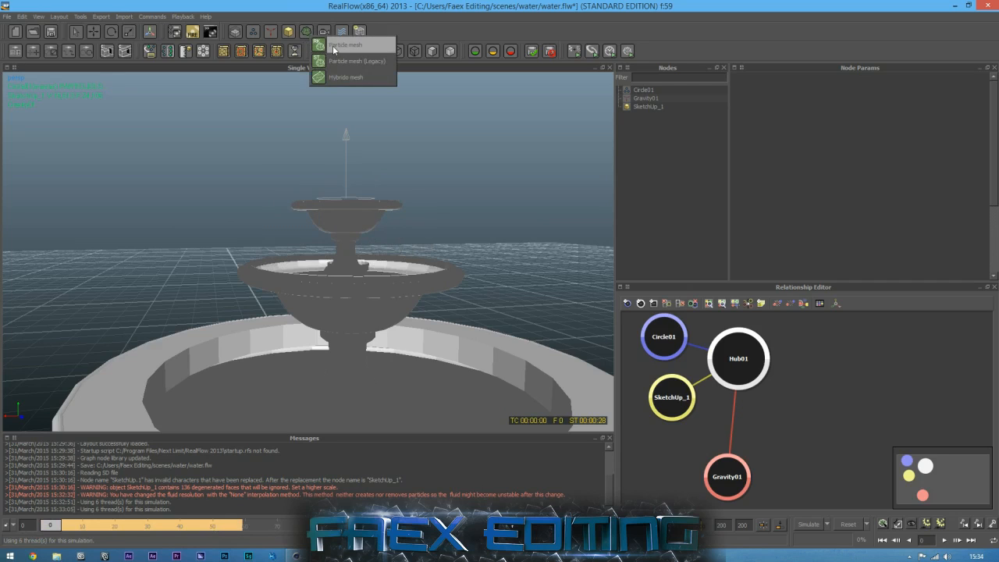
{"action": "left_click", "coordinate": [340, 43]}
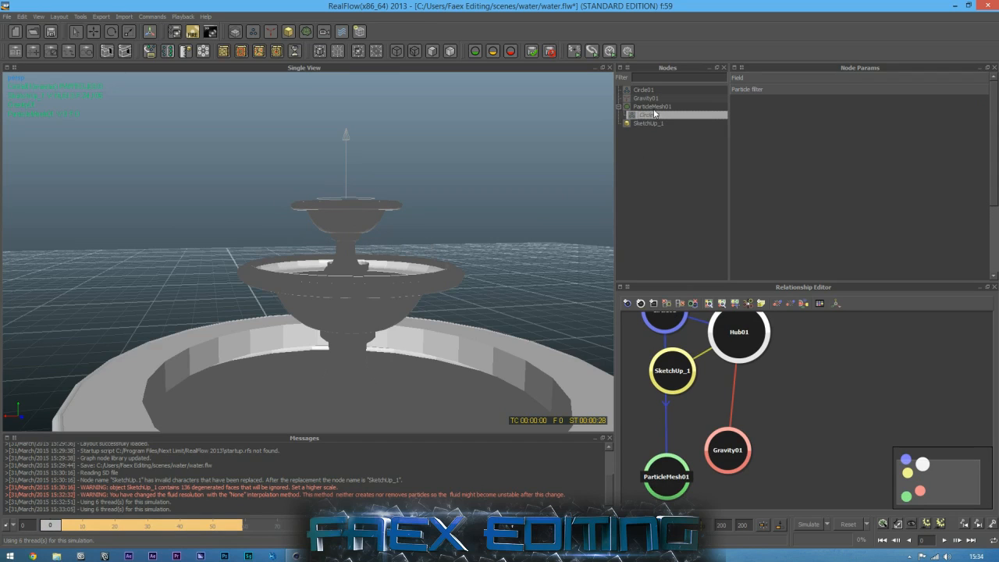
{"action": "left_click", "coordinate": [659, 106]}
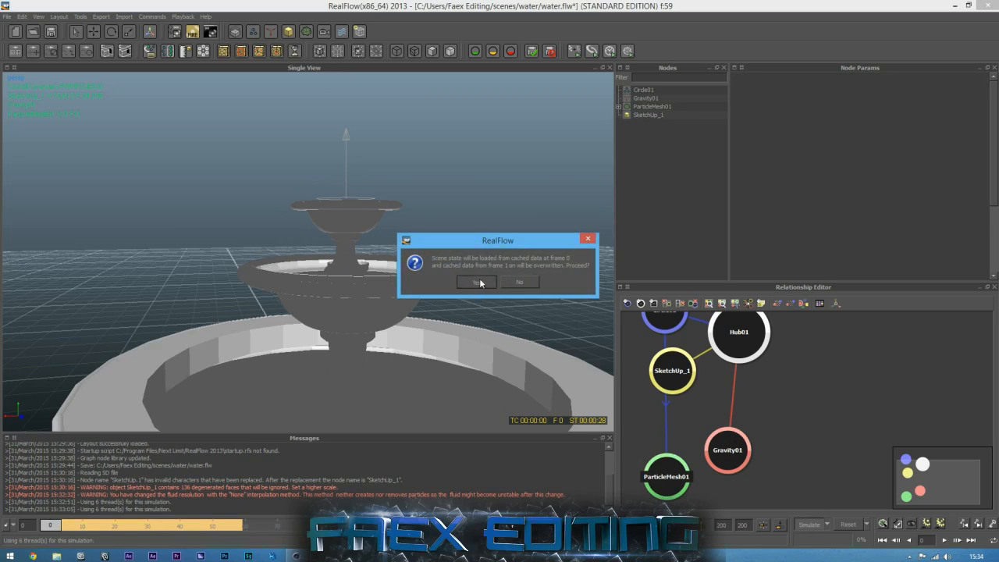
Step: Load the scene from cached frame 0 and inspect ParticleMesh01's settings
{"action": "left_click", "coordinate": [477, 282]}
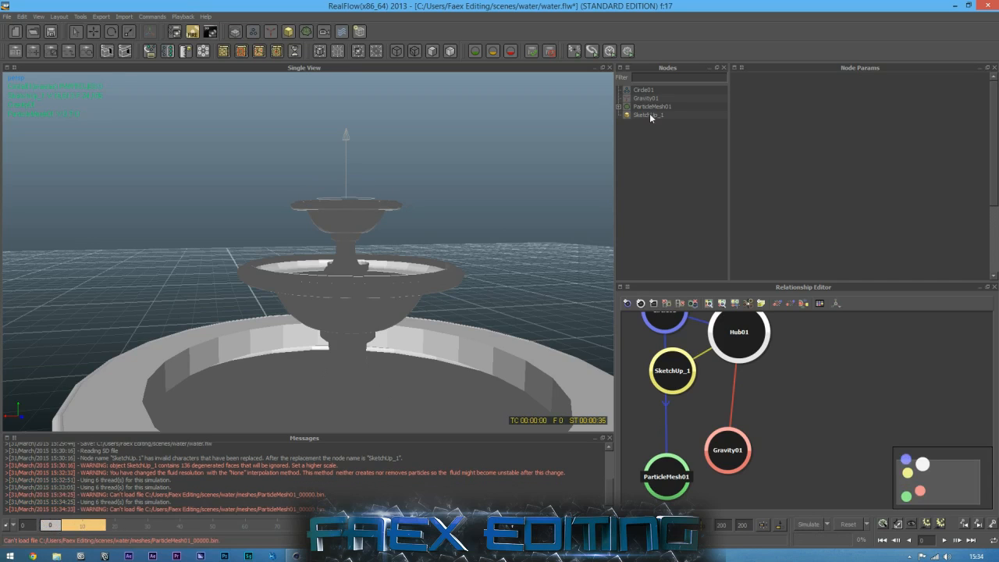
{"action": "left_click", "coordinate": [659, 105]}
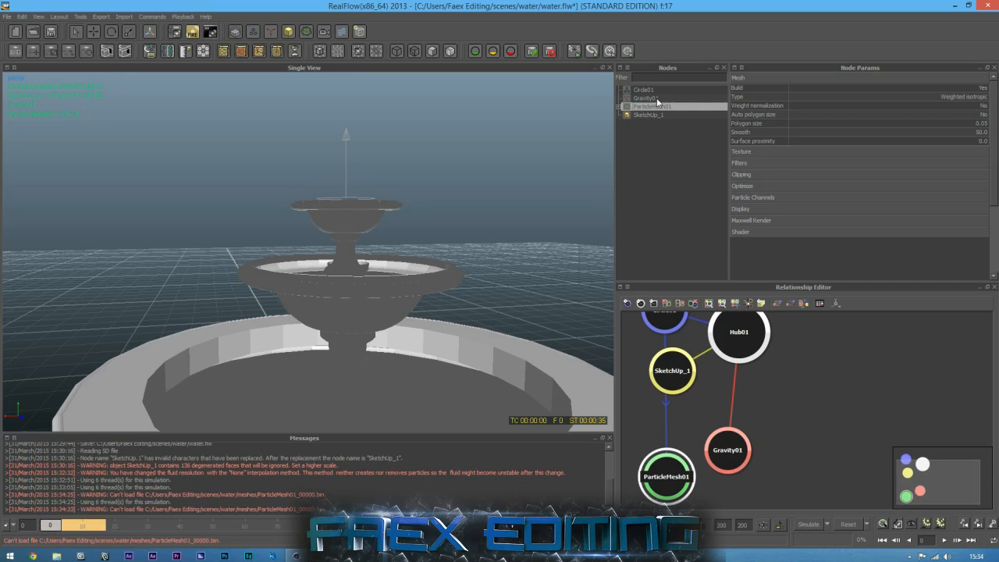
{"action": "left_click", "coordinate": [740, 162]}
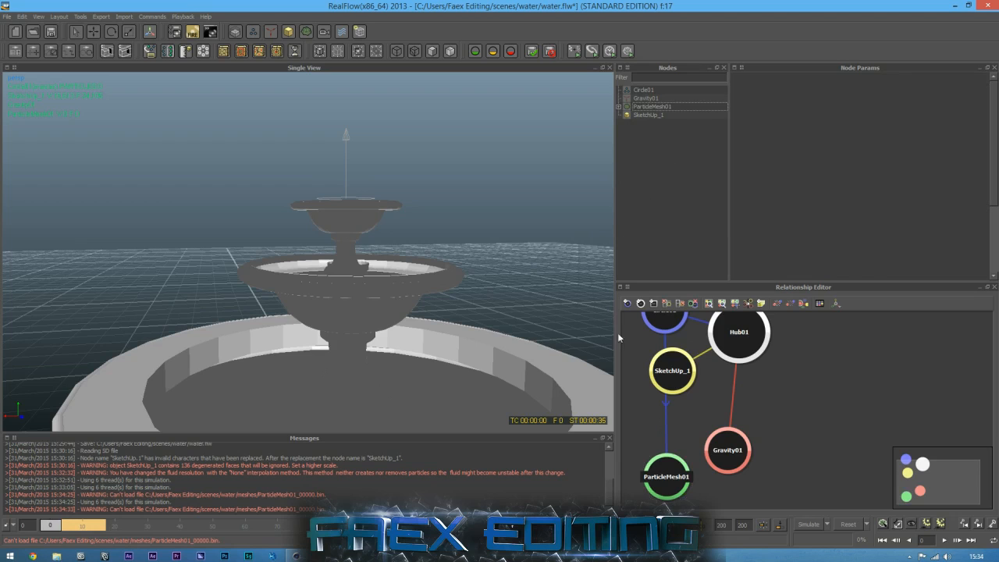
{"action": "mouse_move", "coordinate": [807, 534]}
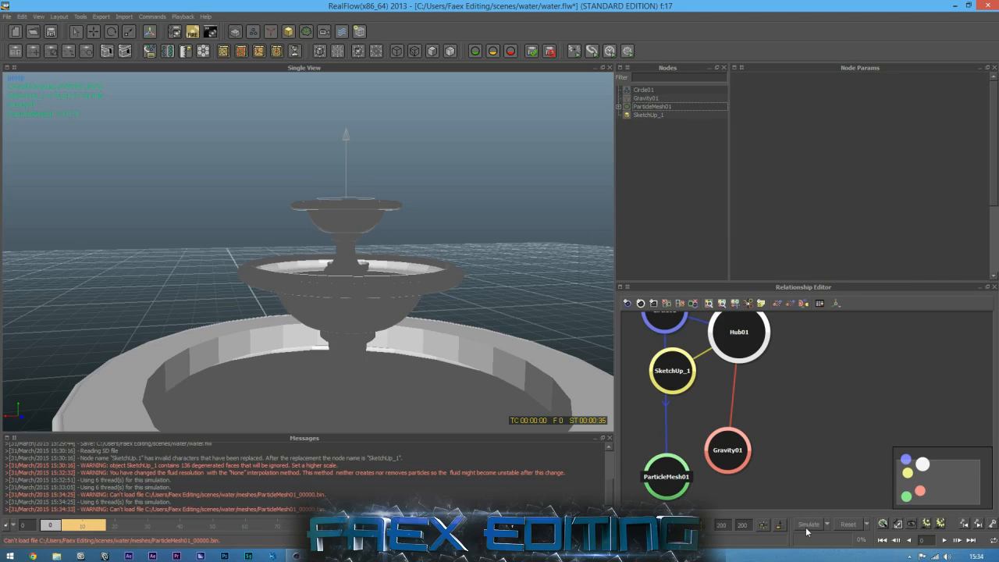
Step: Run the RealFlow fountain simulation to frame 200, overwriting the cache, then return to Cinema 4D
{"action": "left_click", "coordinate": [811, 524]}
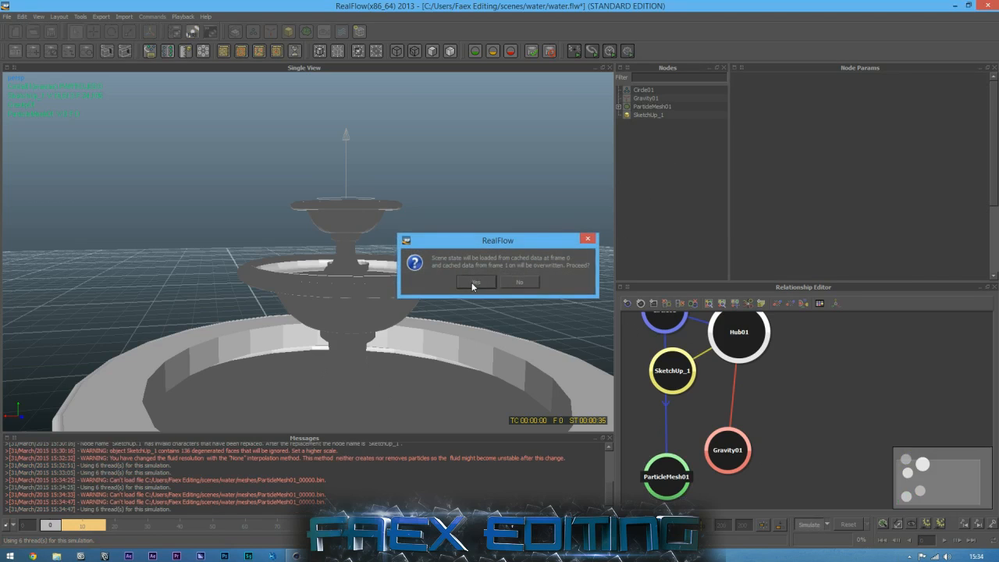
{"action": "left_click", "coordinate": [476, 282]}
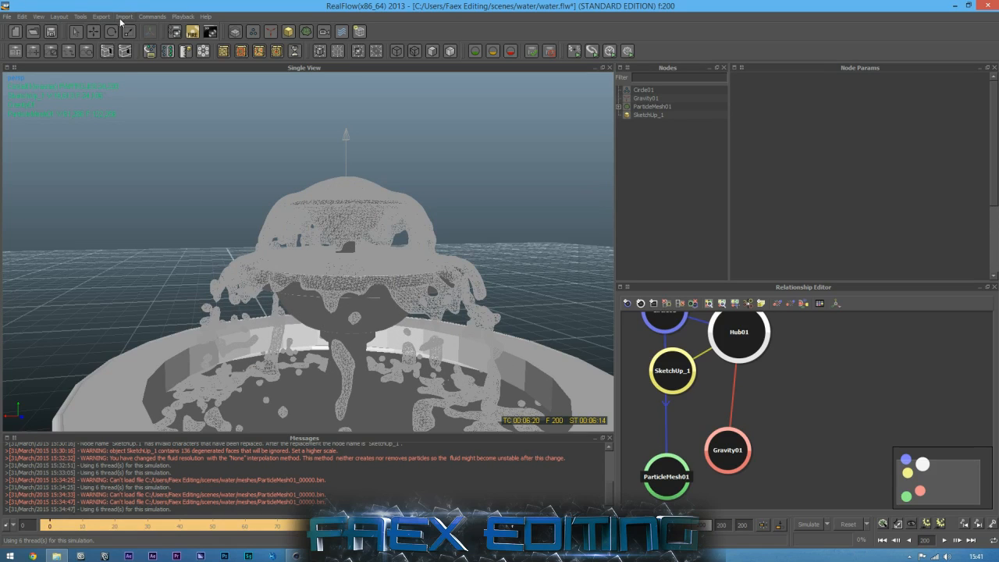
{"action": "left_click", "coordinate": [100, 16]}
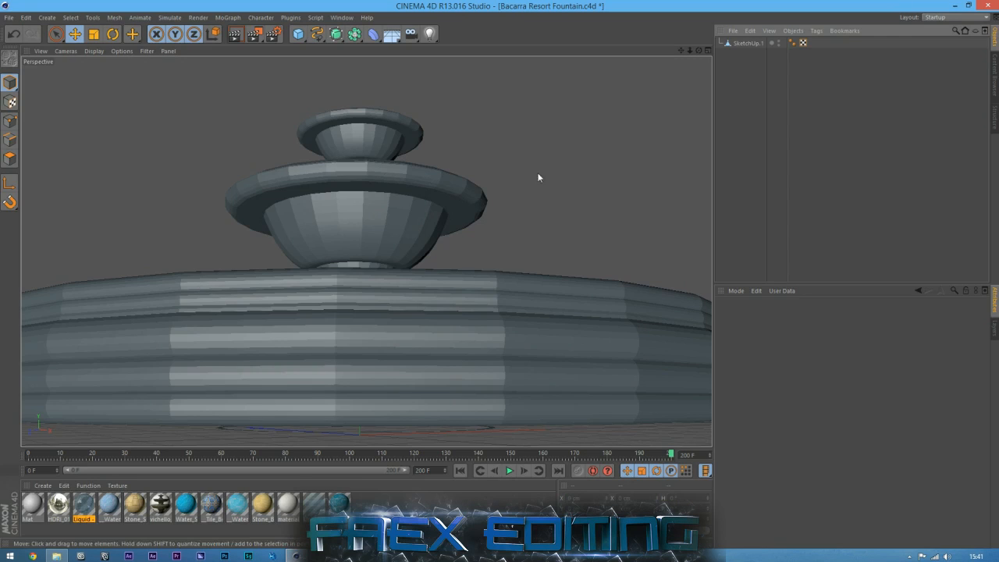
Step: Zoom out to show the whole stone fountain and add a Floor object
{"action": "left_click_drag", "start_coordinate": [538, 178], "coordinate": [568, 407]}
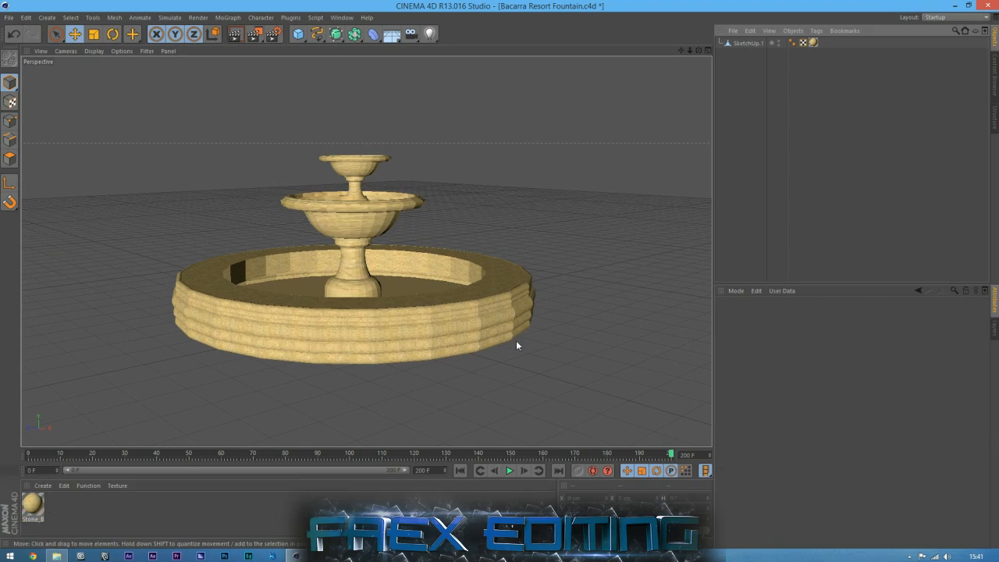
{"action": "left_click", "coordinate": [389, 36]}
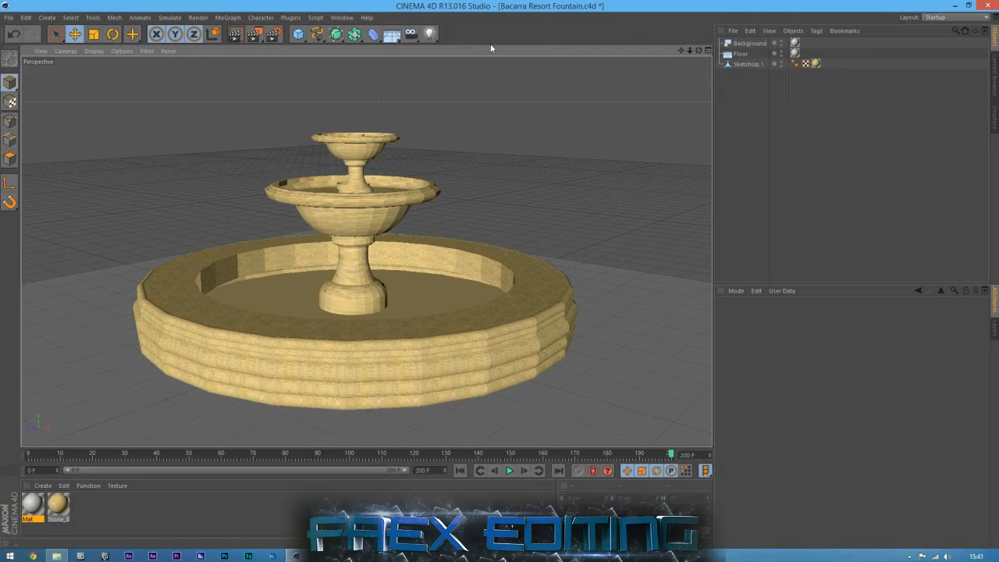
{"action": "left_click", "coordinate": [303, 17]}
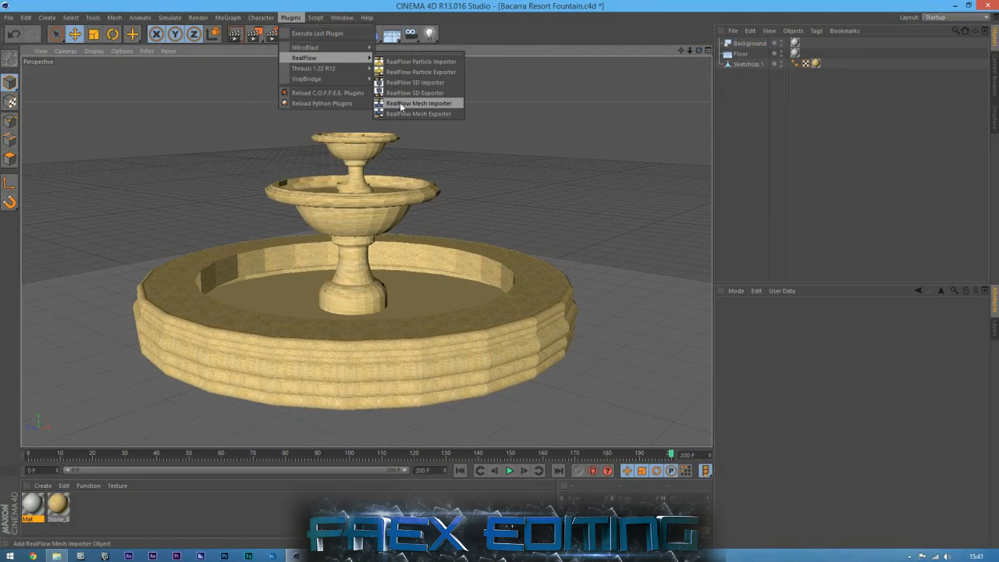
Step: Add a RealFlow Mesh Importer and browse its File Path to Users > scenes > water
{"action": "left_click", "coordinate": [419, 103]}
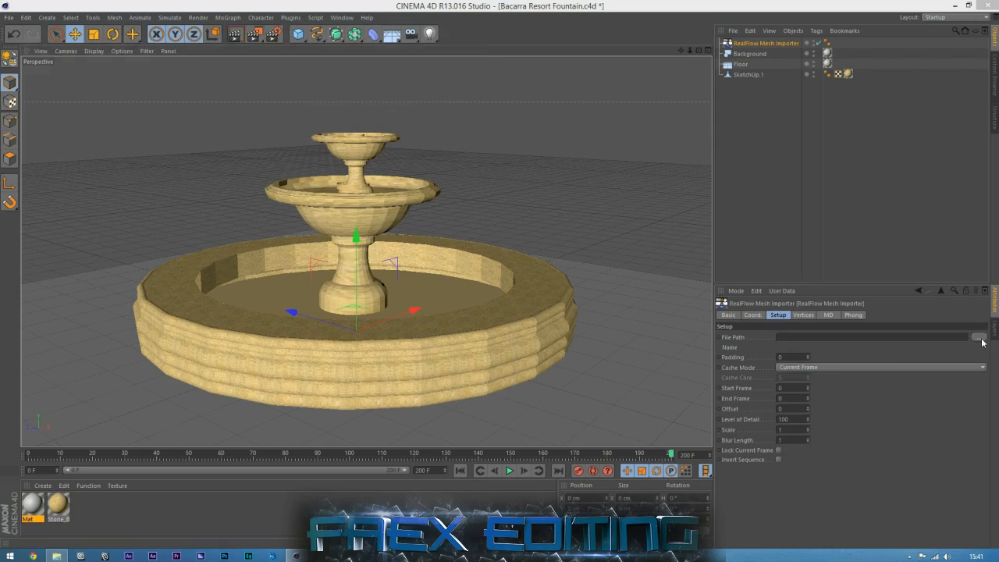
{"action": "left_click", "coordinate": [984, 338]}
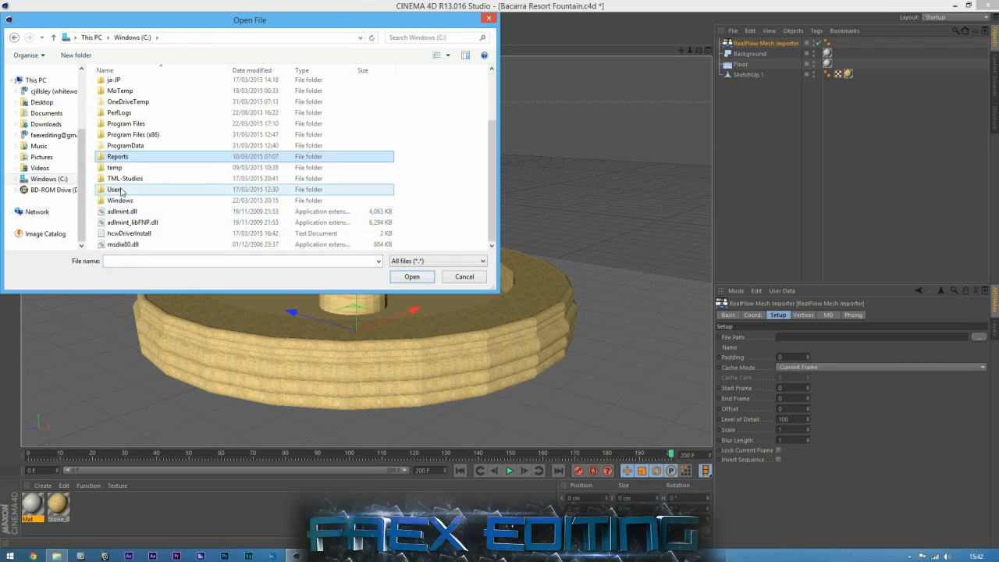
{"action": "double_click", "coordinate": [115, 189]}
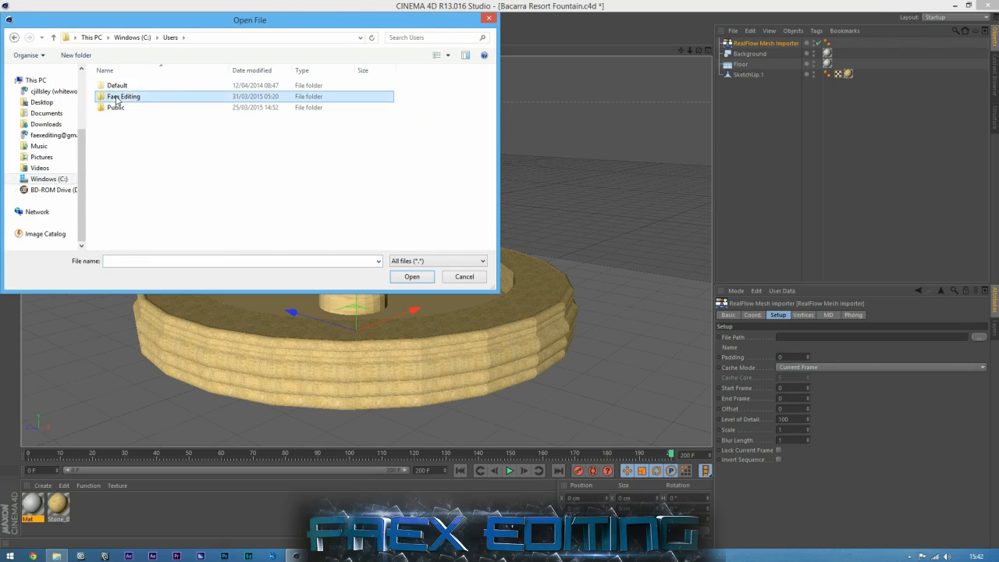
{"action": "double_click", "coordinate": [123, 96]}
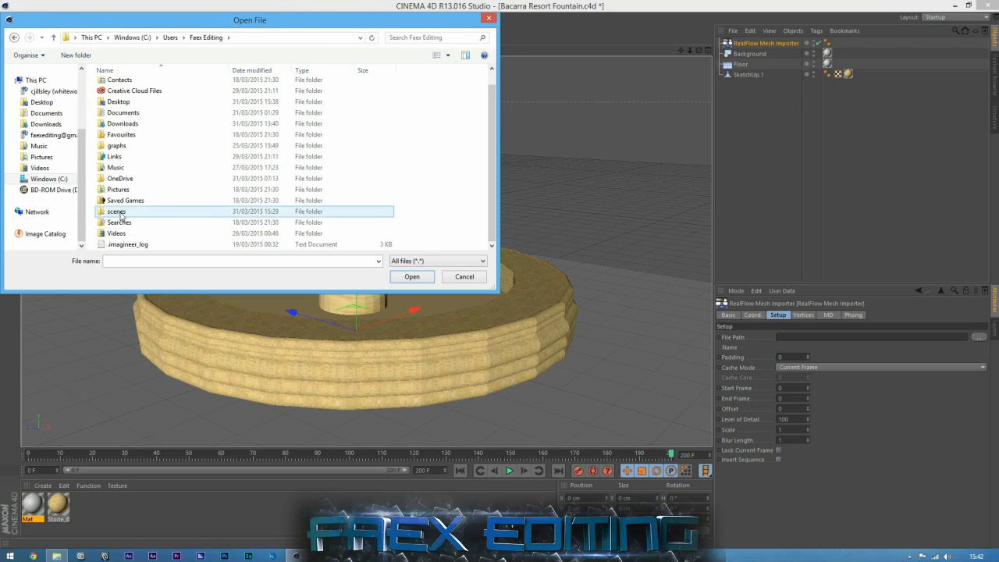
{"action": "double_click", "coordinate": [116, 211]}
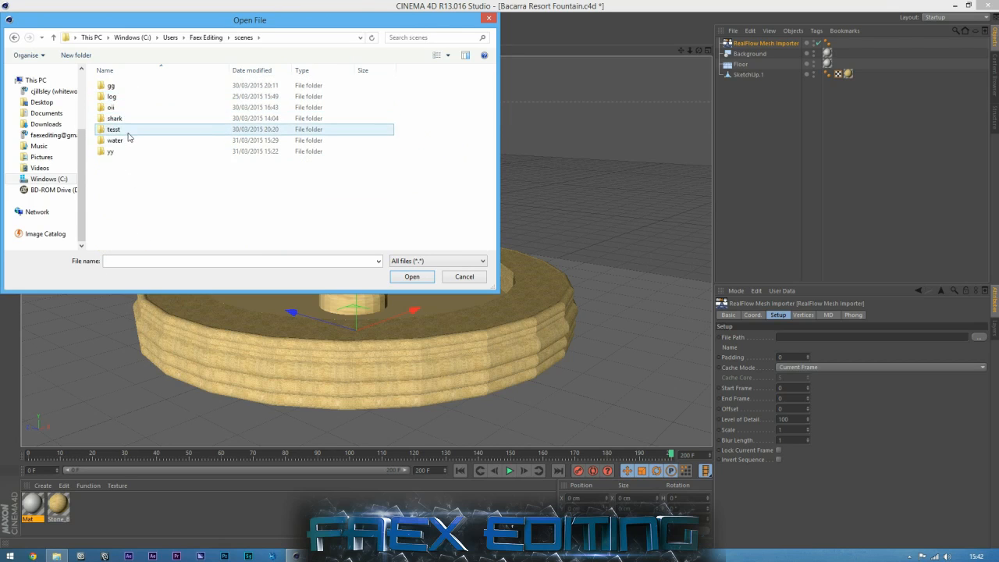
{"action": "double_click", "coordinate": [114, 140]}
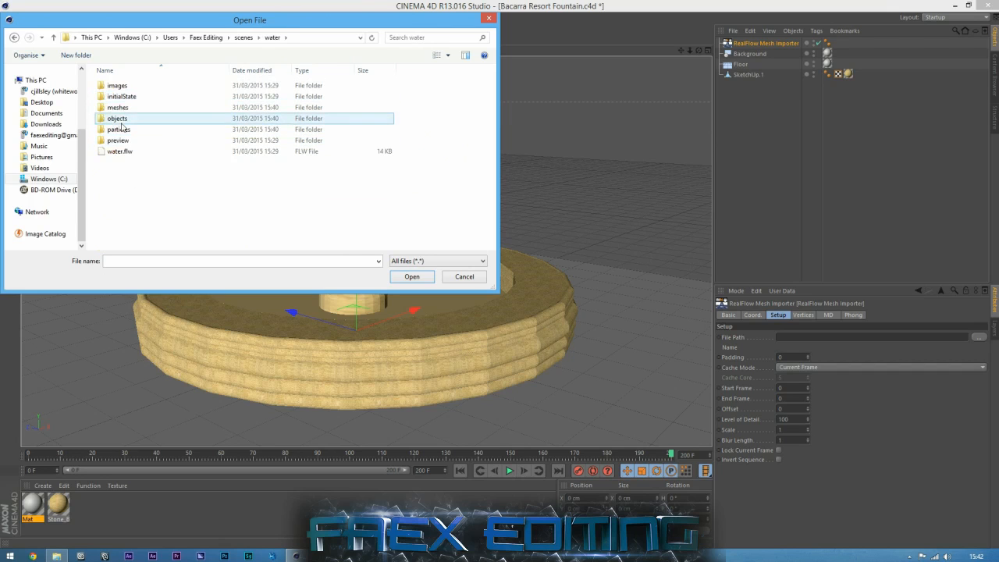
{"action": "double_click", "coordinate": [117, 107]}
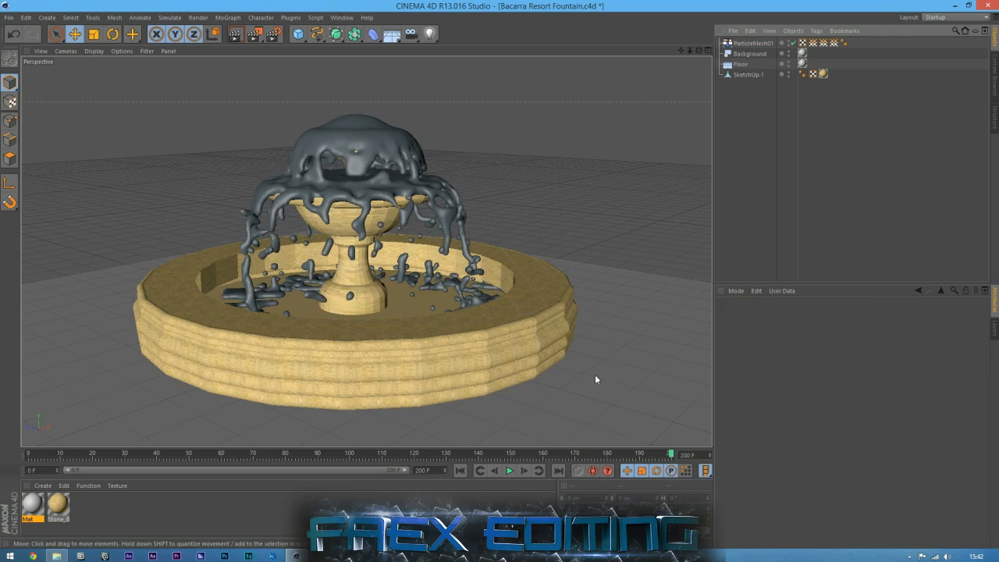
Step: Scrub the timeline to check the water animation and frame the fountain closer
{"action": "left_click_drag", "start_coordinate": [670, 453], "coordinate": [86, 453]}
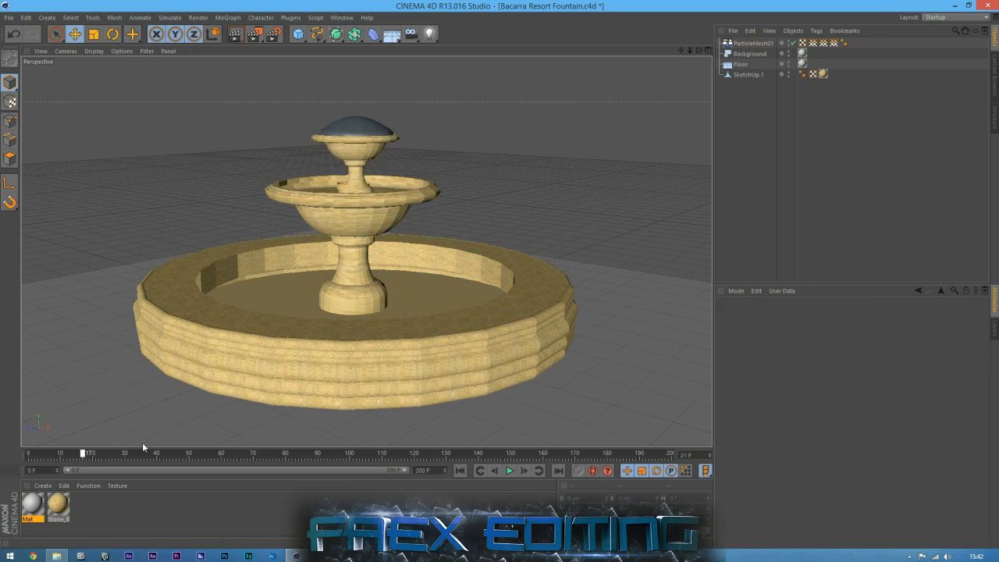
{"action": "left_click_drag", "start_coordinate": [82, 453], "coordinate": [609, 453]}
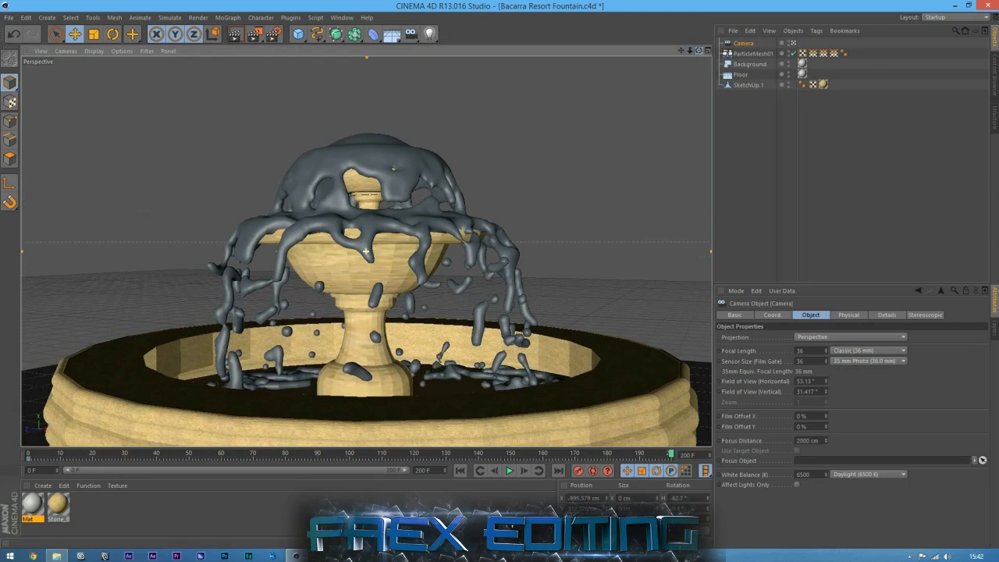
{"action": "left_click_drag", "start_coordinate": [668, 453], "coordinate": [491, 453]}
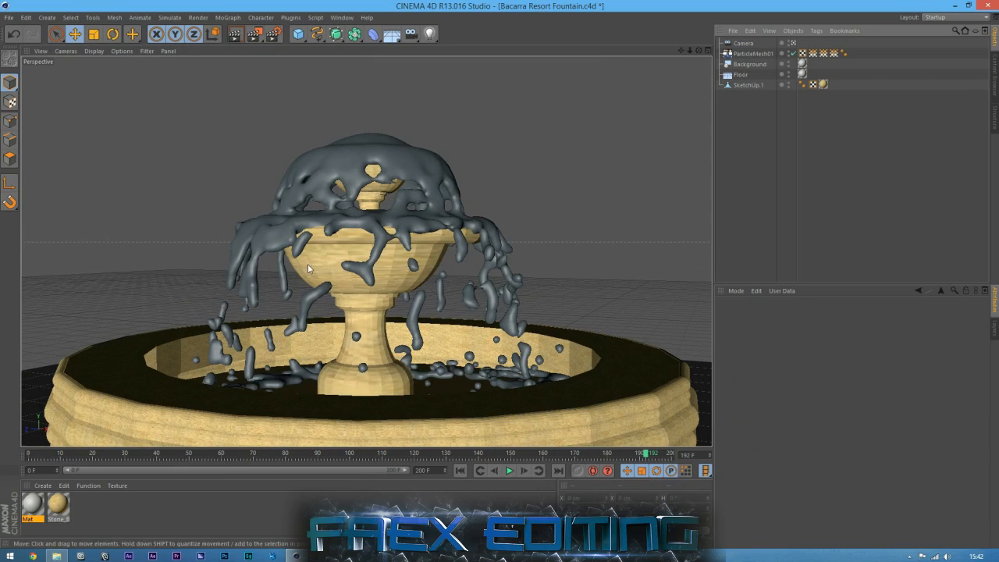
{"action": "mouse_move", "coordinate": [195, 442]}
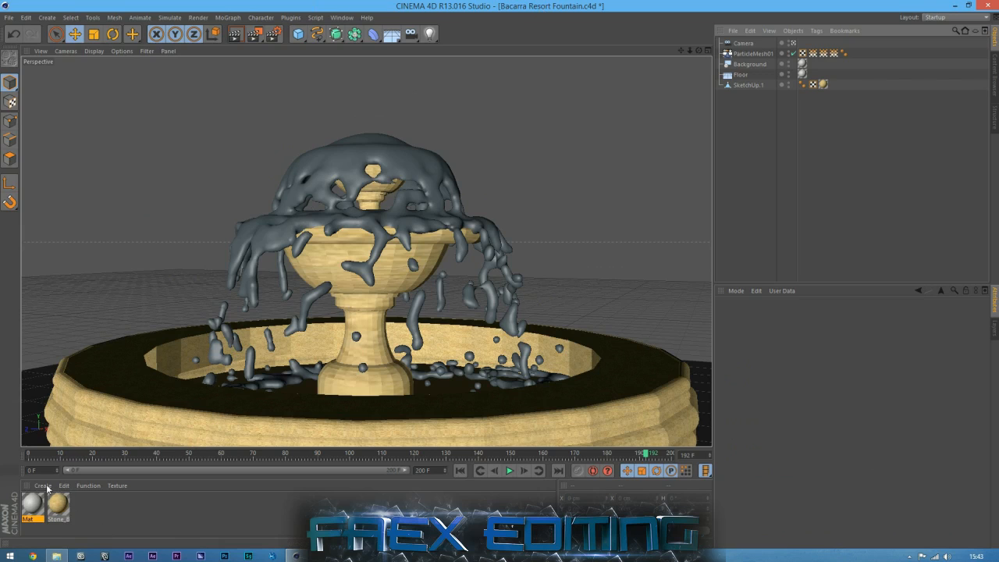
Step: Load the Visualize Liquid - Water Turbulent material preset for ParticleMesh01
{"action": "left_click", "coordinate": [43, 485]}
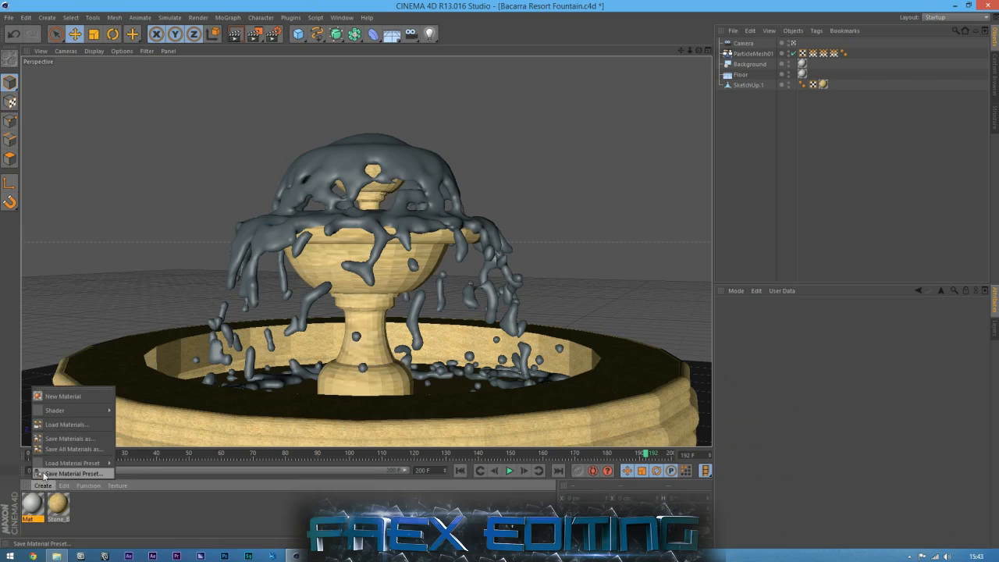
{"action": "left_click", "coordinate": [71, 462]}
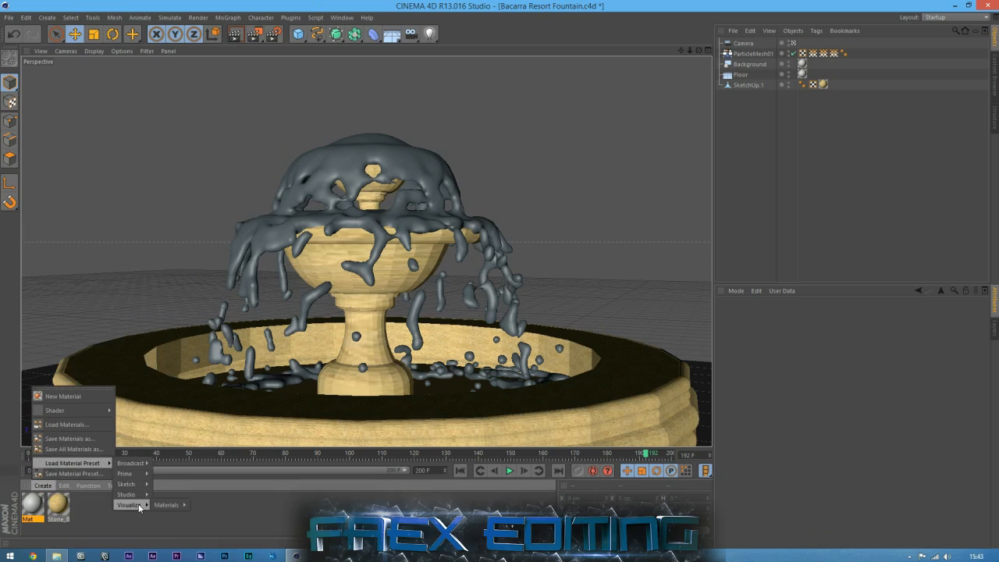
{"action": "left_click", "coordinate": [166, 505]}
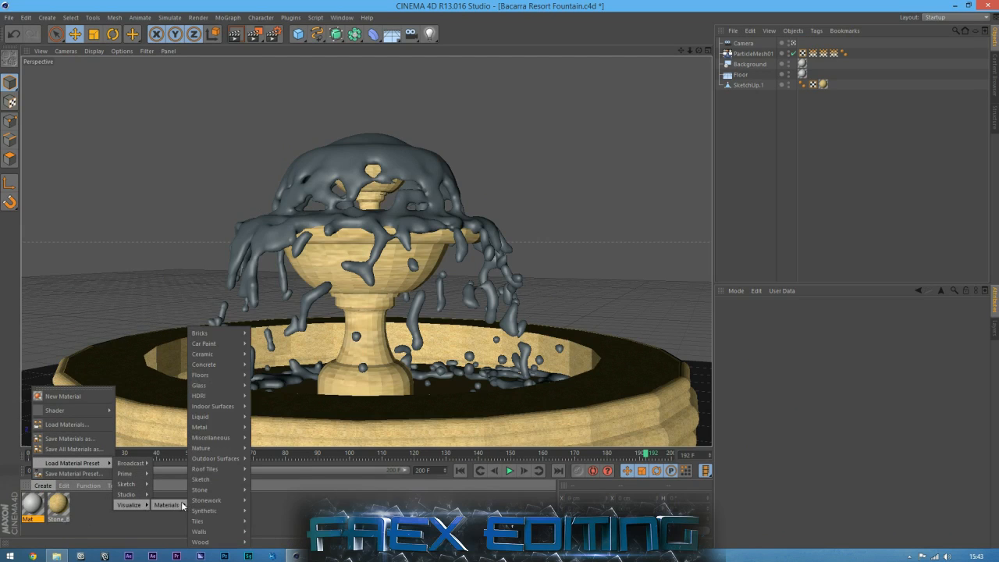
{"action": "mouse_move", "coordinate": [201, 448]}
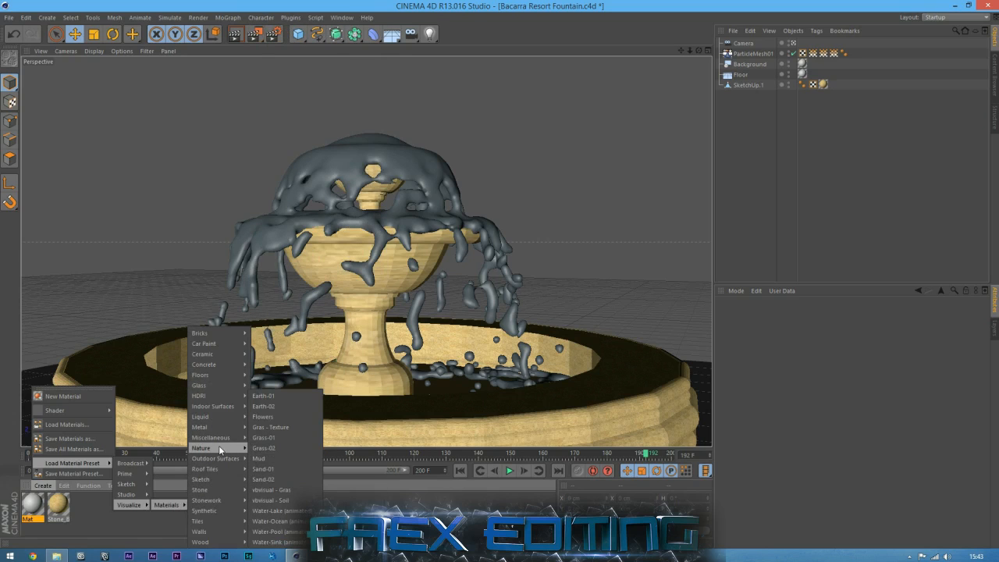
{"action": "mouse_move", "coordinate": [201, 520]}
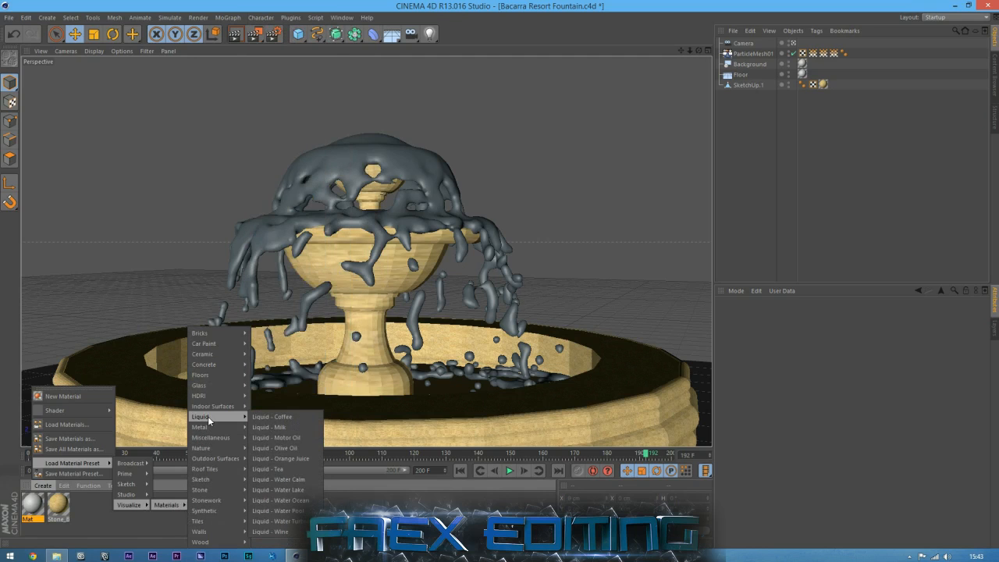
{"action": "mouse_move", "coordinate": [281, 521]}
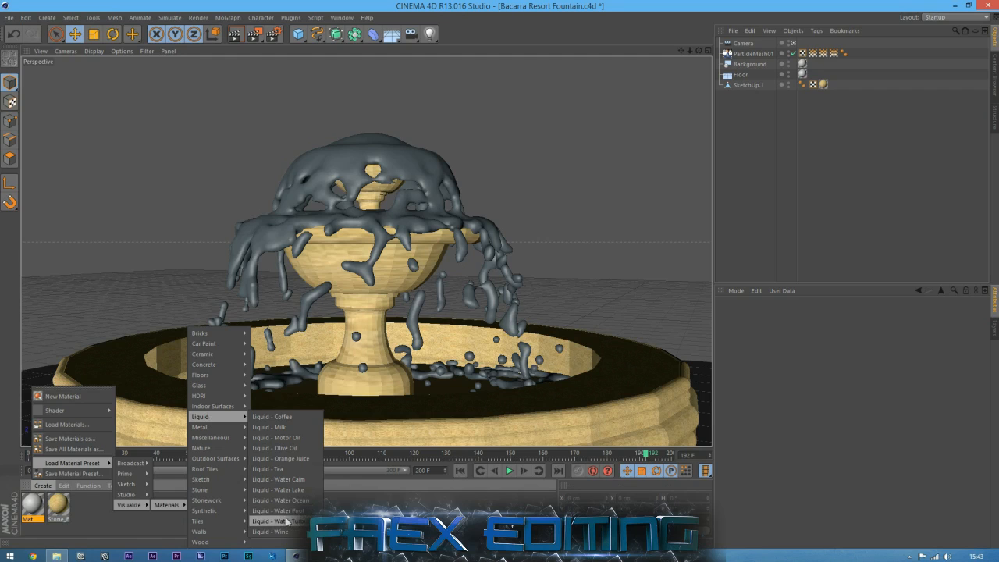
{"action": "left_click", "coordinate": [280, 517]}
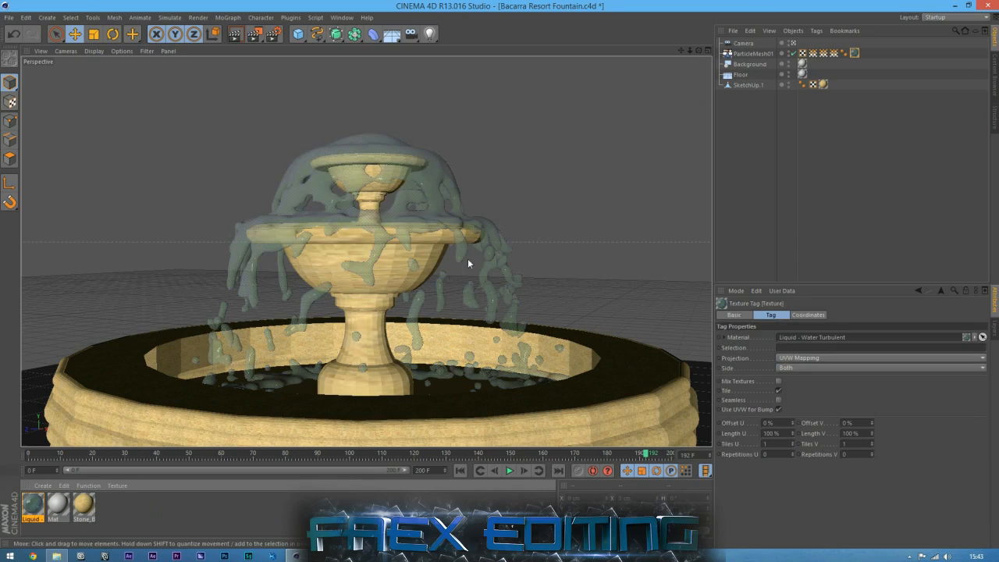
Step: Test-render the water, inspect the material's reflection settings, re-render, and select ParticleMesh01
{"action": "left_click", "coordinate": [233, 34]}
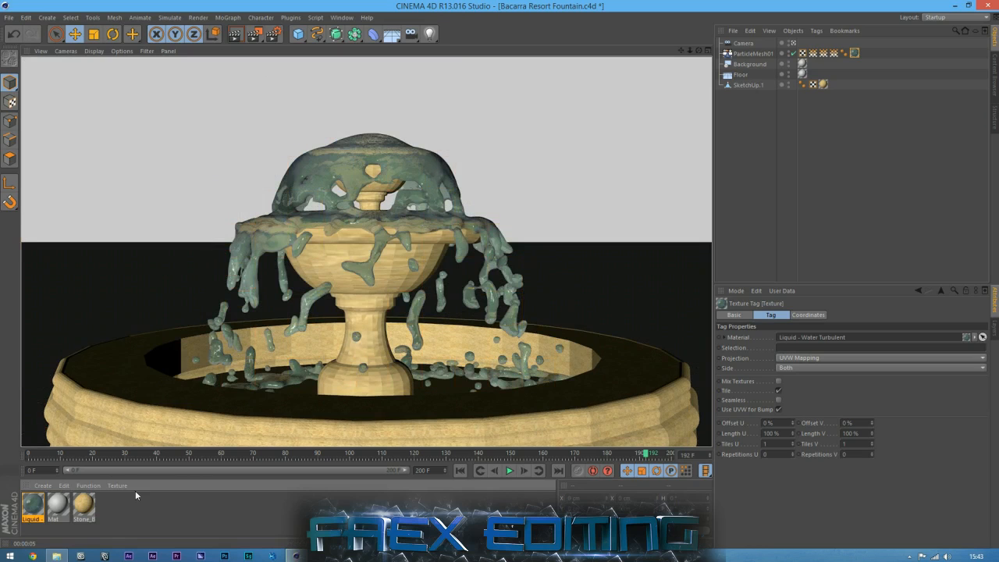
{"action": "double_click", "coordinate": [34, 505]}
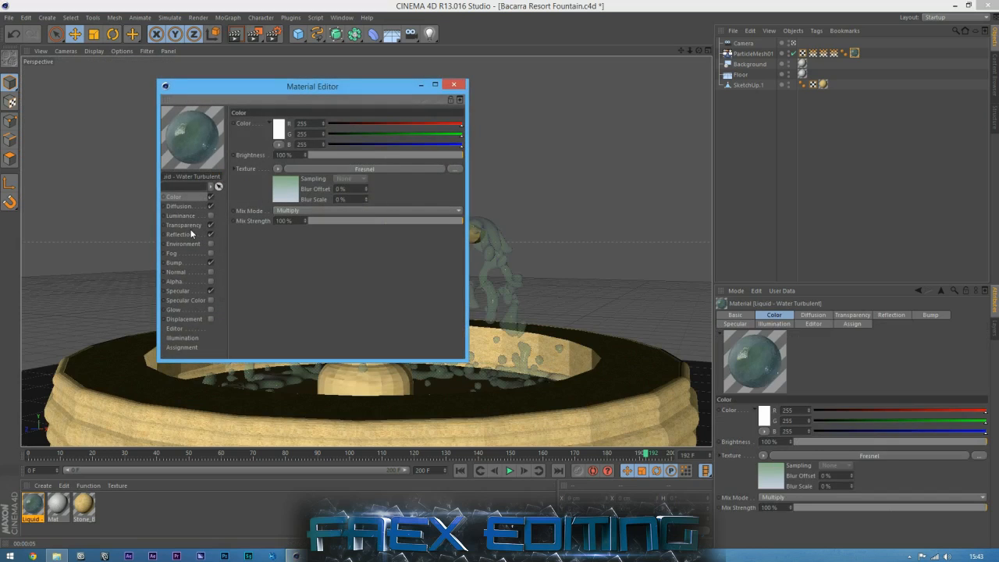
{"action": "left_click", "coordinate": [184, 225]}
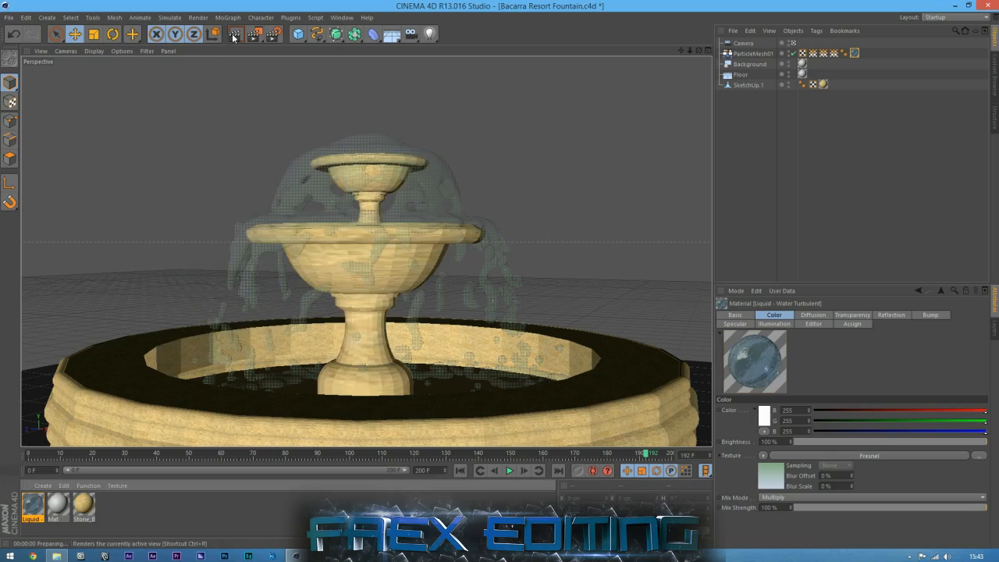
{"action": "left_click", "coordinate": [235, 33]}
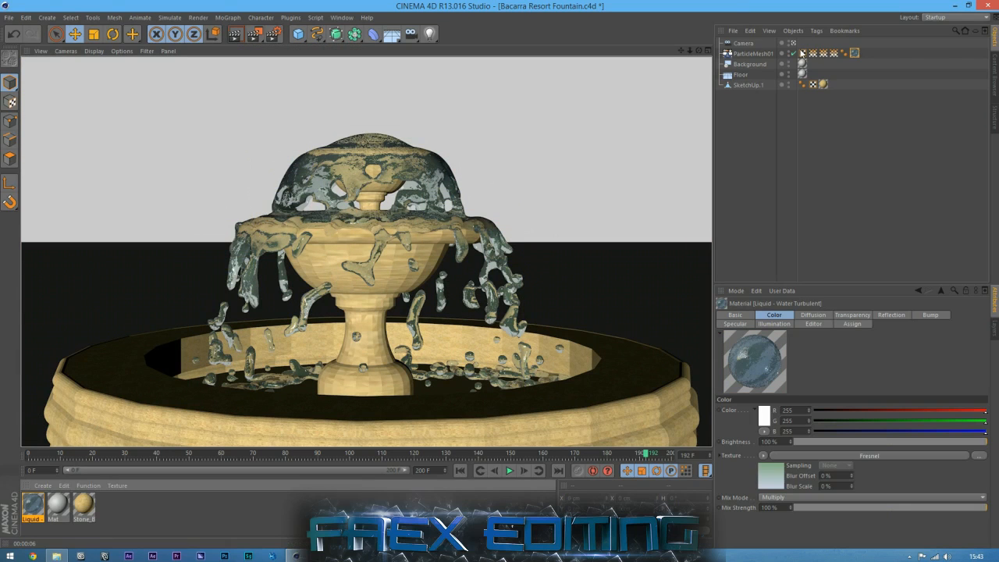
{"action": "left_click", "coordinate": [751, 53]}
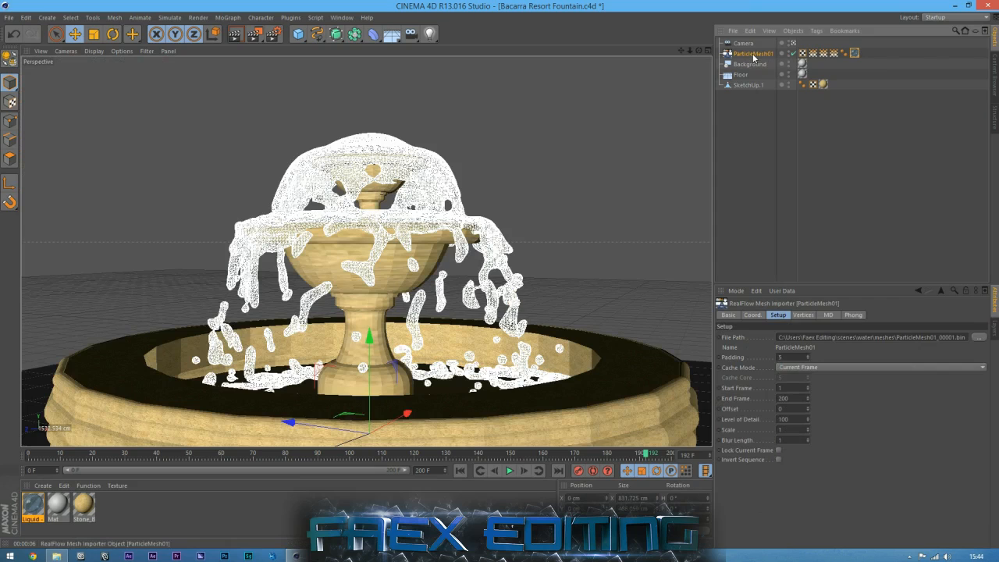
Step: Add a Display tag to ParticleMesh01 and enable Use Visibility for semi-transparent water
{"action": "right_click", "coordinate": [751, 52]}
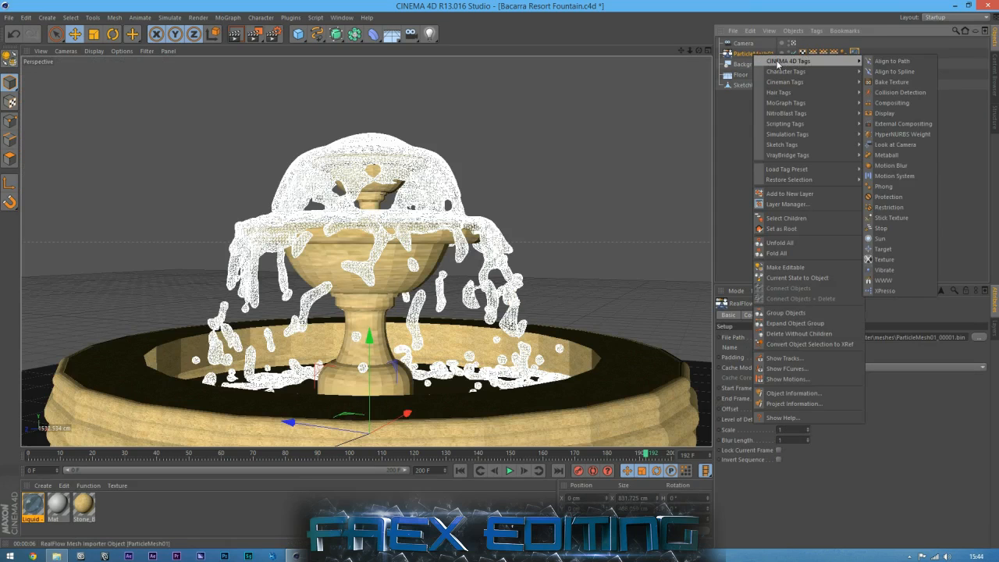
{"action": "mouse_move", "coordinate": [885, 114]}
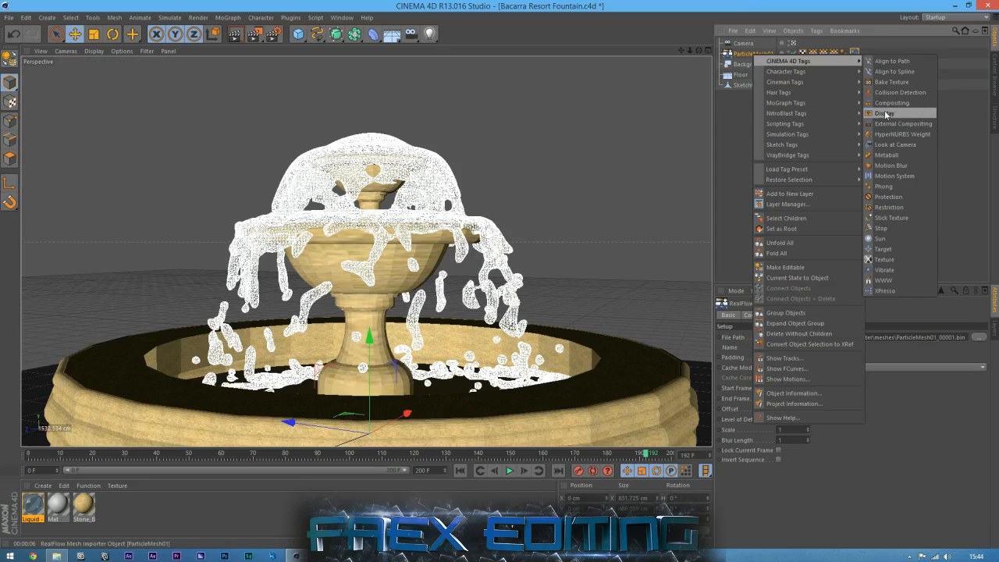
{"action": "left_click", "coordinate": [880, 112]}
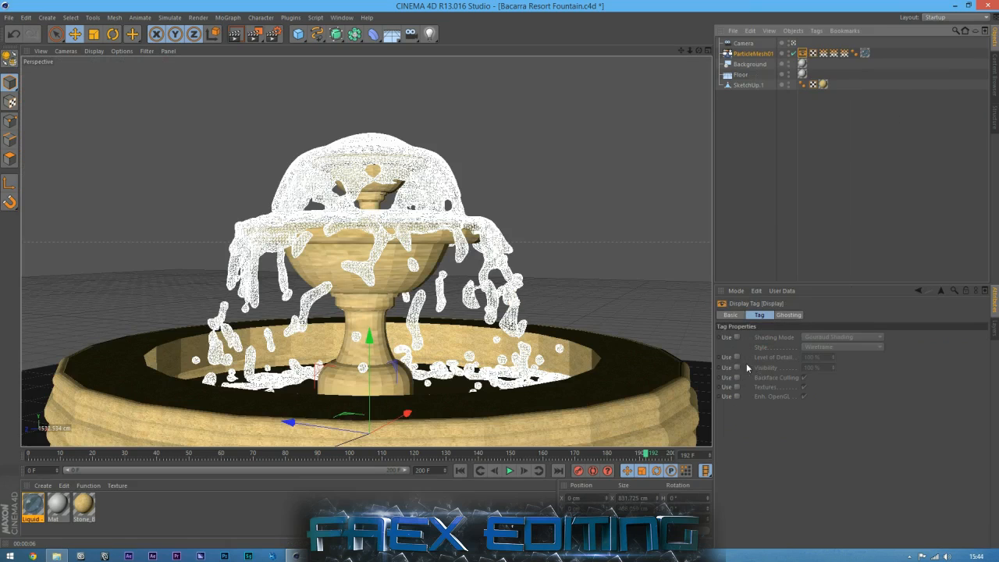
{"action": "left_click", "coordinate": [737, 367]}
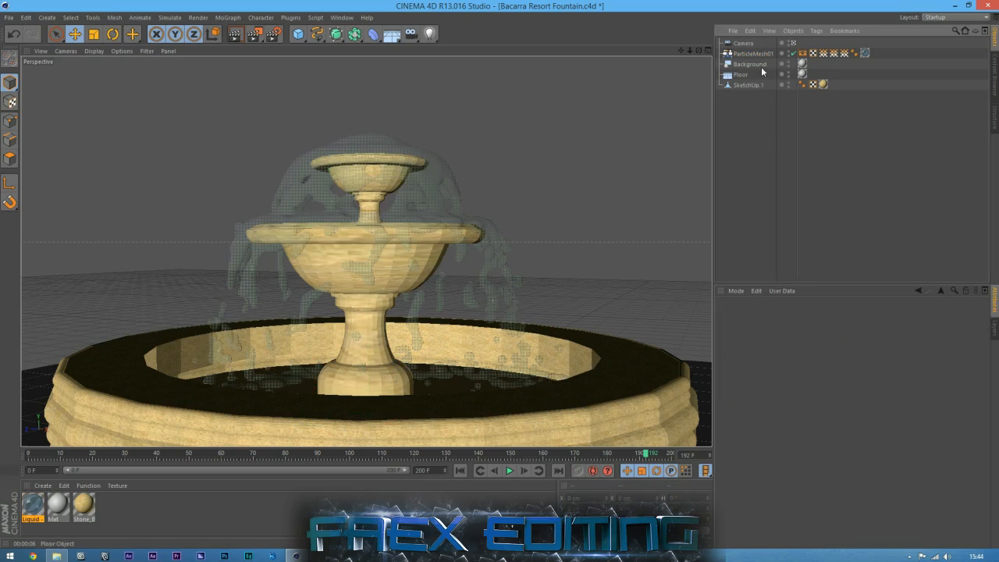
{"action": "left_click", "coordinate": [799, 46]}
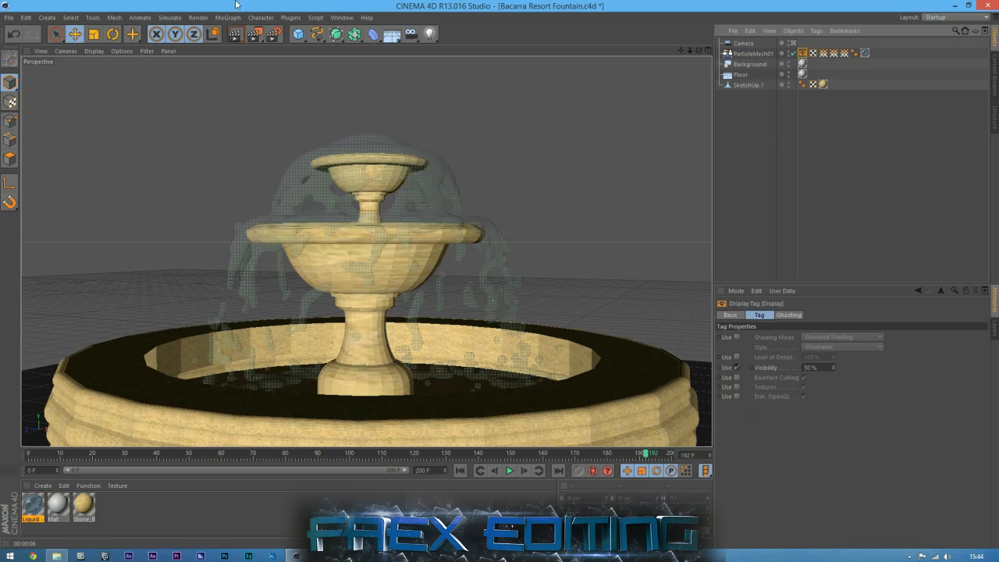
{"action": "mouse_move", "coordinate": [231, 35]}
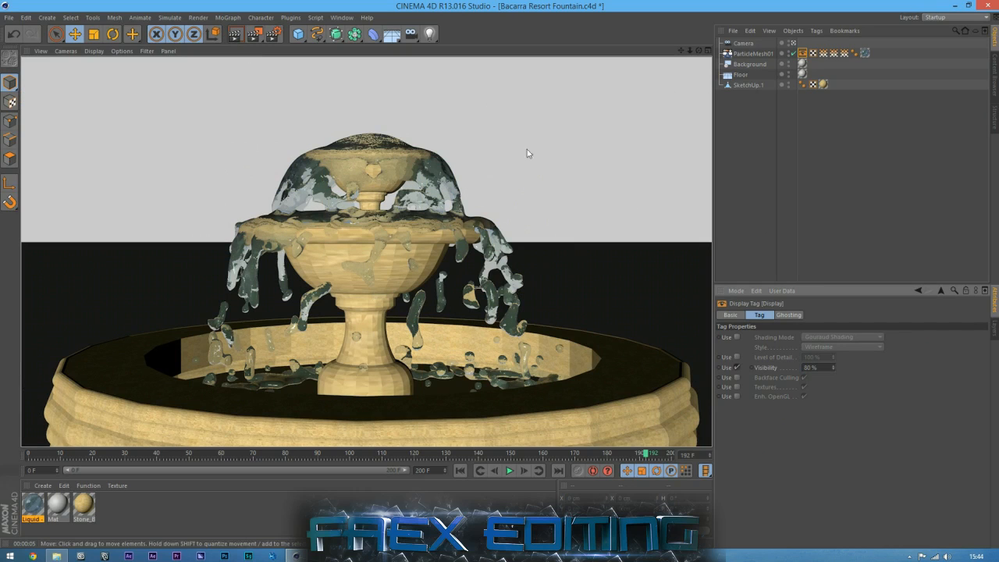
{"action": "mouse_move", "coordinate": [787, 363]}
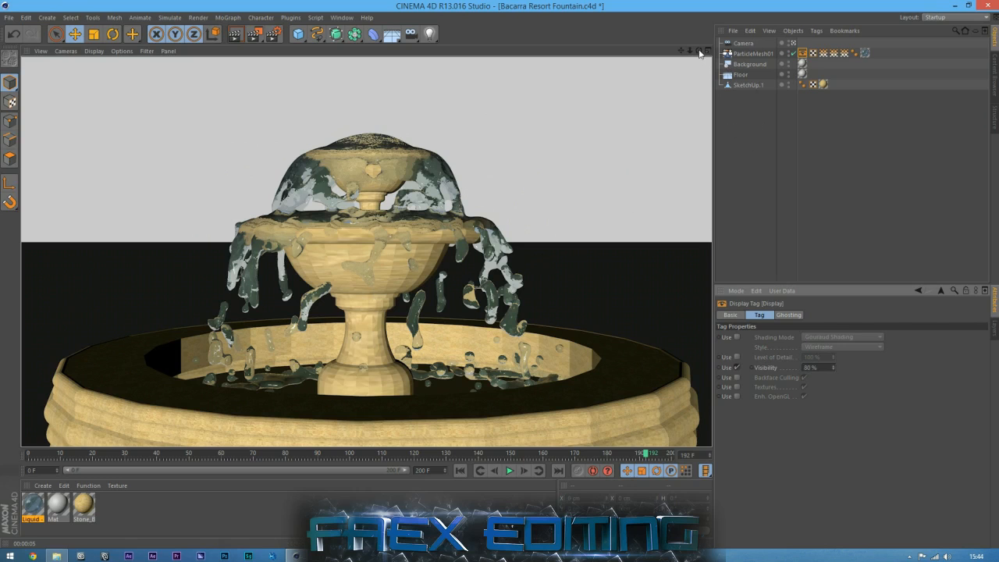
Step: Open the Content Browser and browse through its preset folders
{"action": "left_click", "coordinate": [8, 17]}
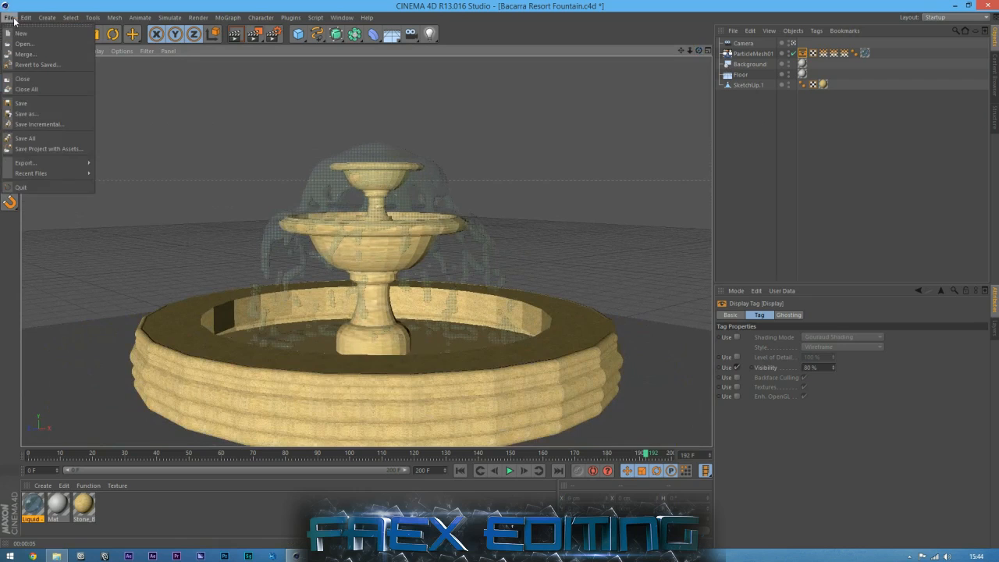
{"action": "left_click", "coordinate": [33, 14]}
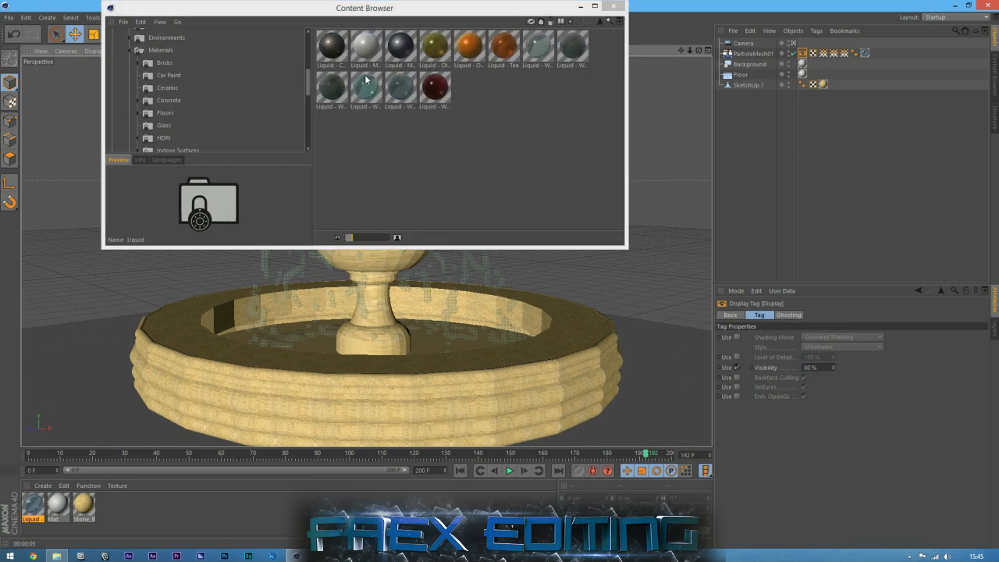
{"action": "left_click", "coordinate": [164, 113]}
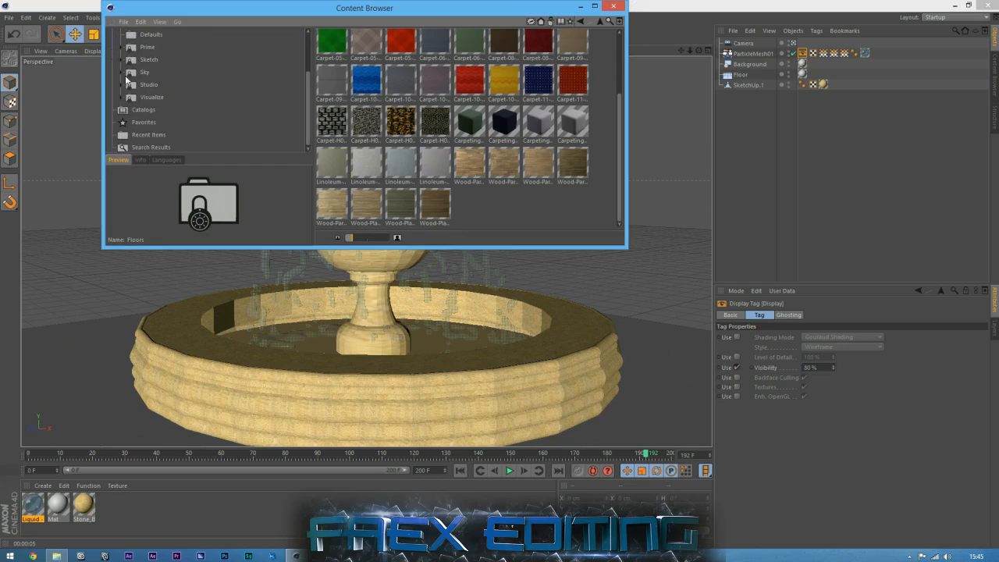
{"action": "left_click", "coordinate": [185, 84]}
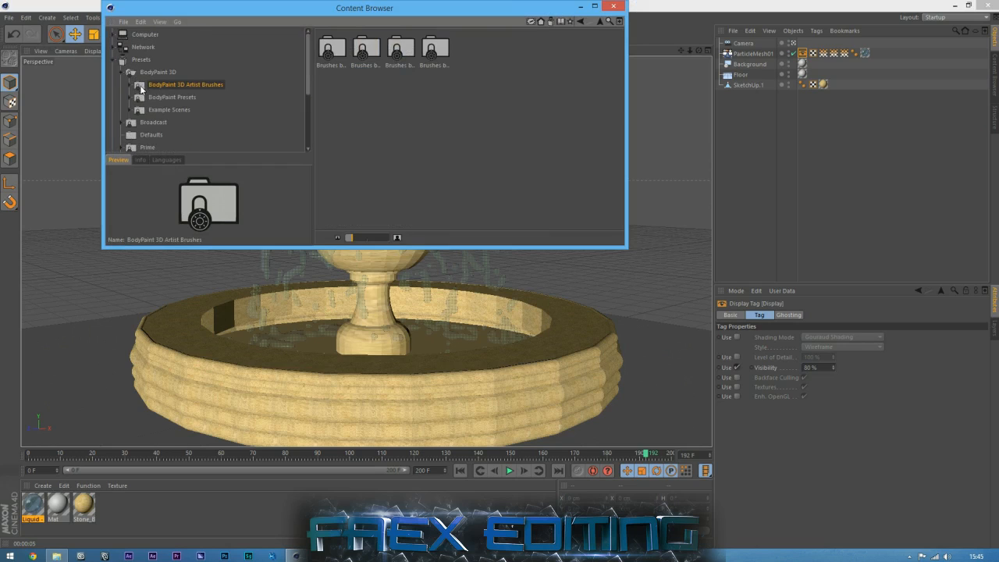
{"action": "left_click", "coordinate": [169, 109]}
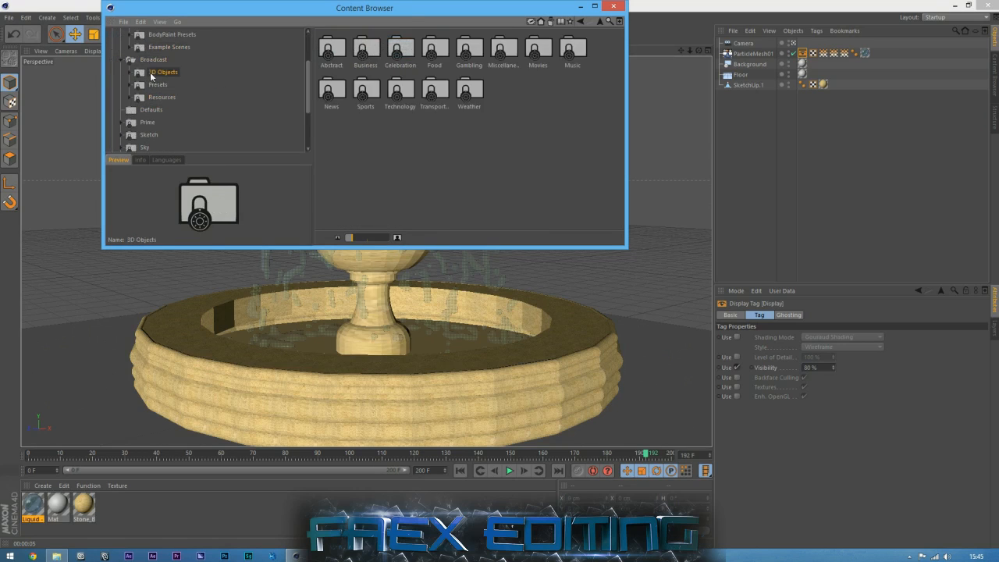
{"action": "left_click", "coordinate": [161, 97]}
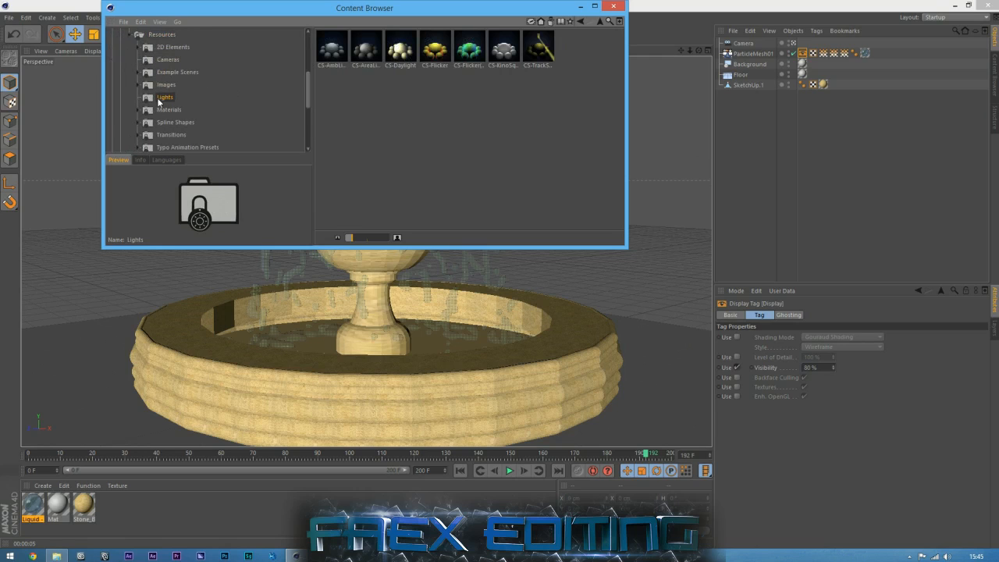
{"action": "left_click", "coordinate": [167, 72]}
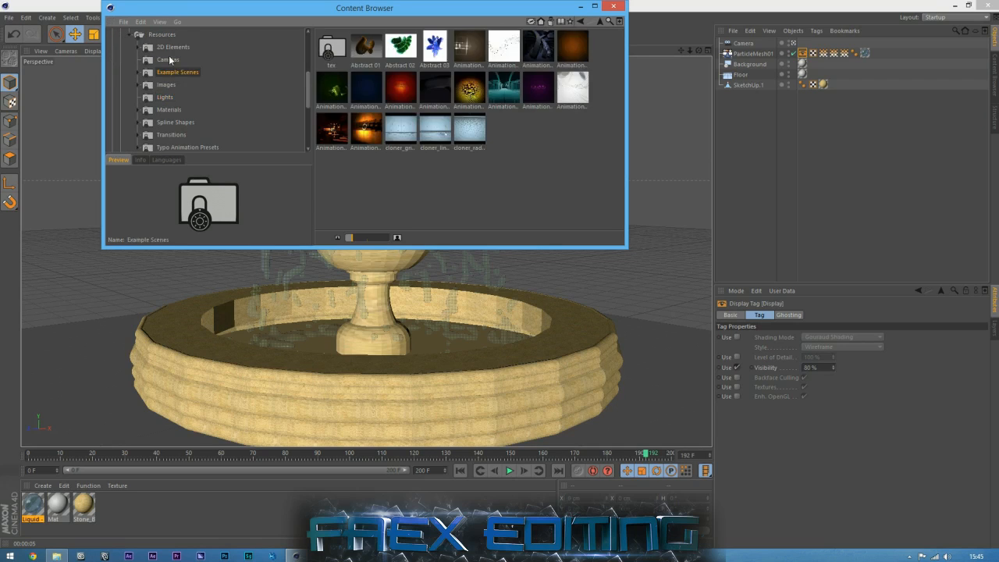
{"action": "left_click", "coordinate": [164, 97]}
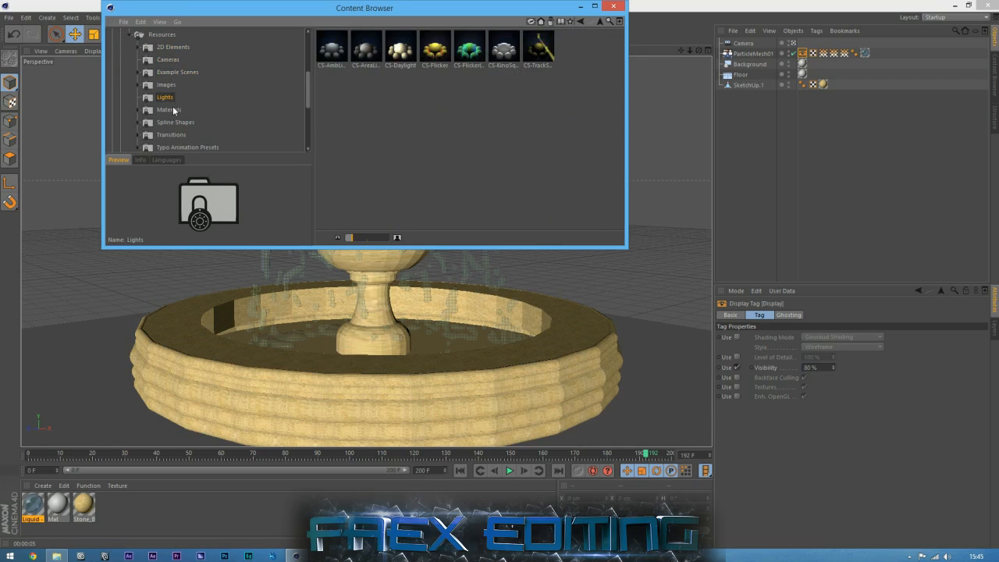
{"action": "left_click", "coordinate": [187, 84]}
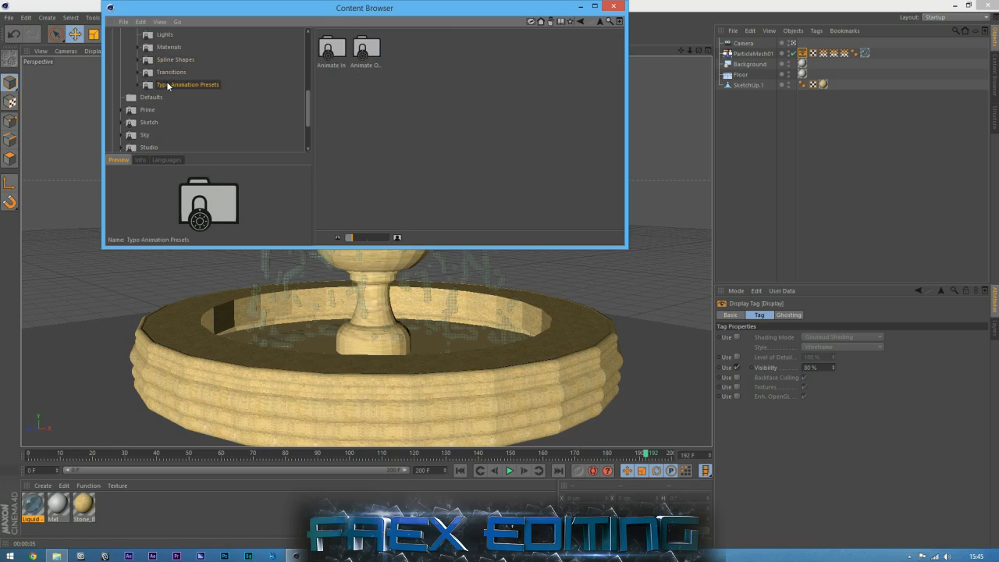
Step: Expand Prime > Light Setups and select the Array Light preset
{"action": "left_click", "coordinate": [176, 60]}
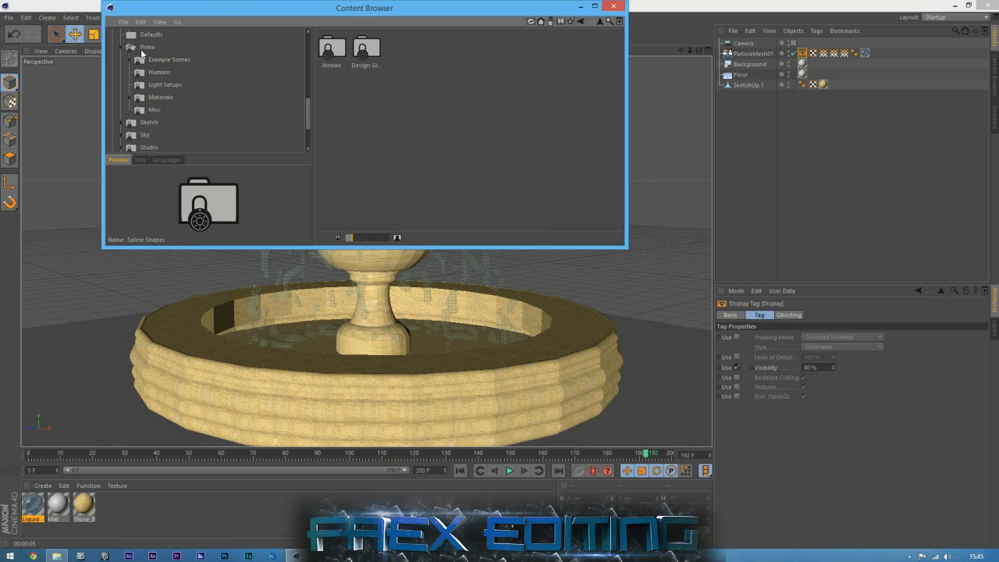
{"action": "left_click", "coordinate": [163, 84]}
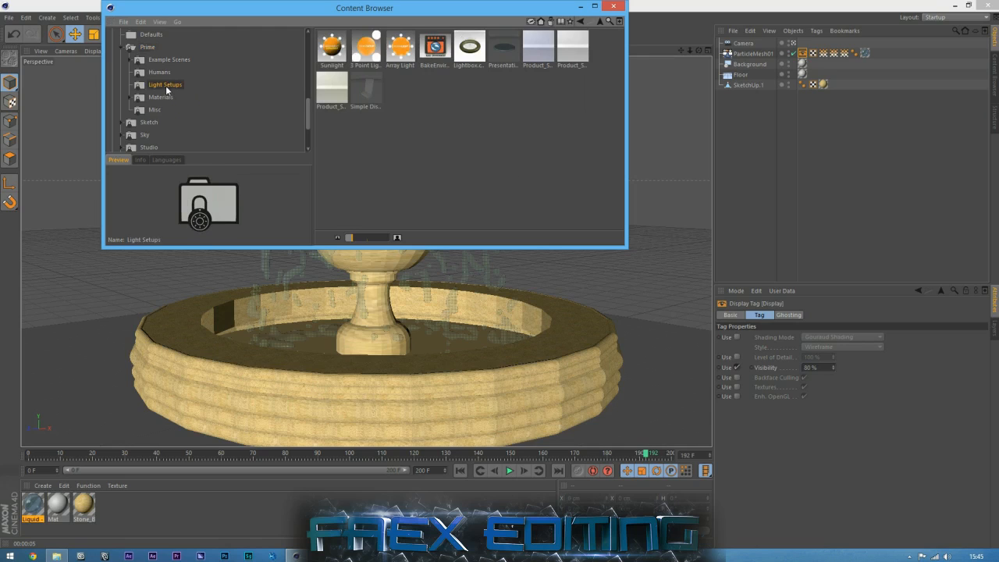
{"action": "left_click", "coordinate": [328, 42]}
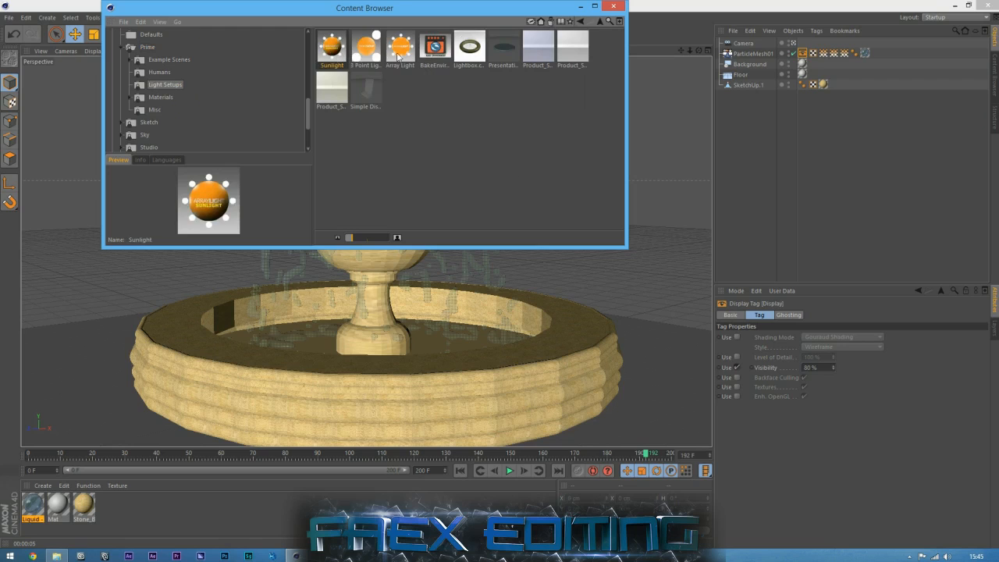
{"action": "left_click", "coordinate": [399, 43]}
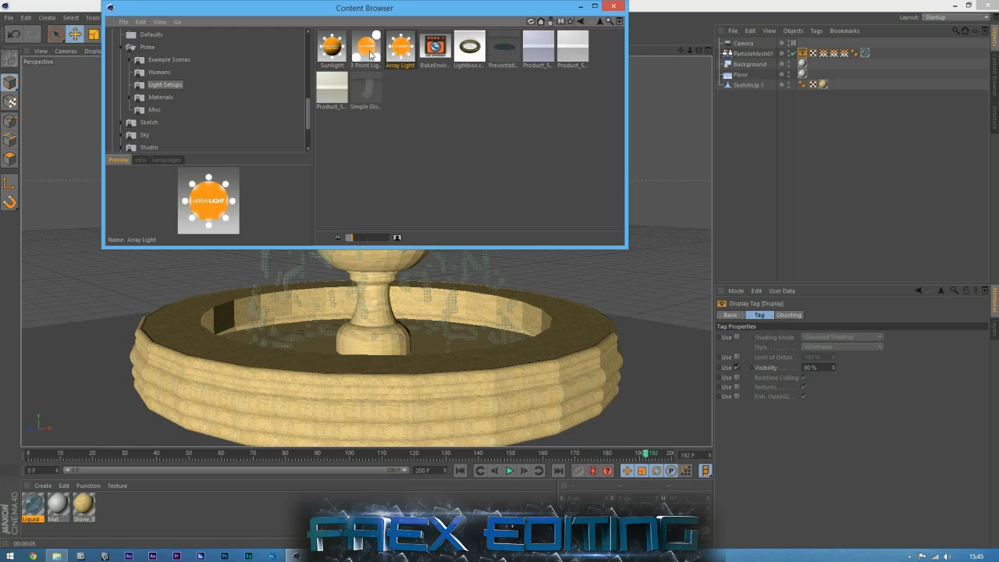
{"action": "mouse_move", "coordinate": [808, 164]}
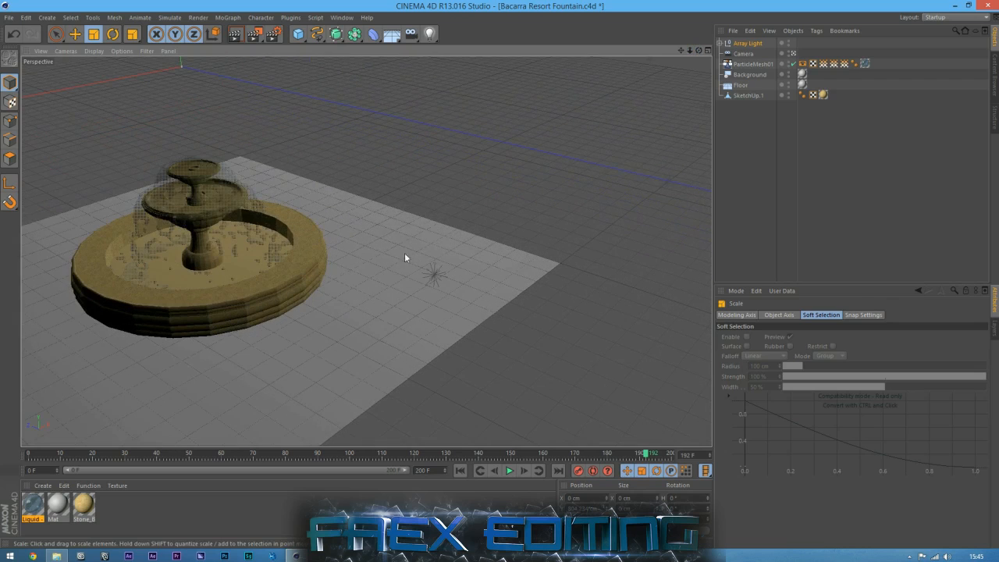
{"action": "mouse_move", "coordinate": [443, 274]}
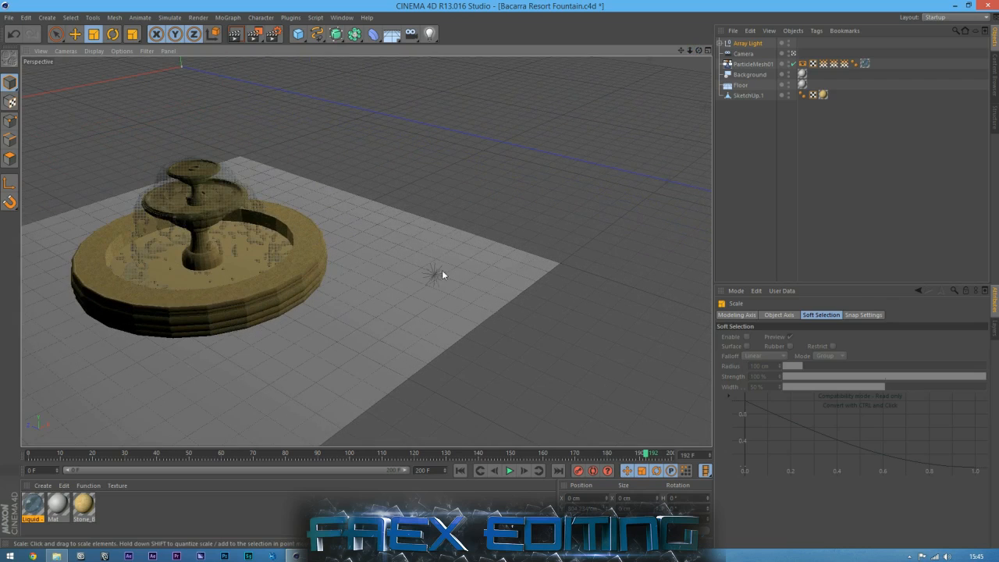
Step: Drag the Array Light preset into the fountain scene
{"action": "left_click_drag", "start_coordinate": [443, 274], "coordinate": [365, 250]}
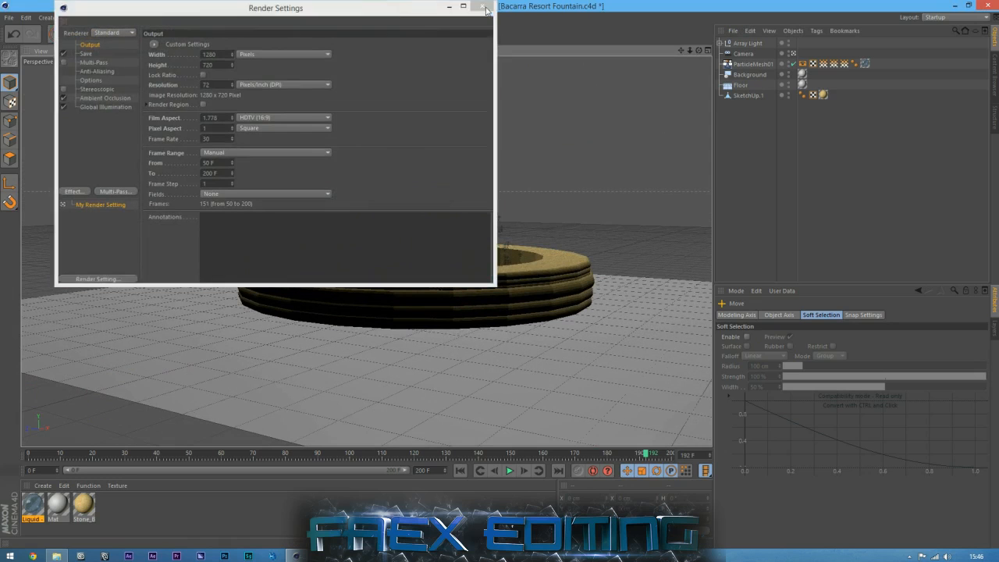
Step: Close Render Settings and start a viewport test render of the fountain
{"action": "left_click", "coordinate": [482, 8]}
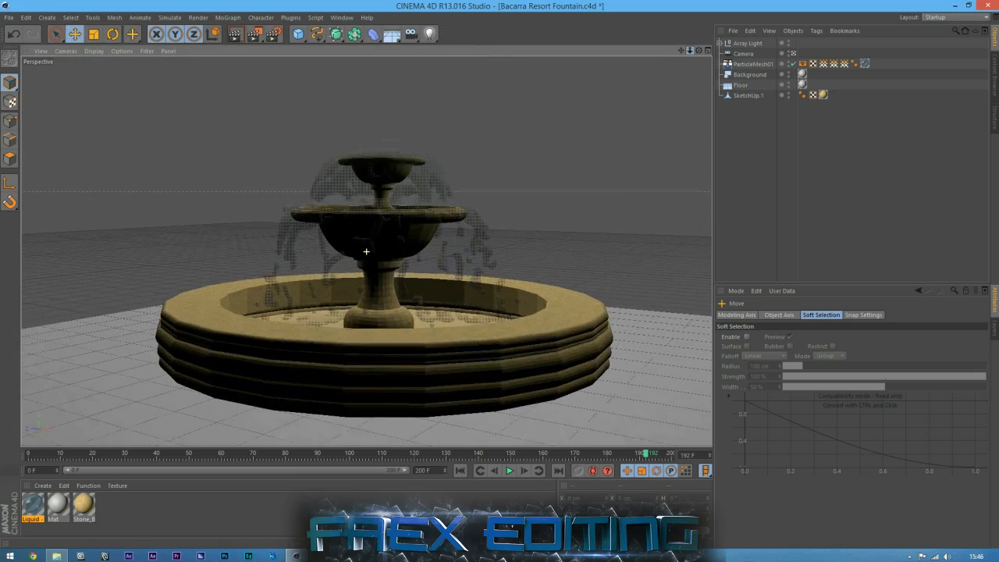
{"action": "left_click", "coordinate": [234, 36]}
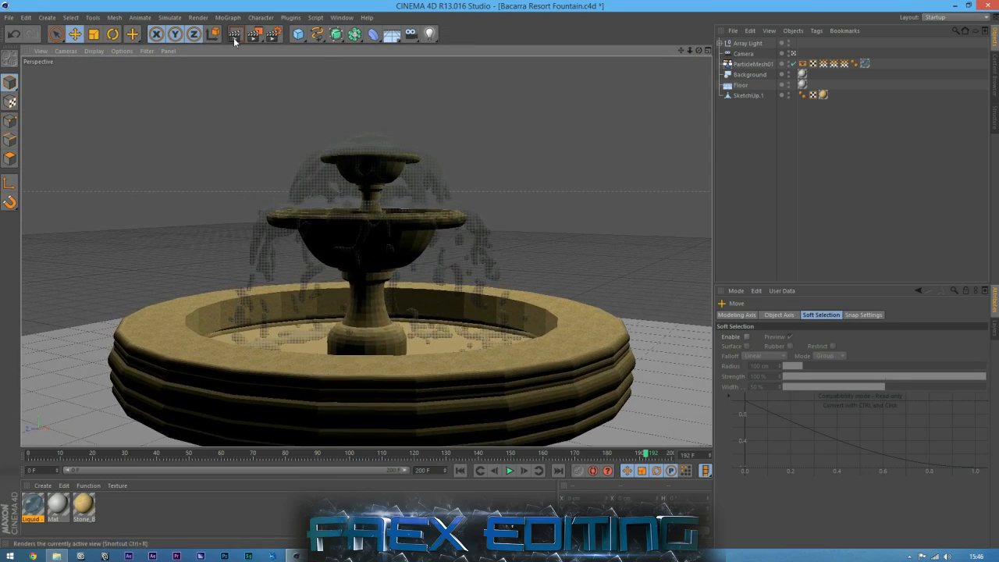
{"action": "left_click", "coordinate": [235, 36]}
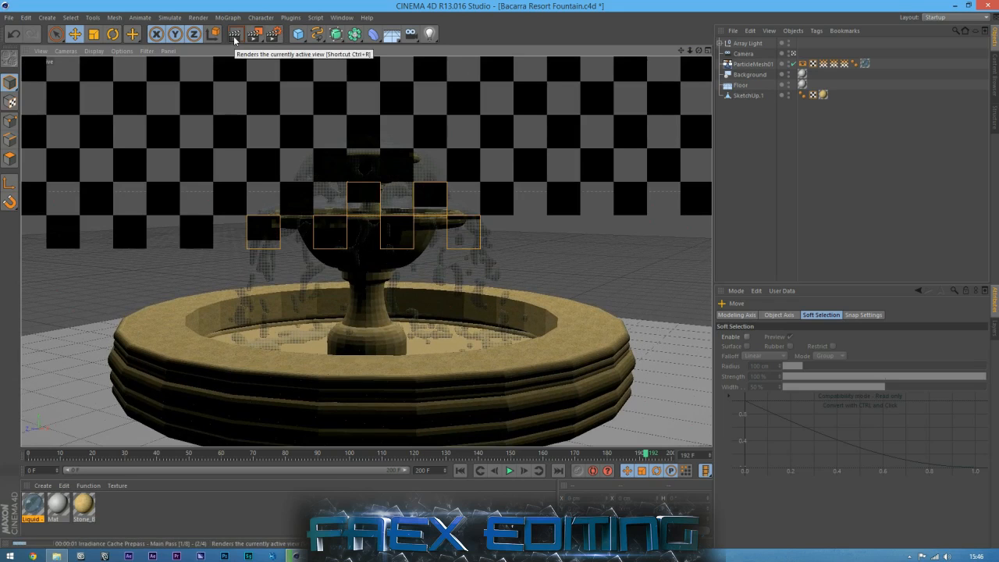
{"action": "left_click", "coordinate": [232, 36]}
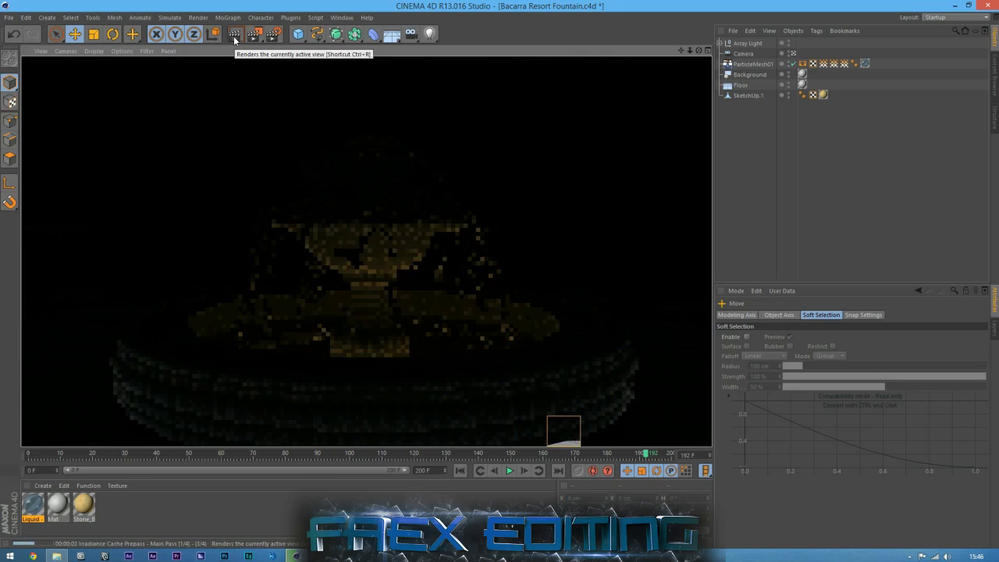